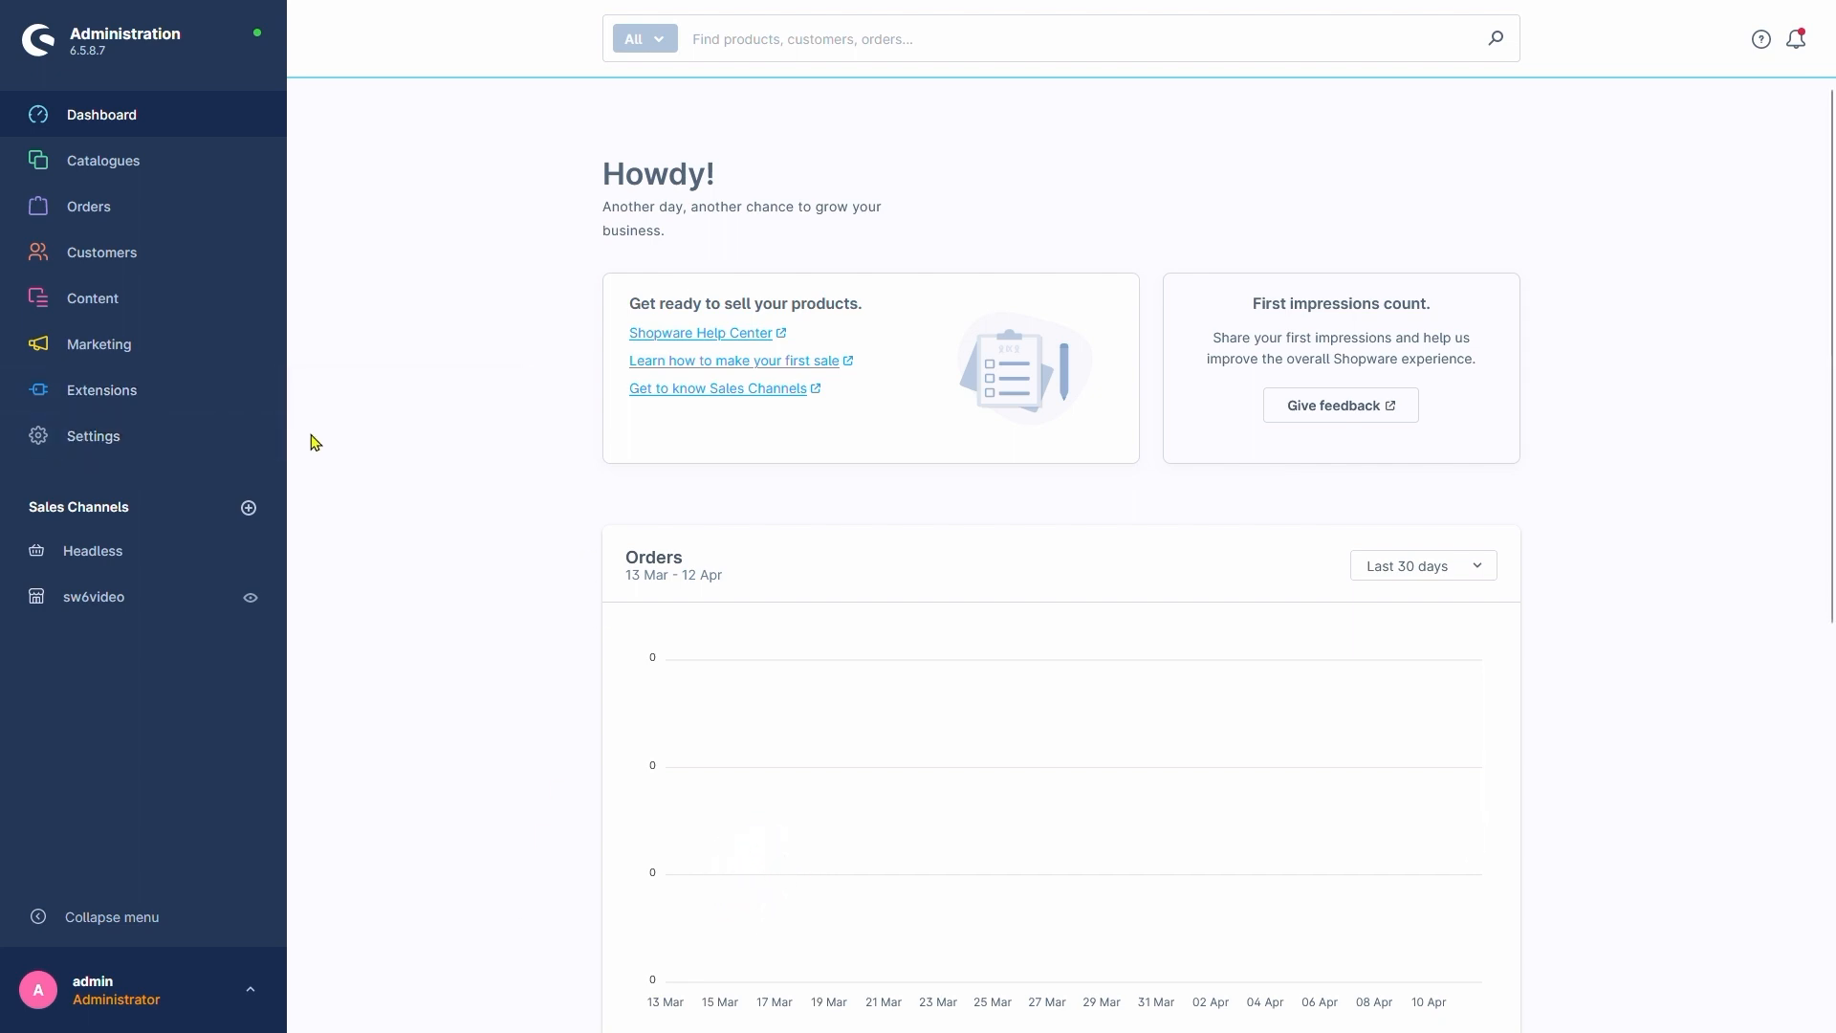
Open My extensions to confirm the Dynamic Access app is installed and active.
{"action": "left_click", "coordinate": [101, 390]}
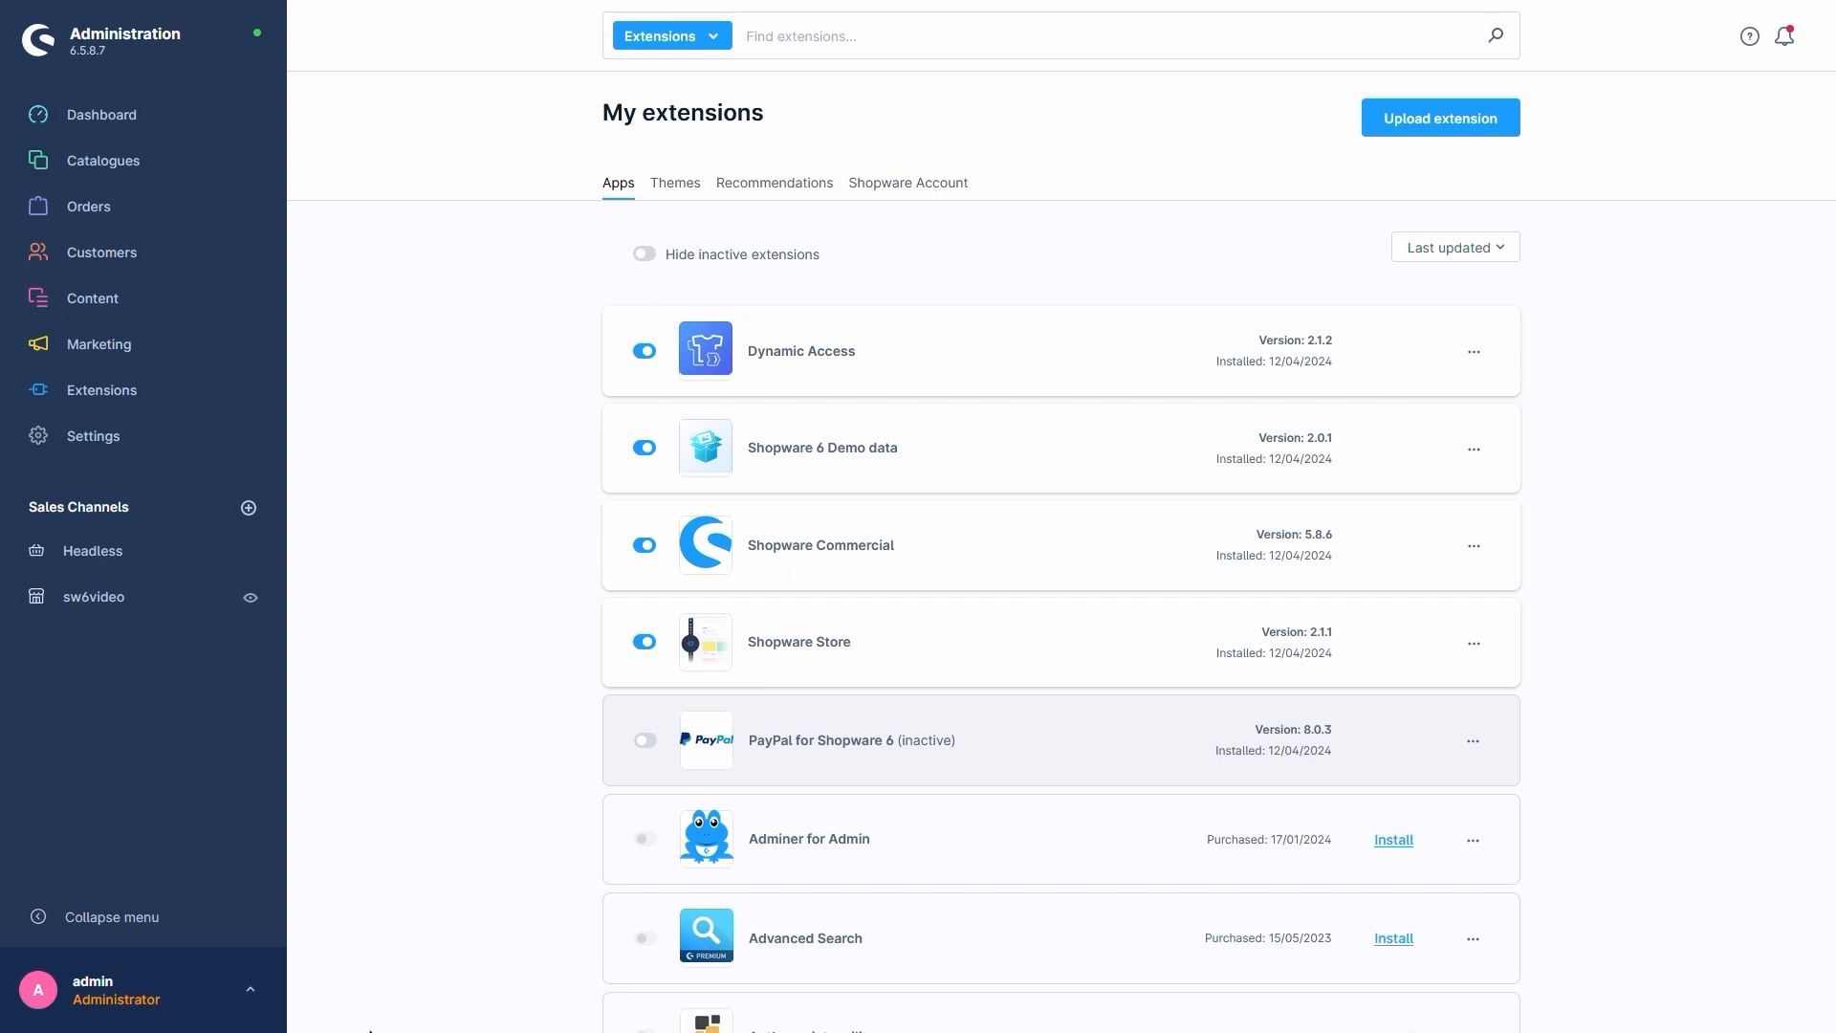
{"action": "mouse_move", "coordinate": [412, 332]}
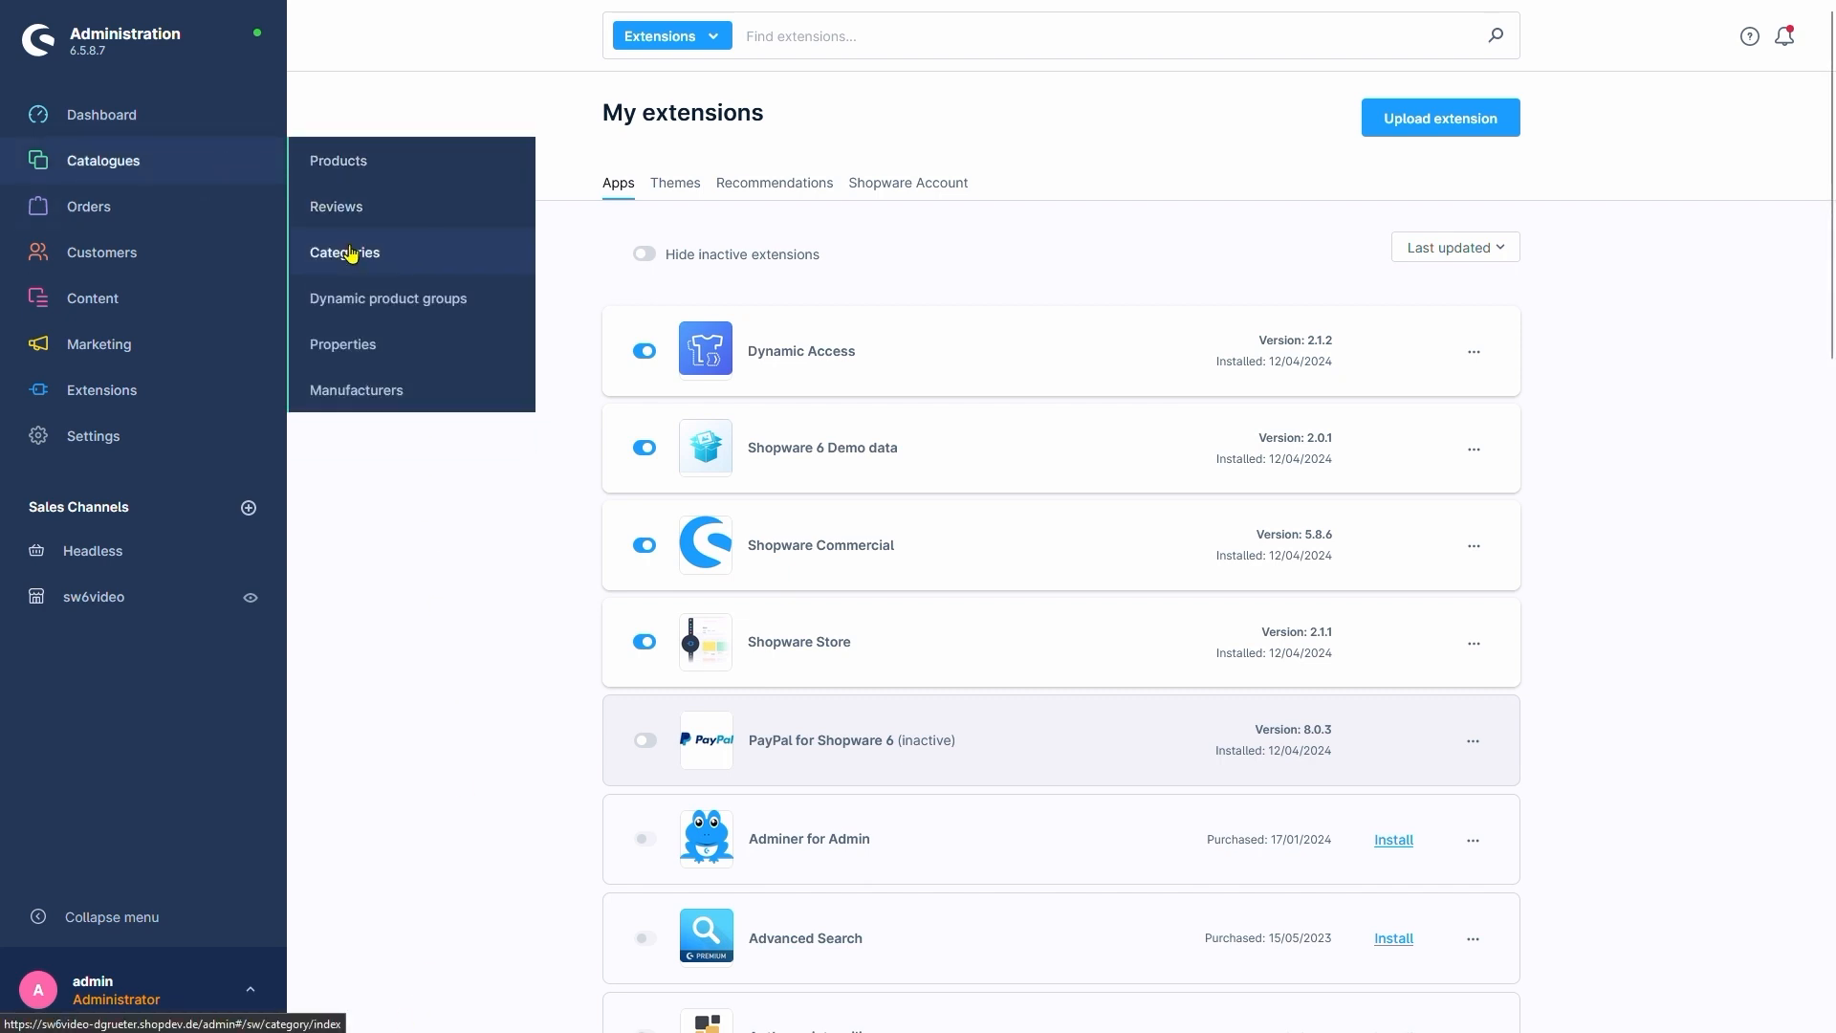
Open the Free time & electronics category and expand its Dynamic Access rules dropdown.
{"action": "left_click", "coordinate": [344, 252]}
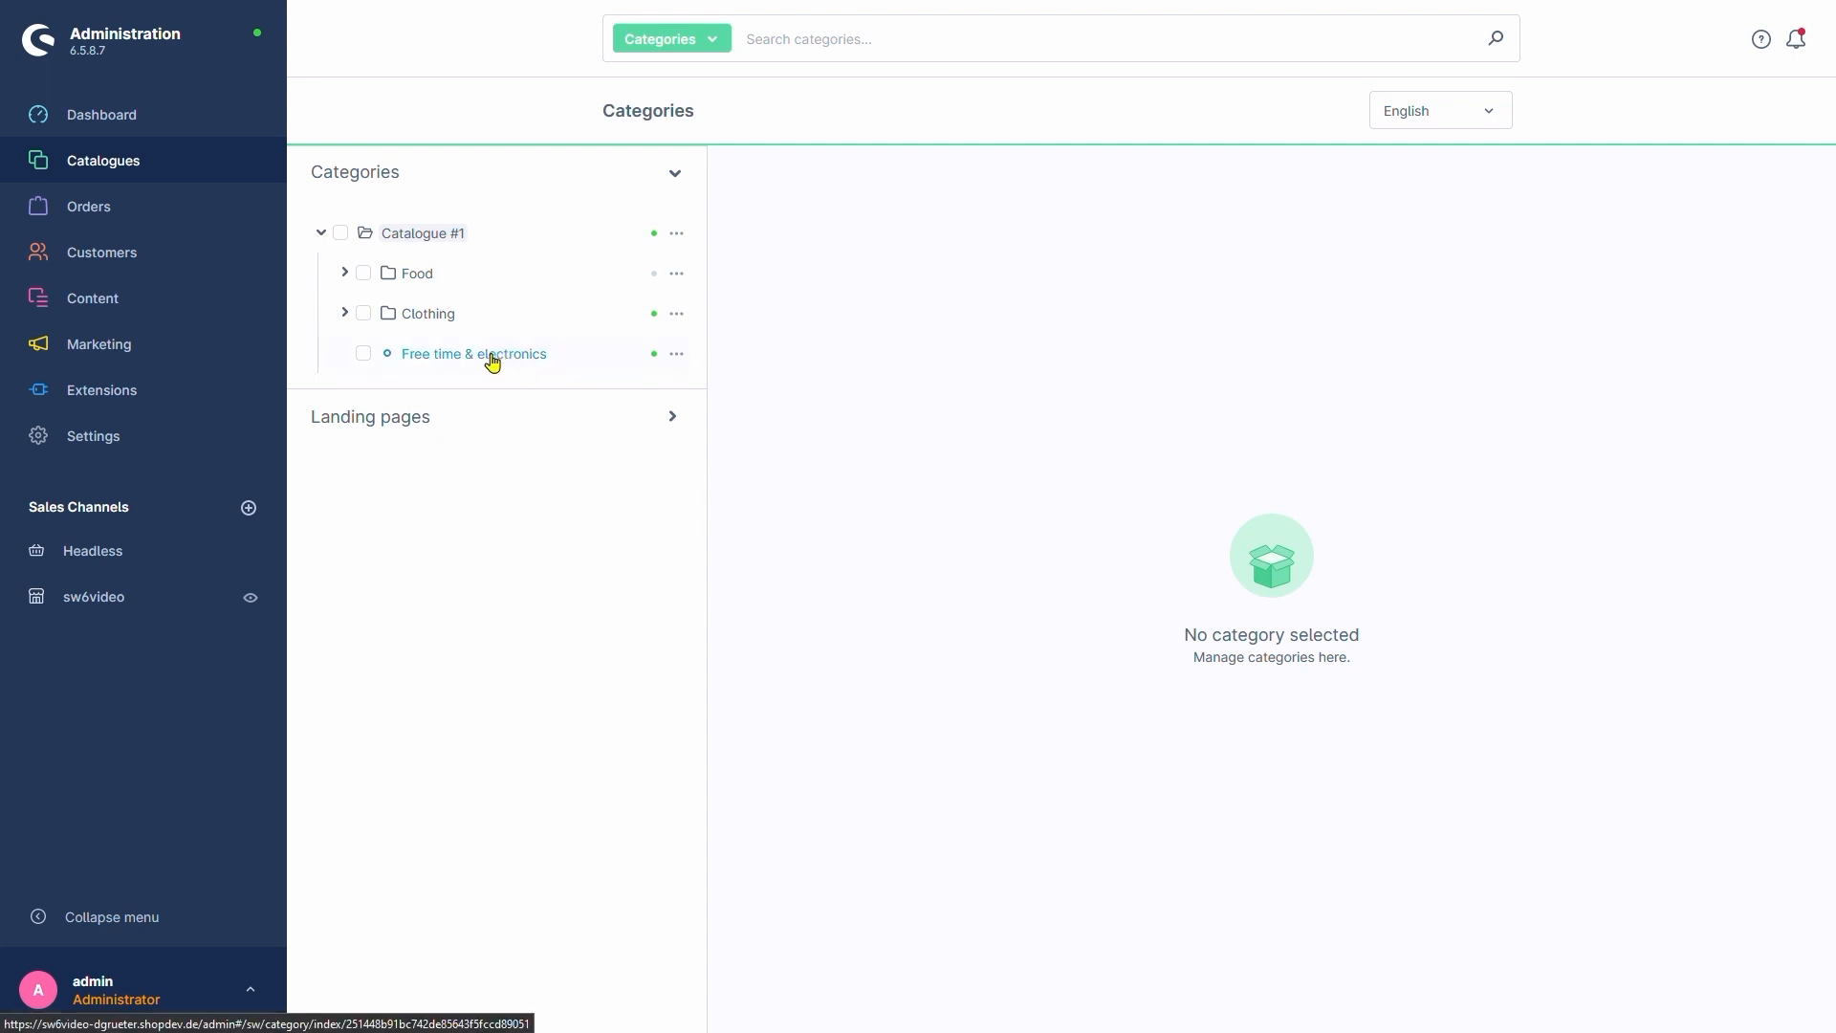
{"action": "left_click", "coordinate": [473, 353]}
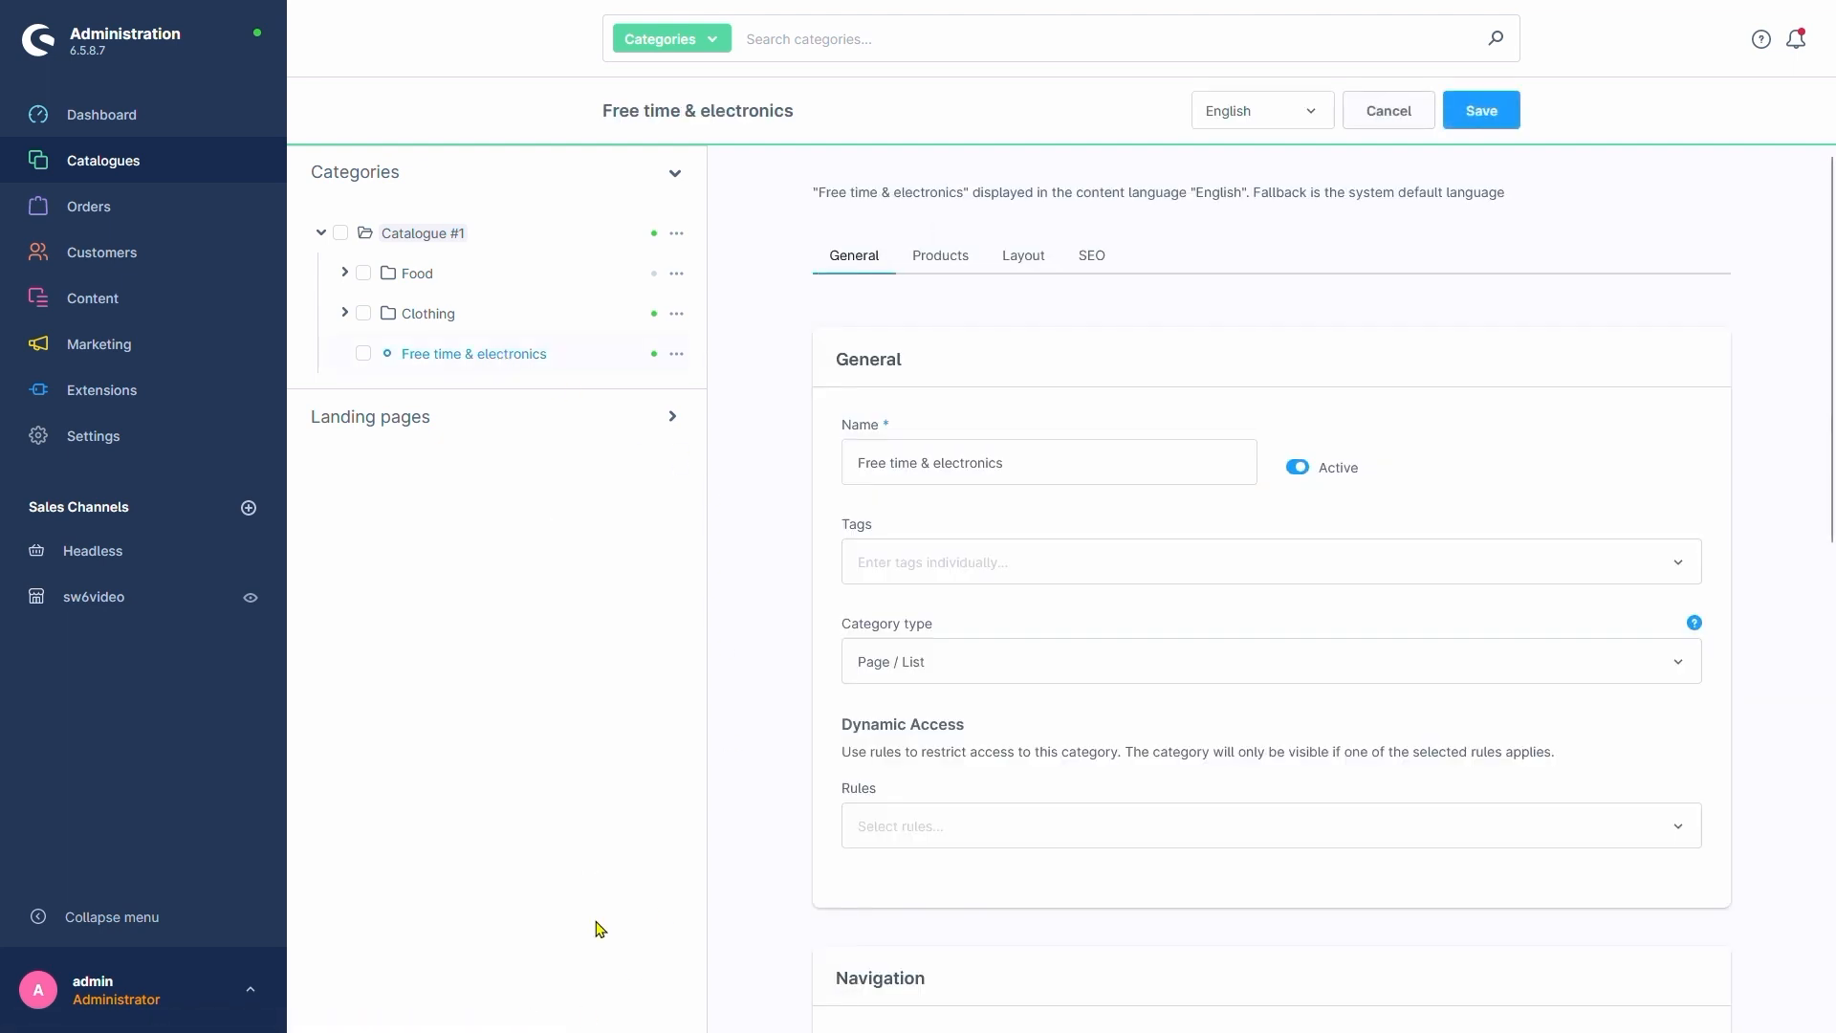
{"action": "mouse_move", "coordinate": [738, 867]}
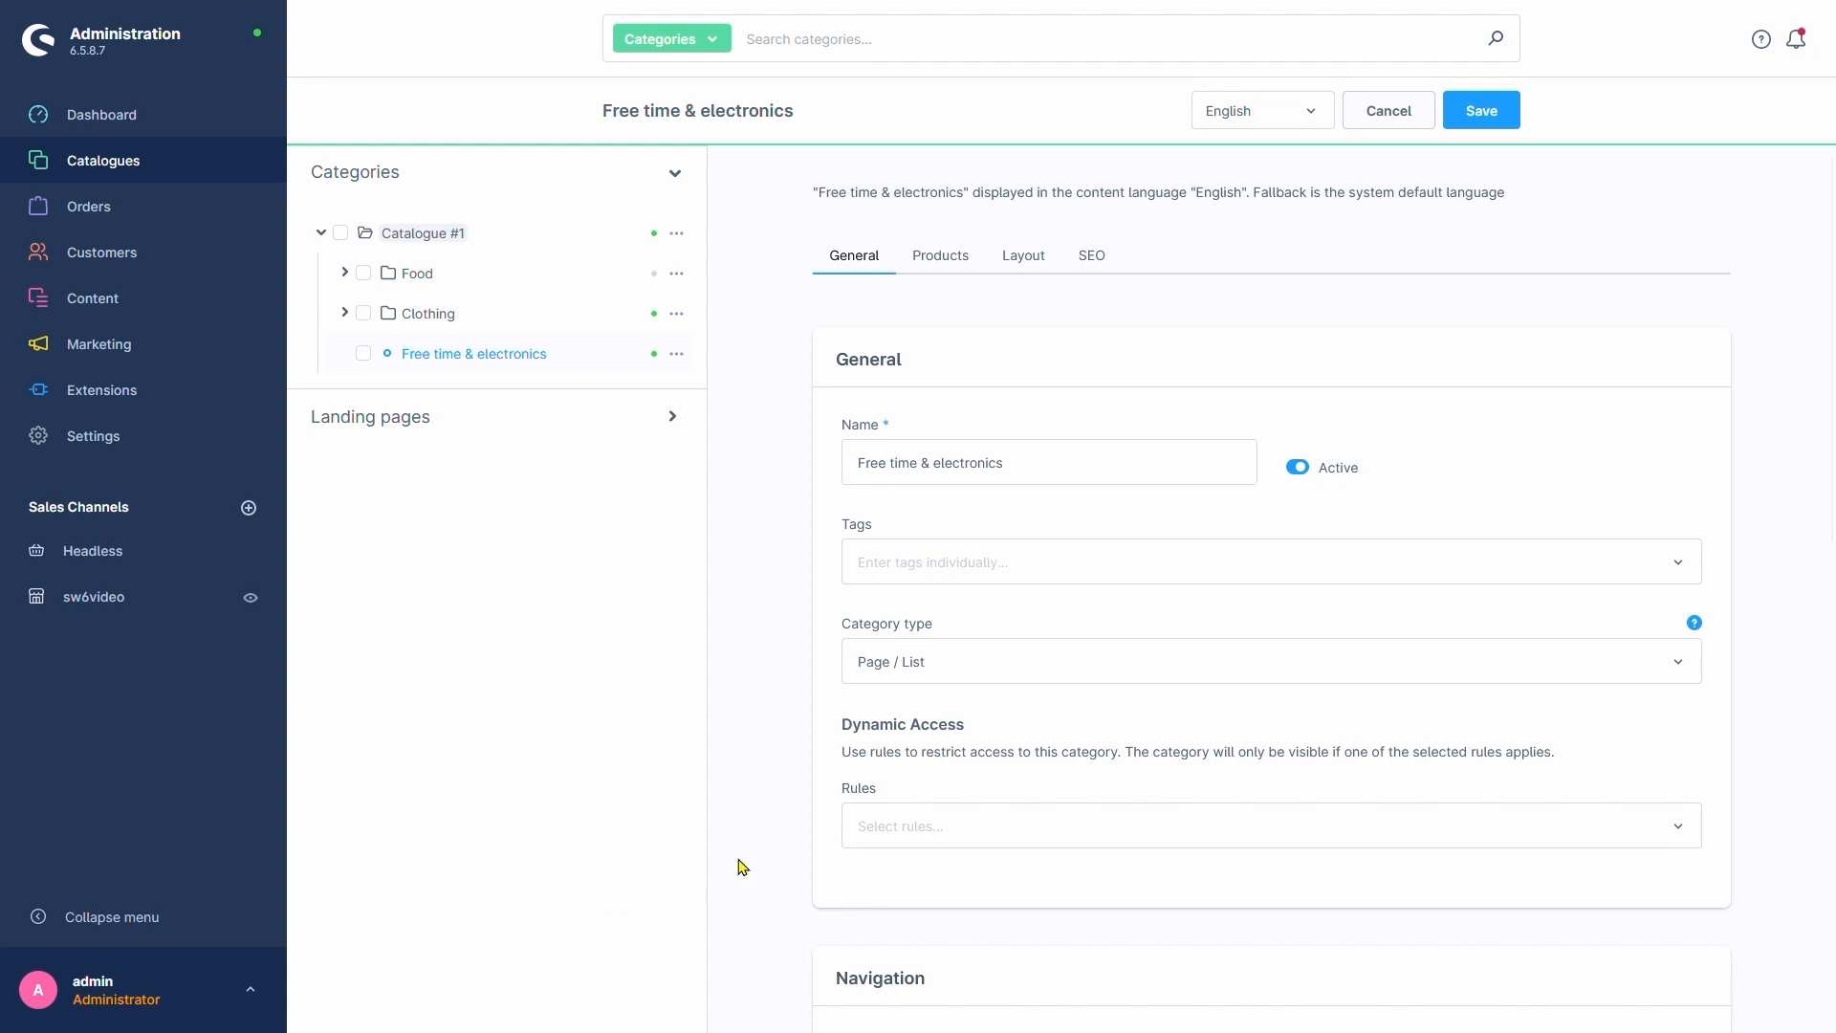
{"action": "mouse_move", "coordinate": [964, 756]}
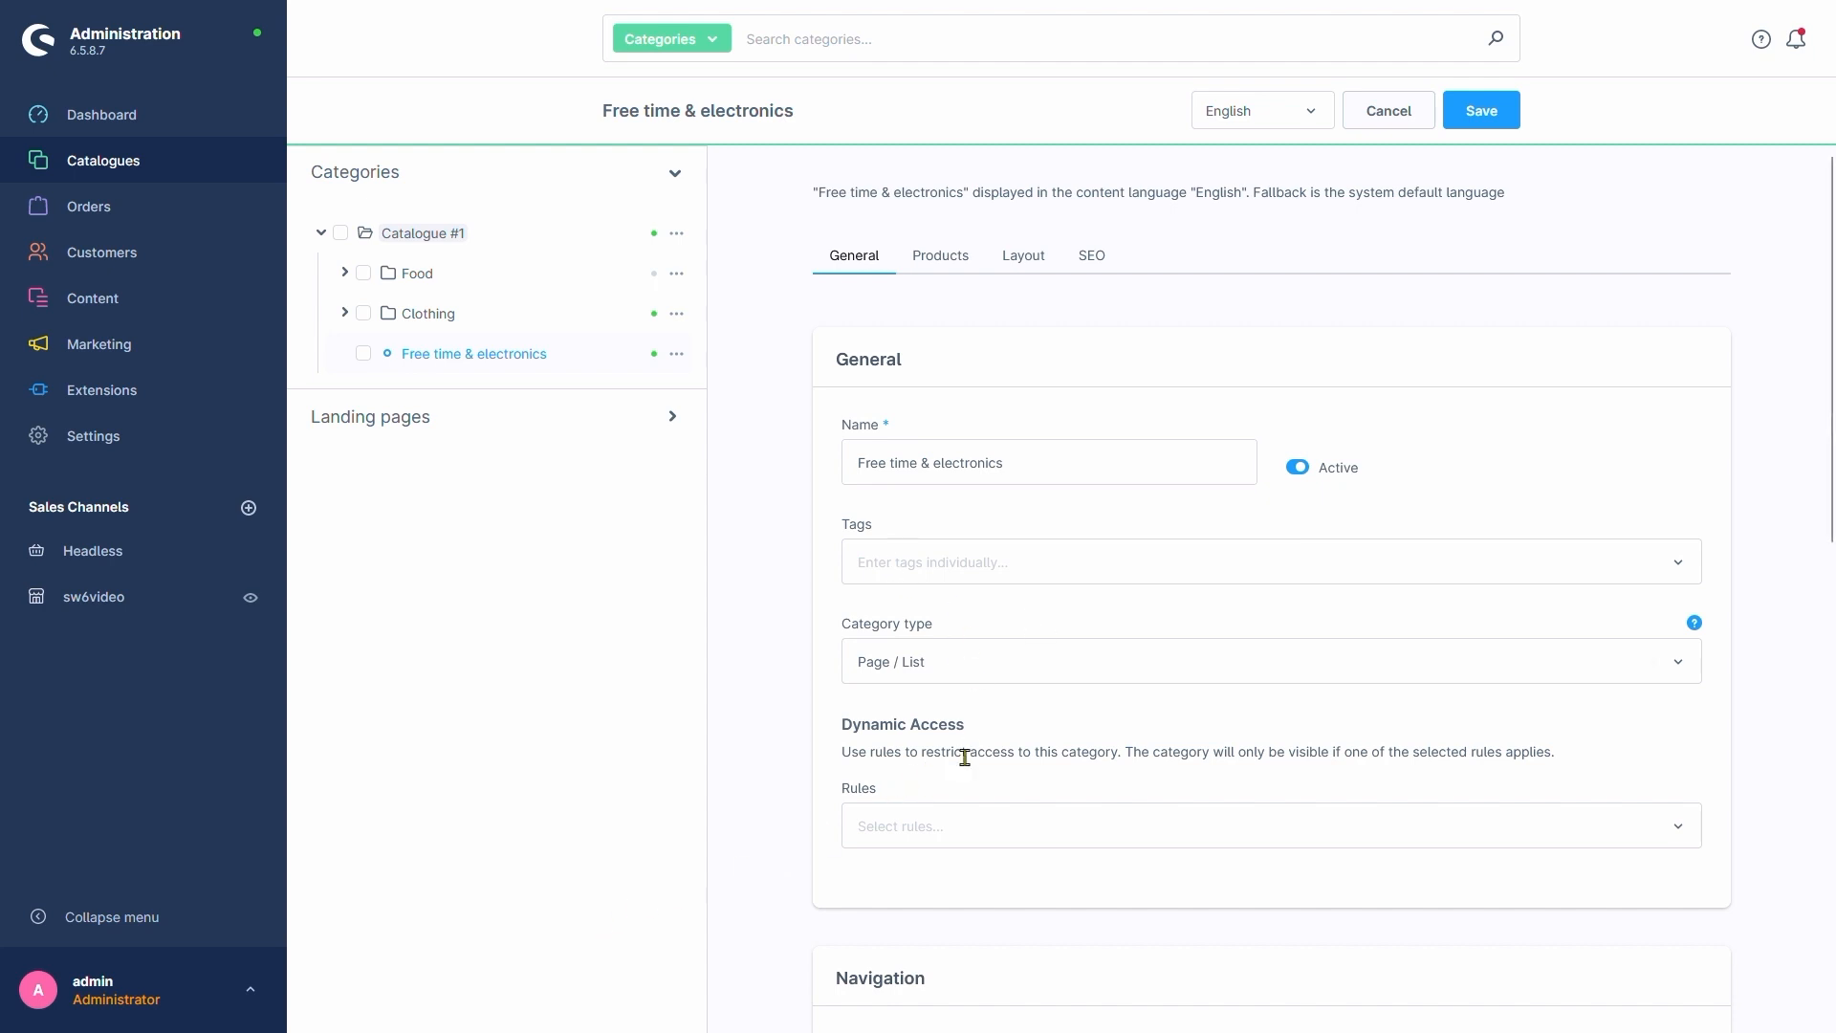
{"action": "mouse_move", "coordinate": [907, 809]}
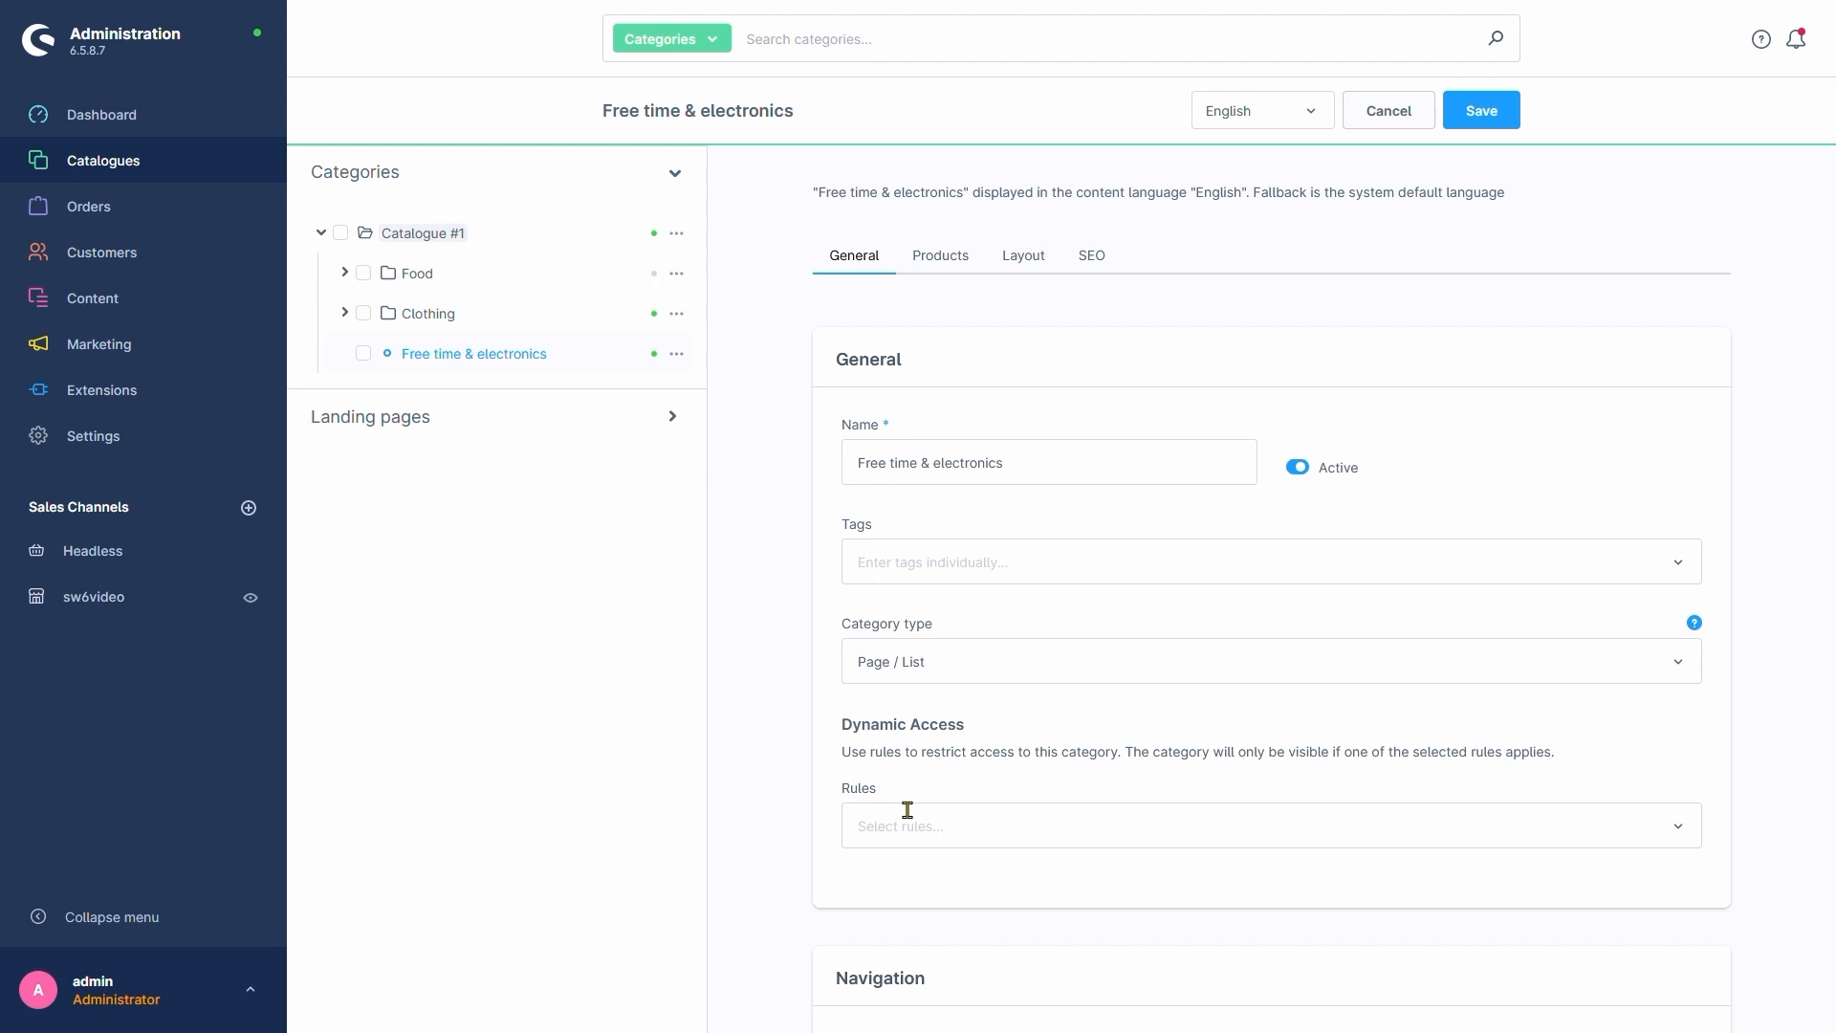
{"action": "left_click", "coordinate": [1271, 825]}
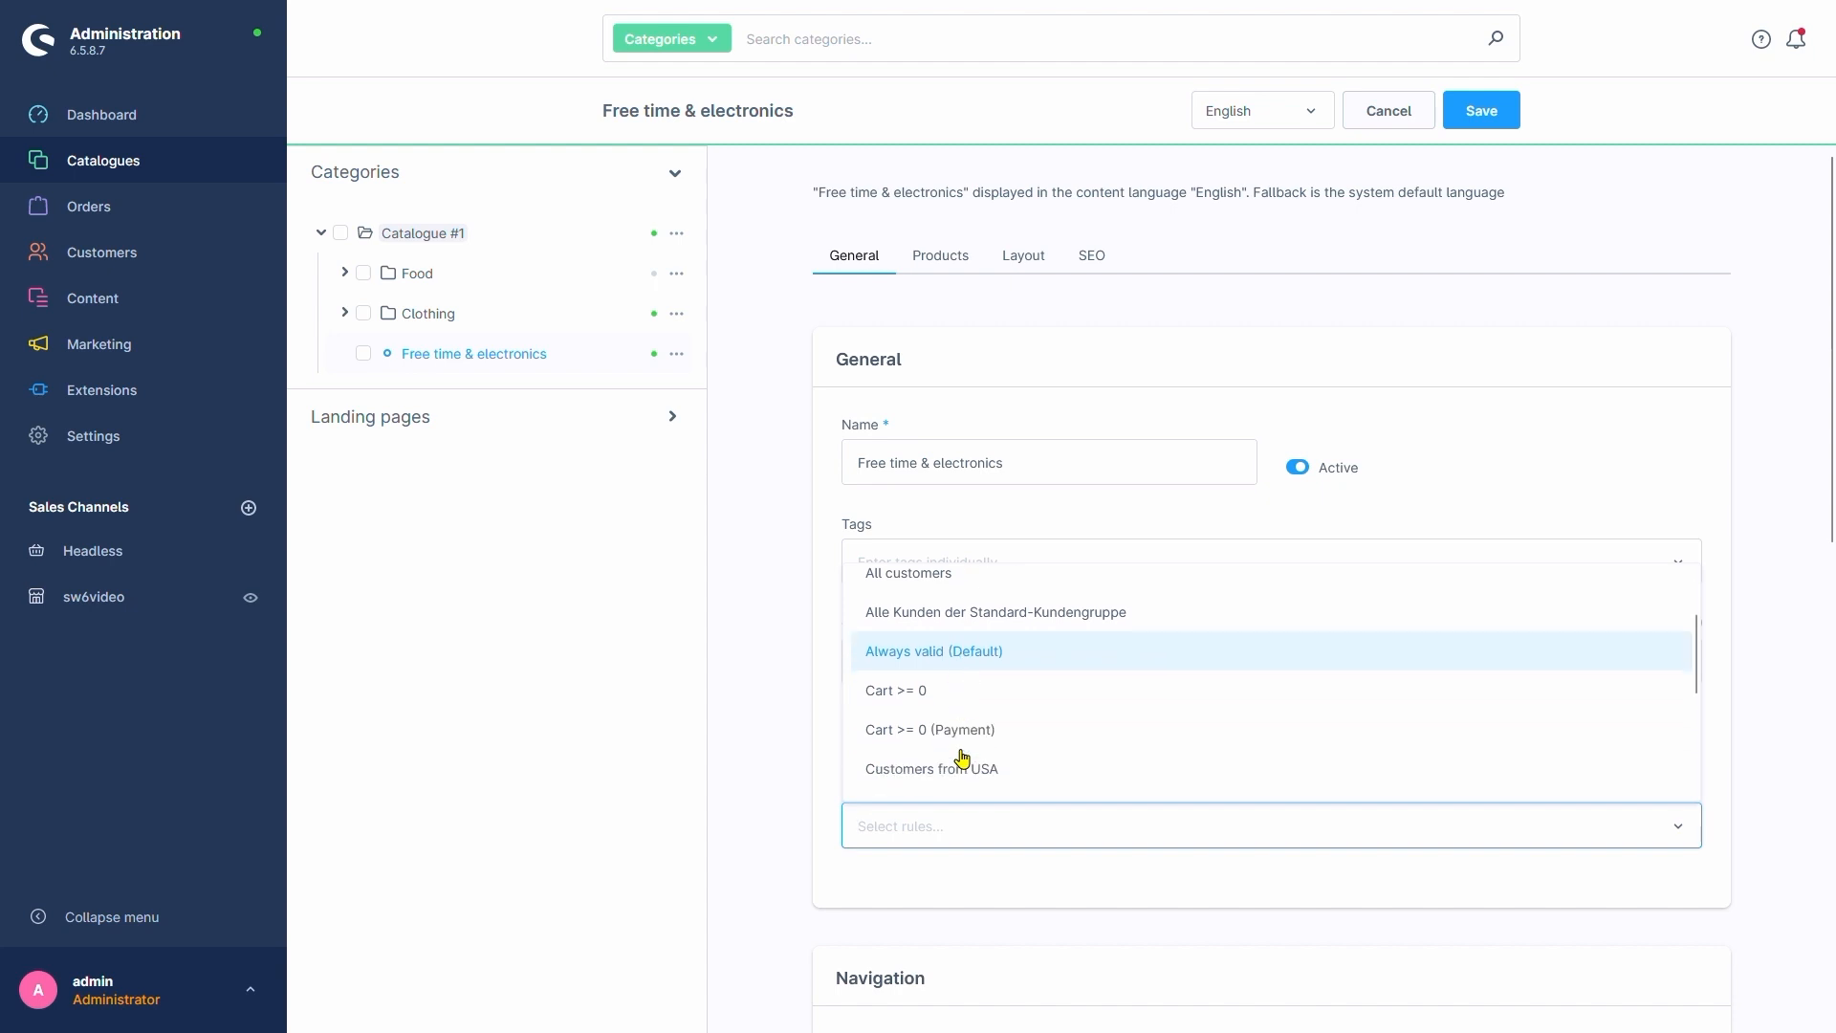
{"action": "scroll", "scroll_direction": "down", "scroll_amount": 3}
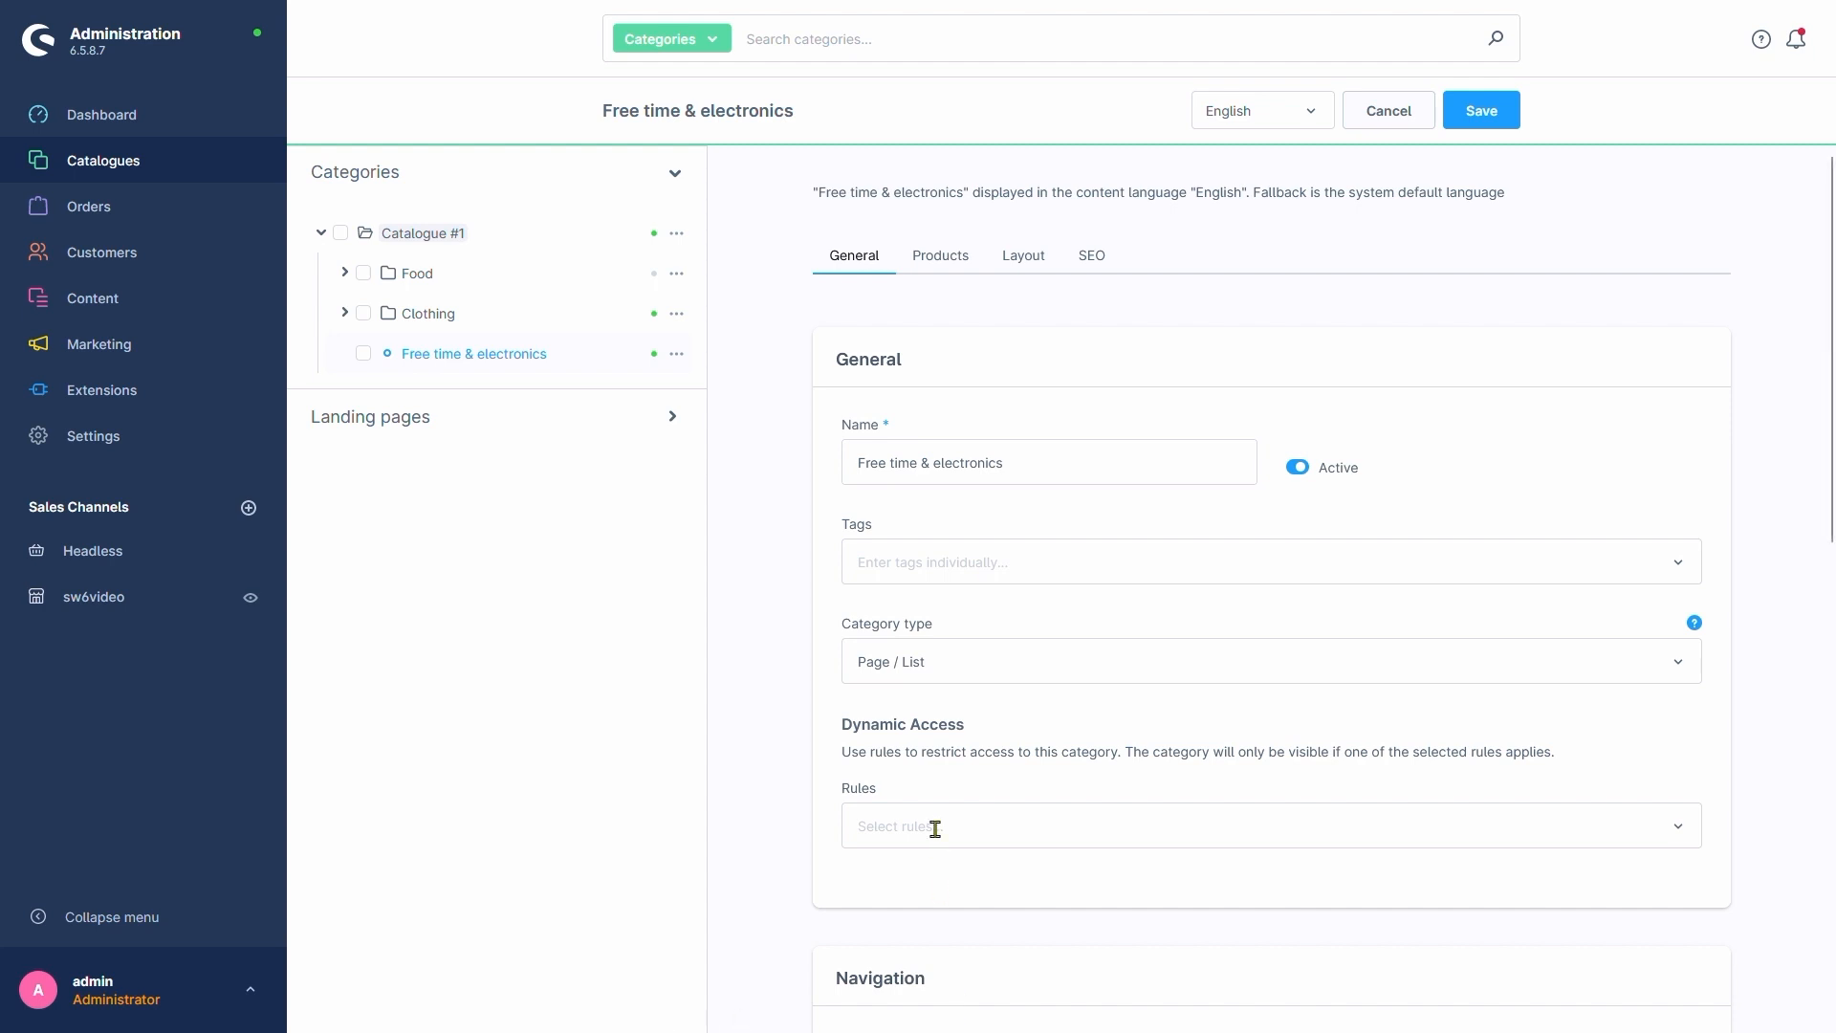
{"action": "left_click", "coordinate": [1271, 825]}
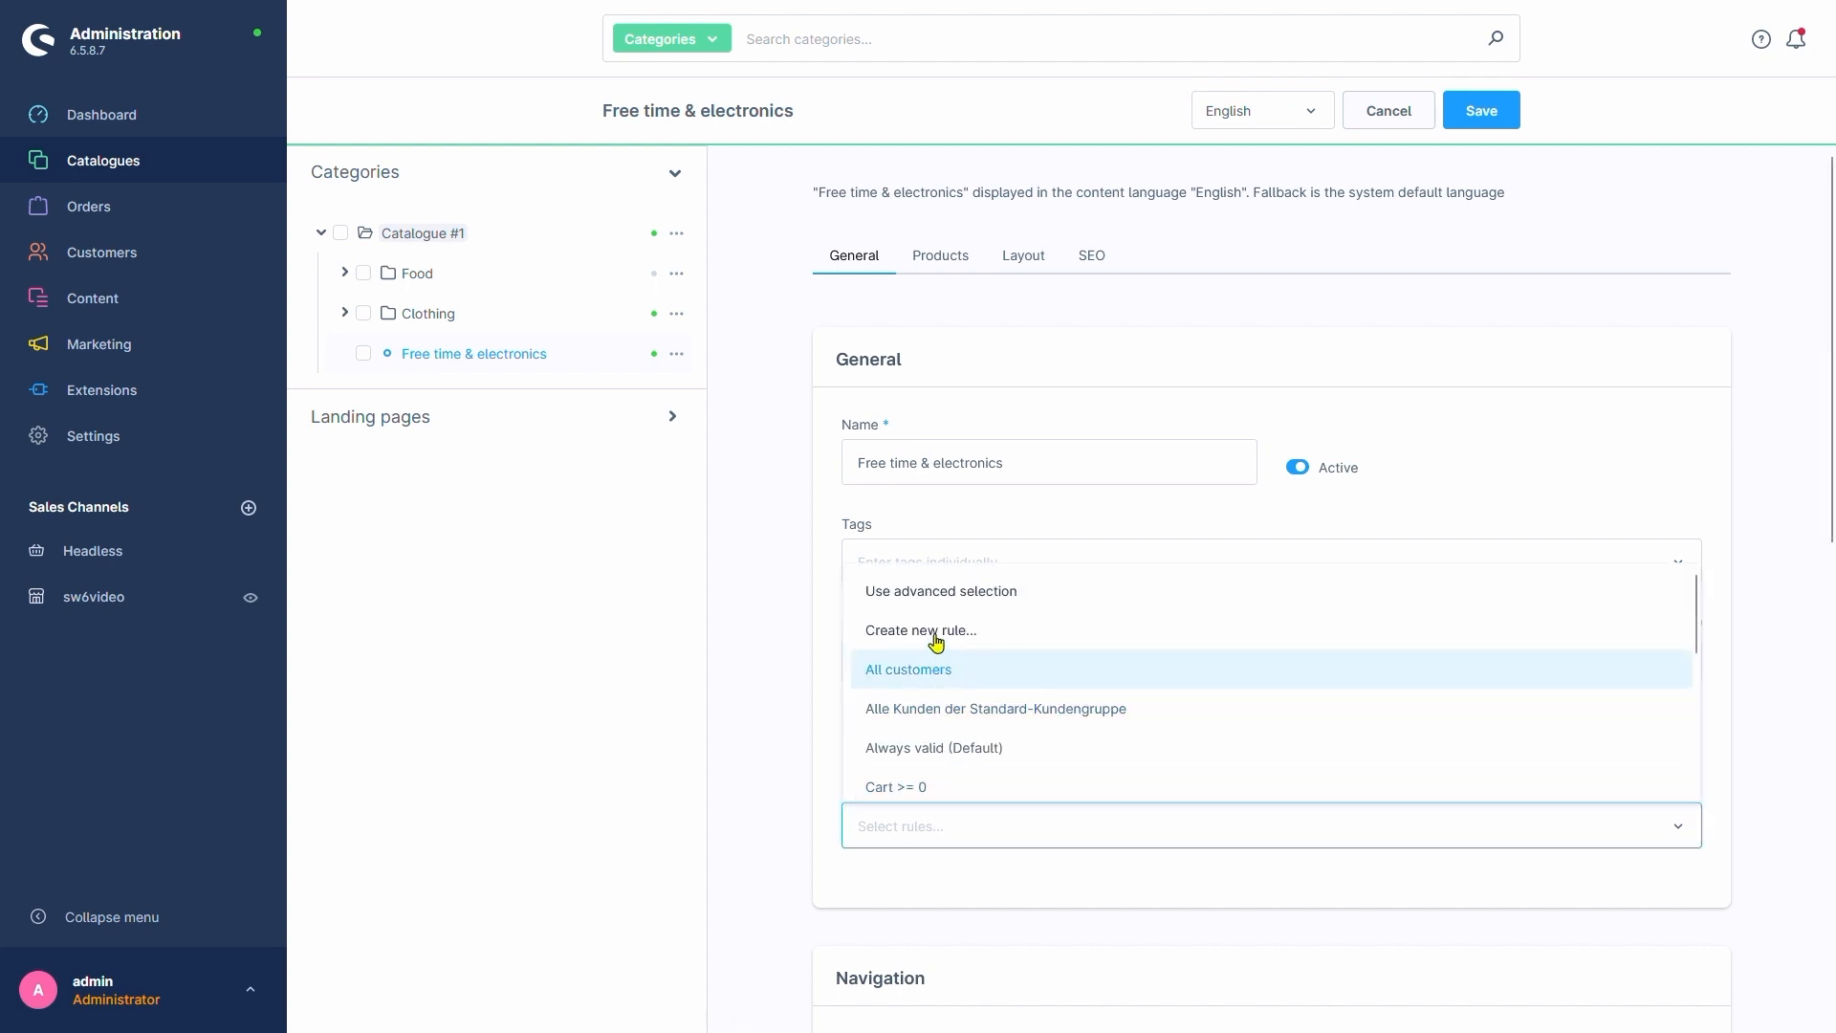
Start a new rule named 'Customers from Austria' with priority 1.
{"action": "left_click", "coordinate": [920, 630]}
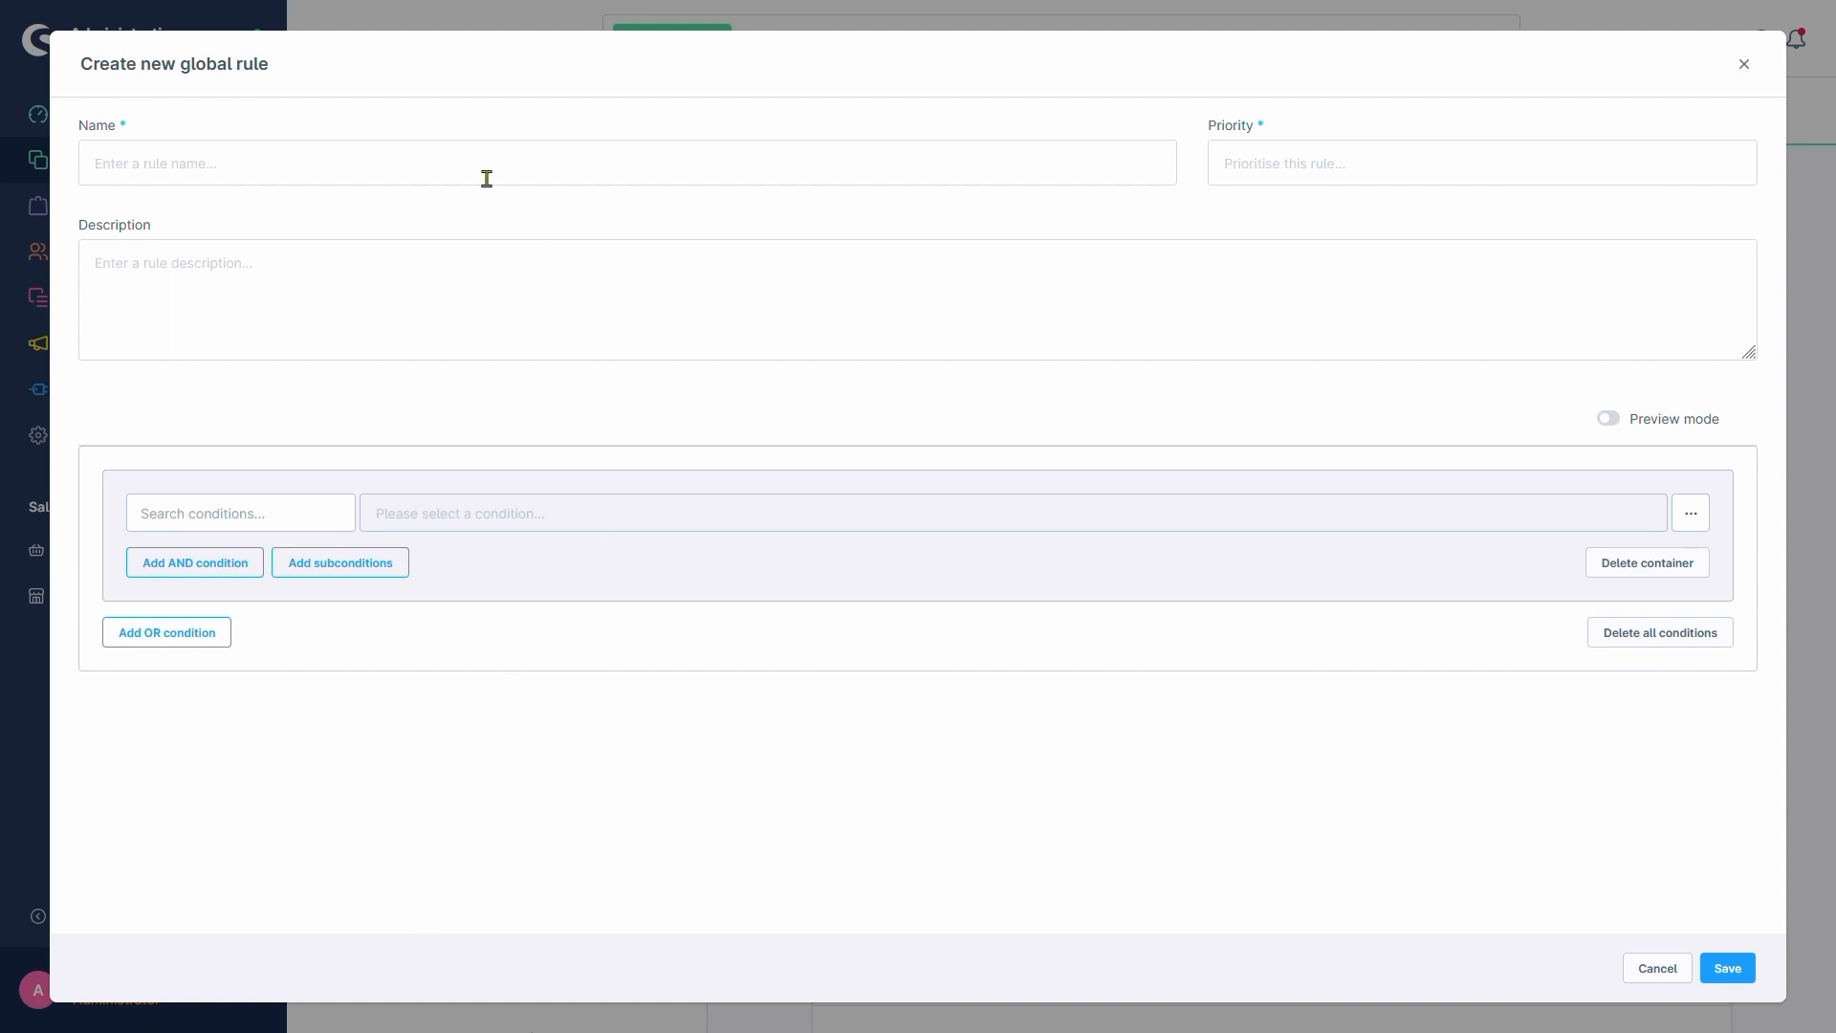
{"action": "type", "text": "Customers f"}
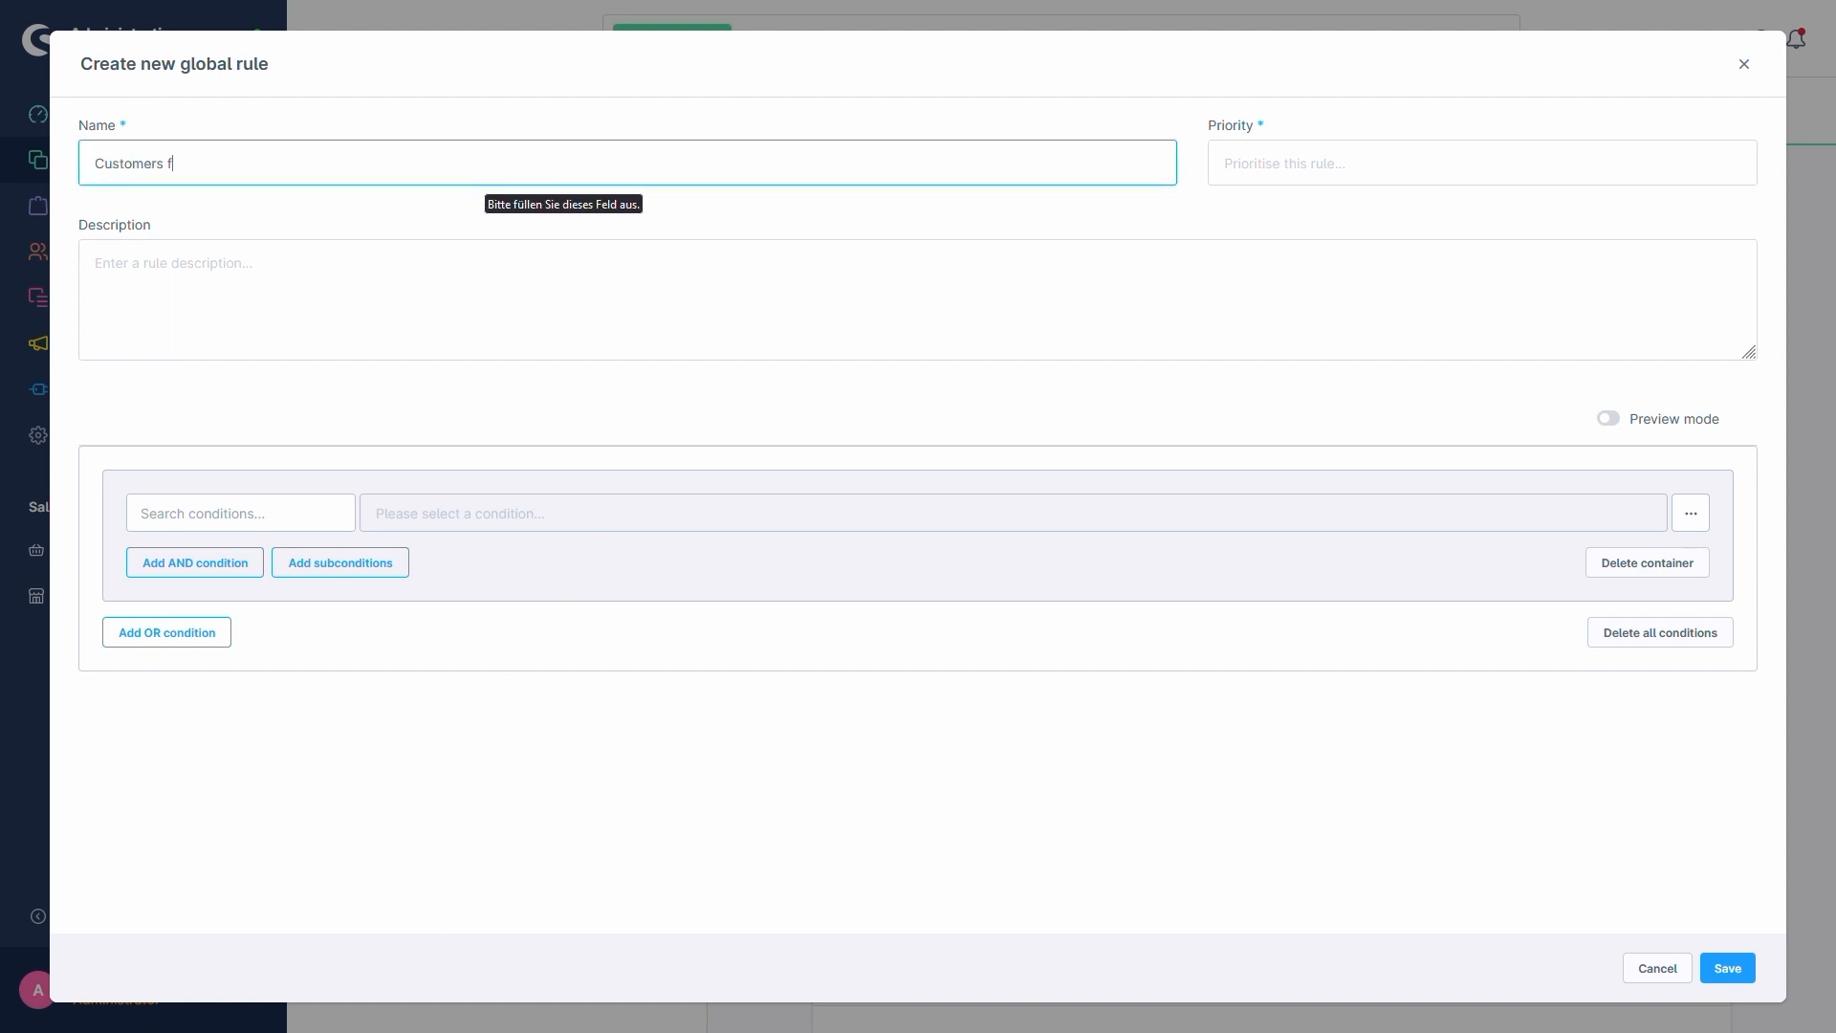
{"action": "type", "text": "rom Austria"}
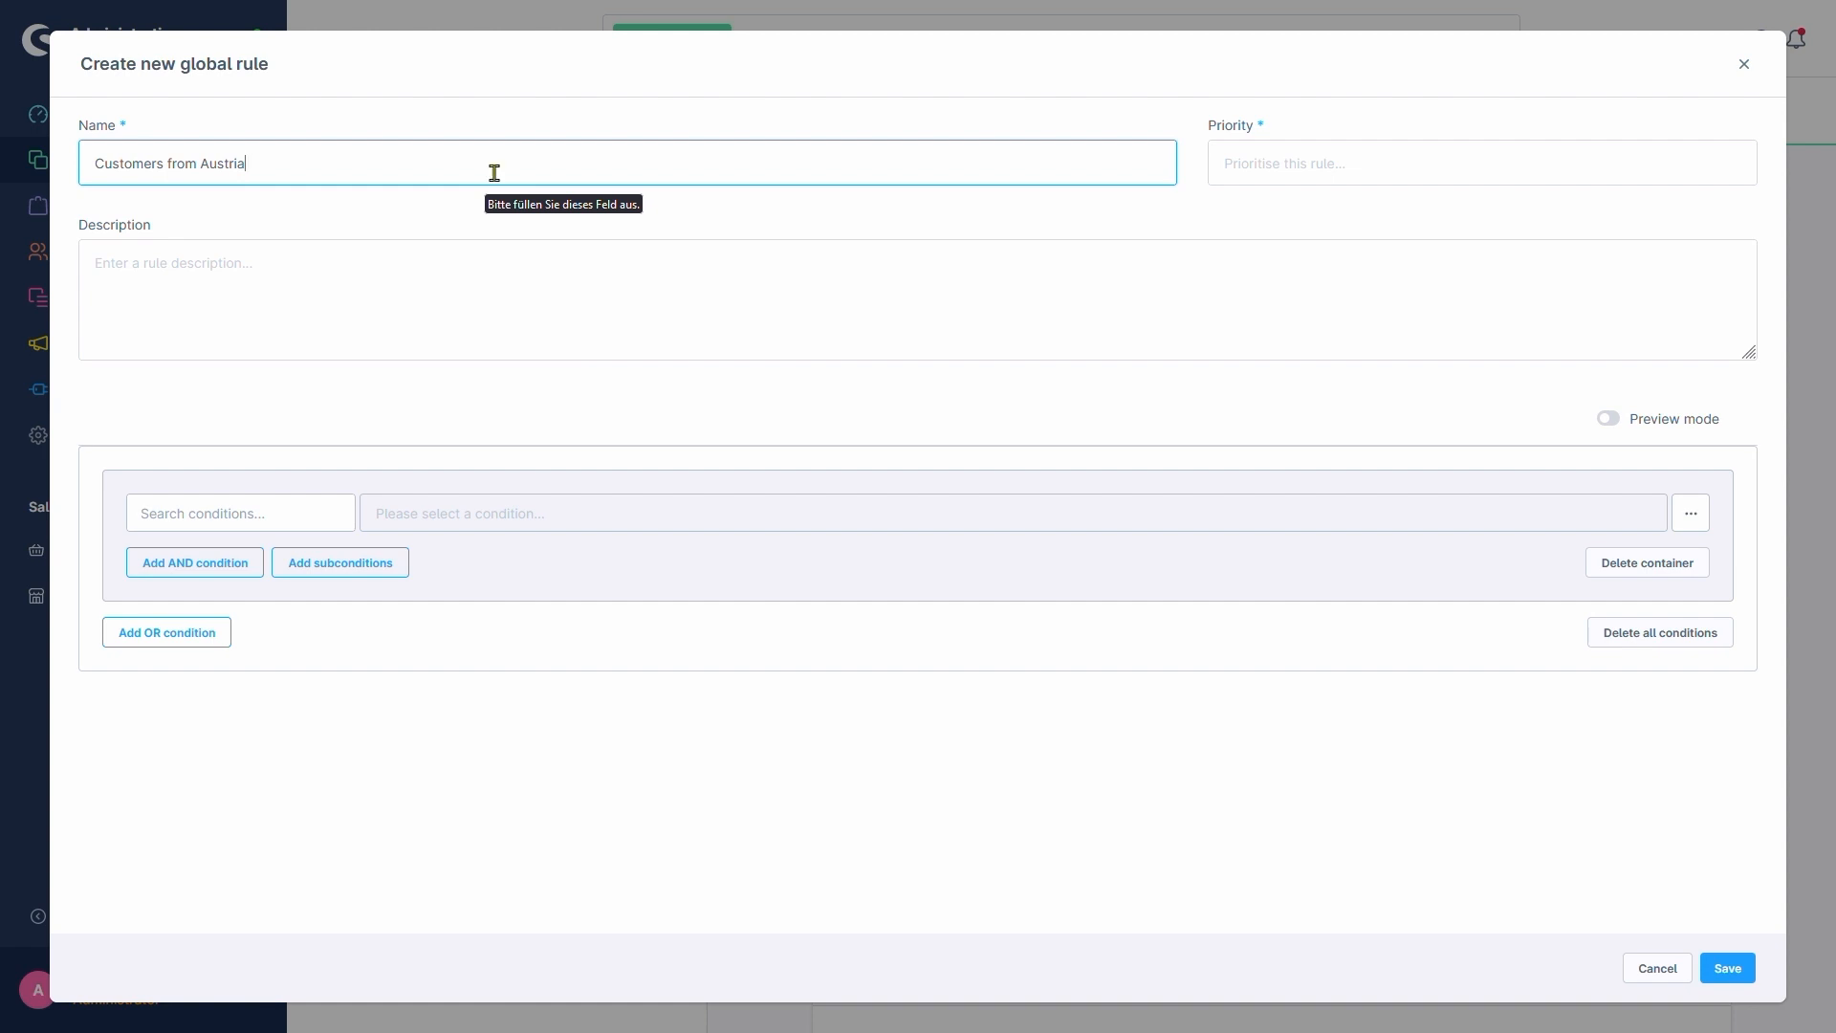
{"action": "type", "text": "1"}
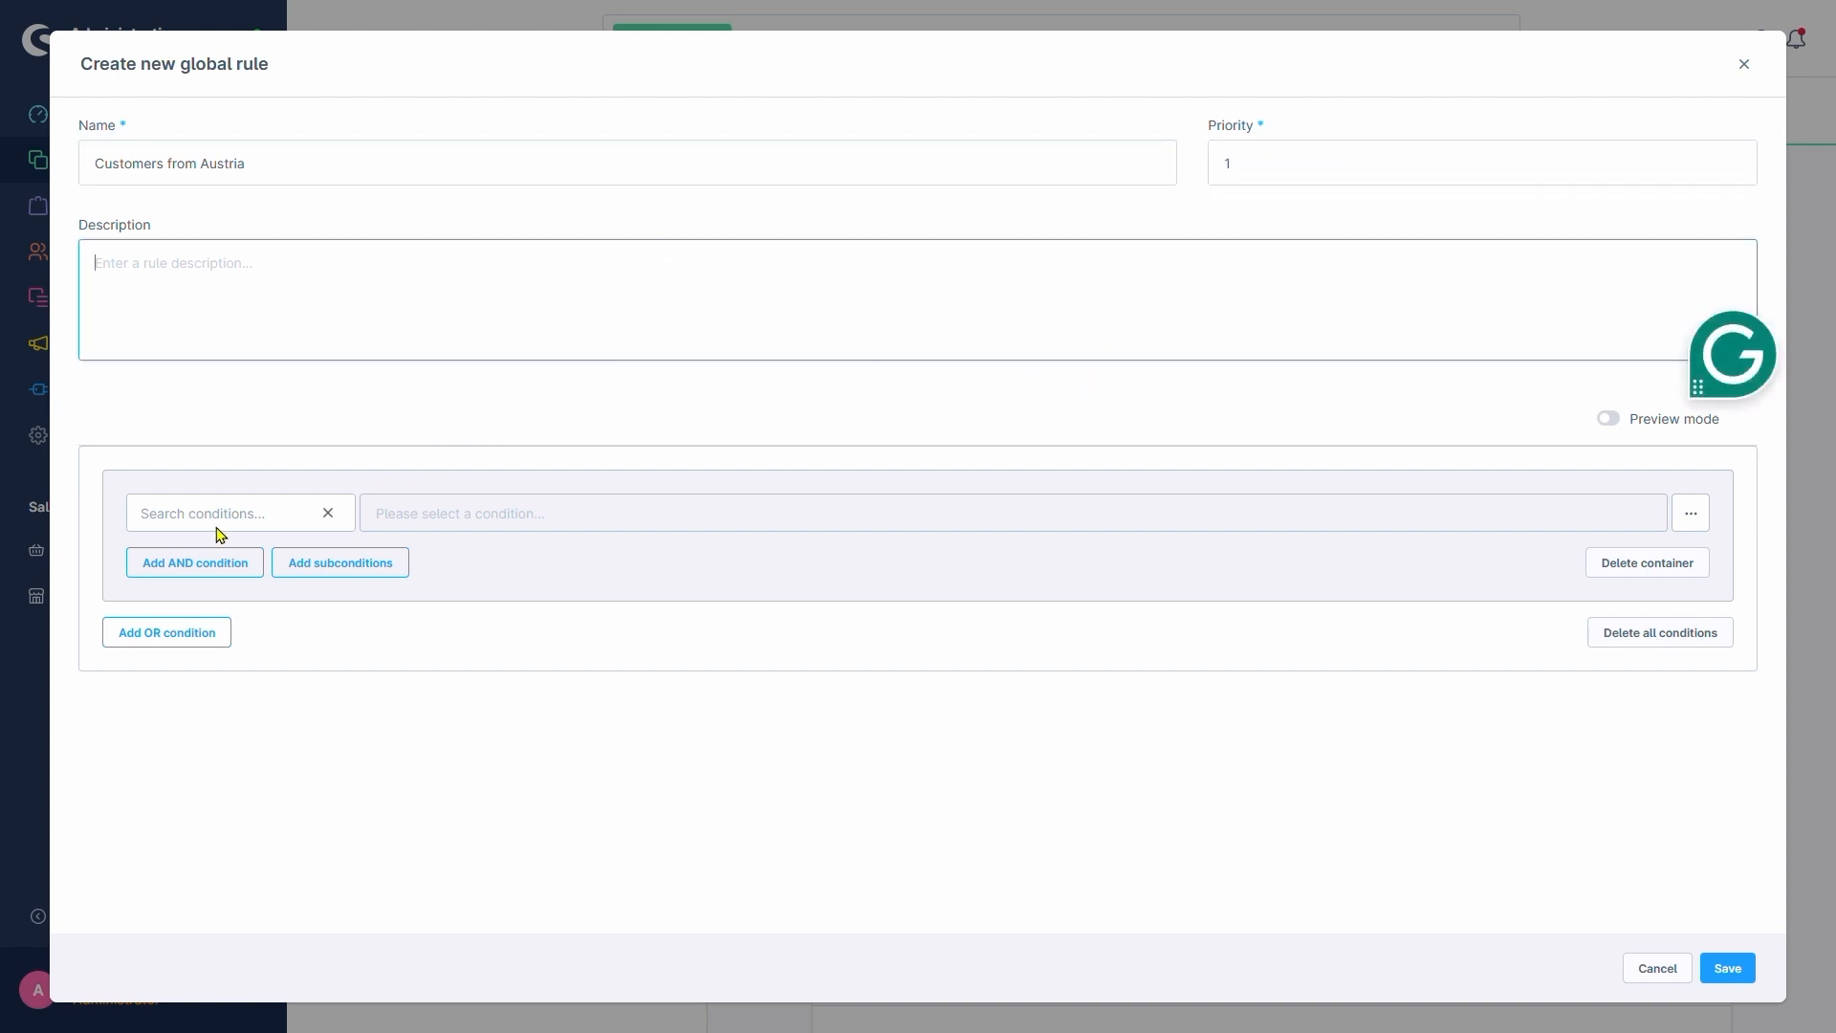
Add condition Billing address: Country is one of Austria, and save the rule.
{"action": "left_click", "coordinate": [229, 513]}
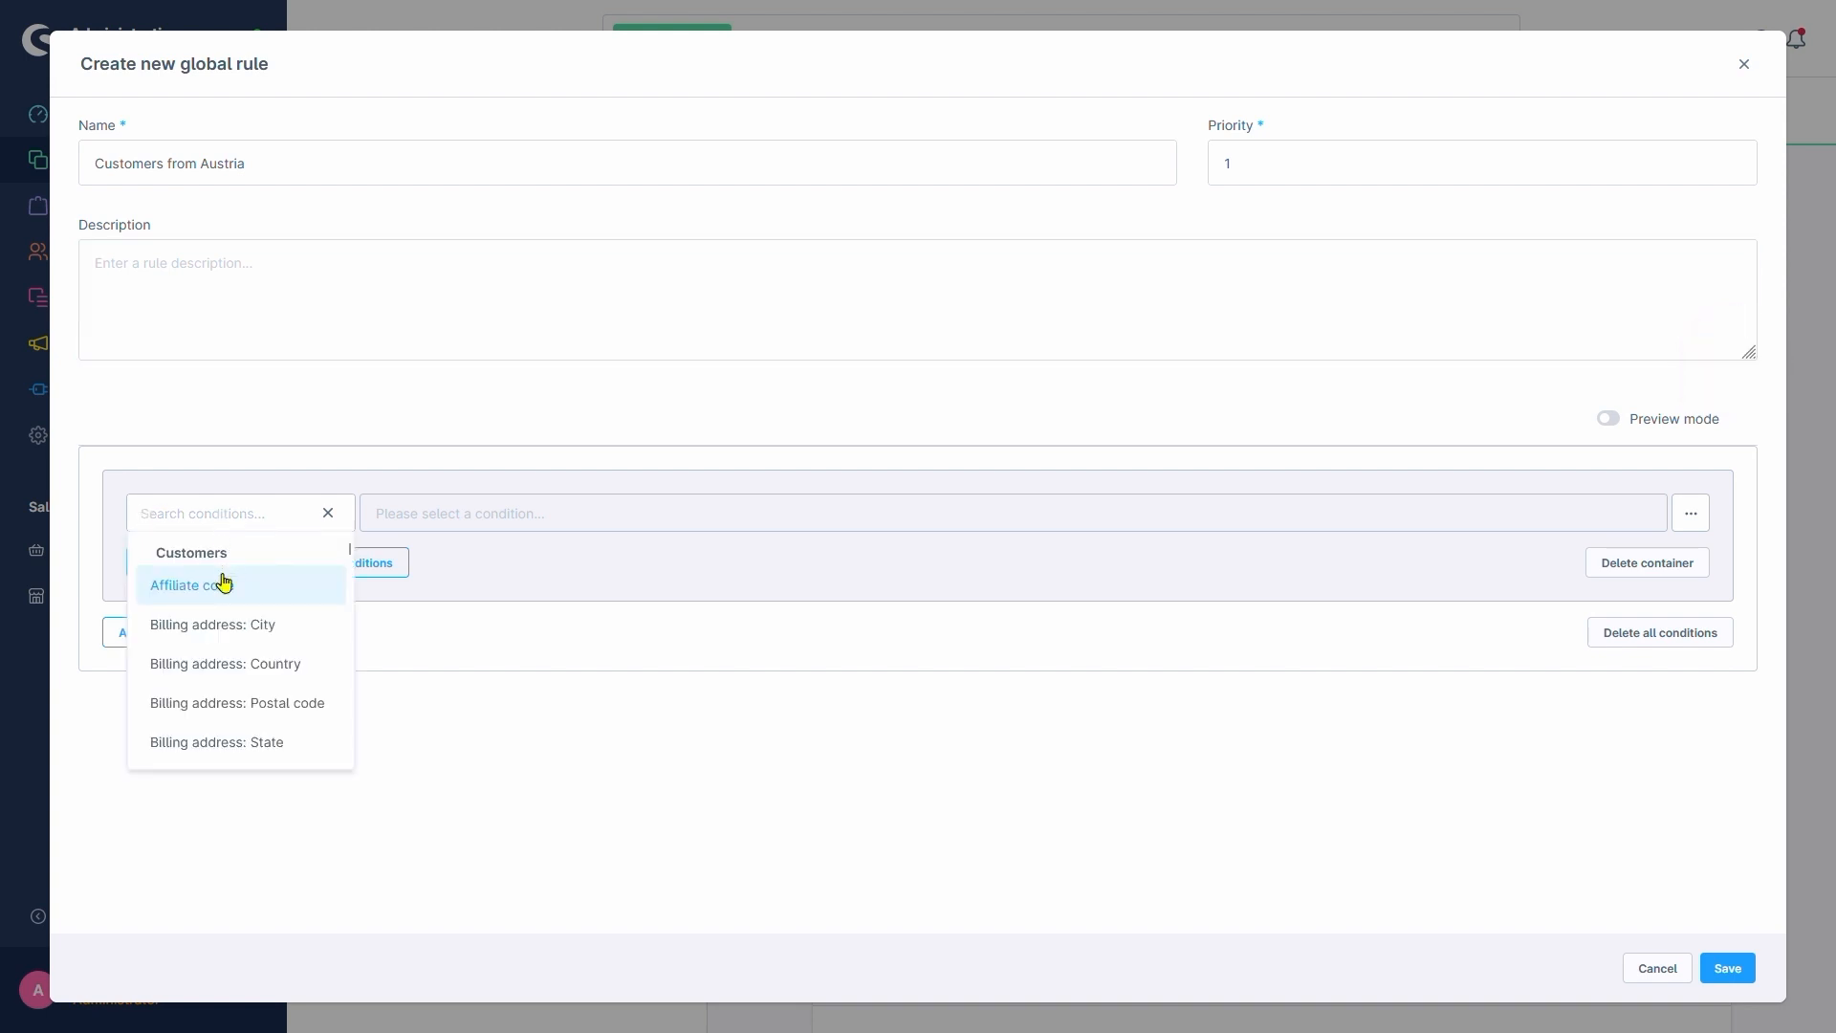
{"action": "mouse_move", "coordinate": [251, 679]}
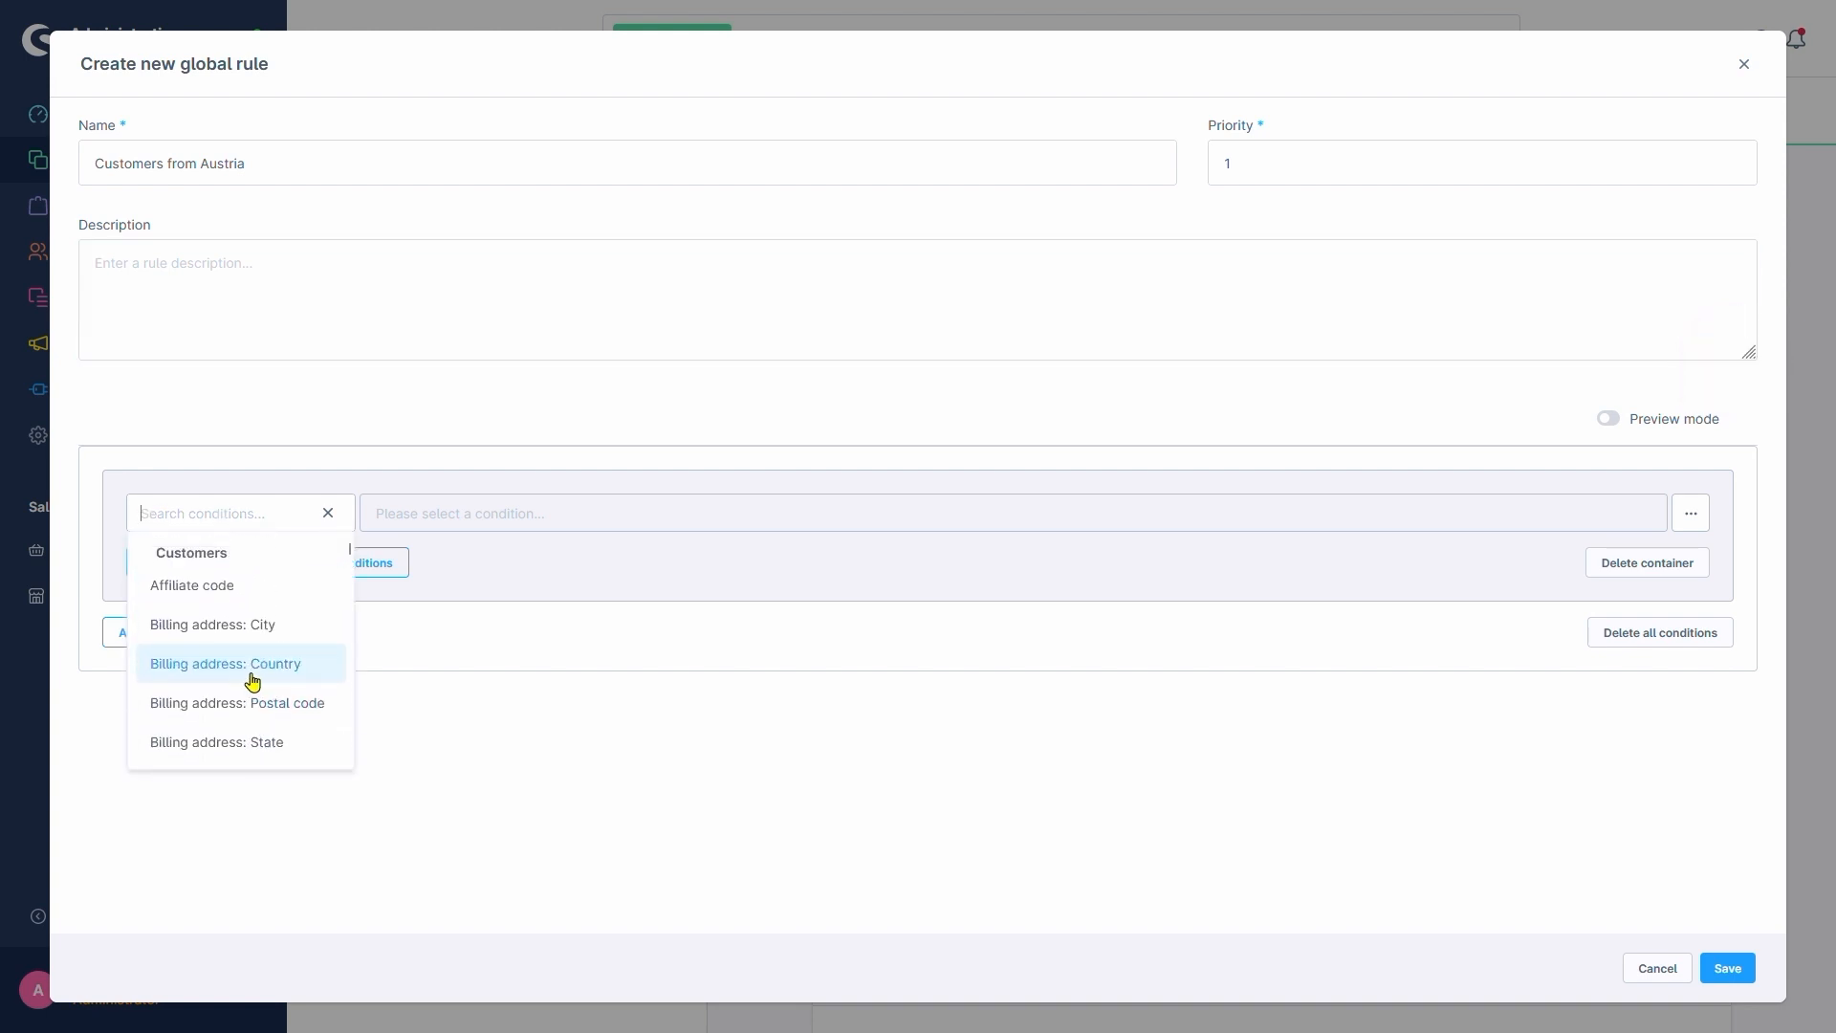
{"action": "left_click", "coordinate": [225, 664]}
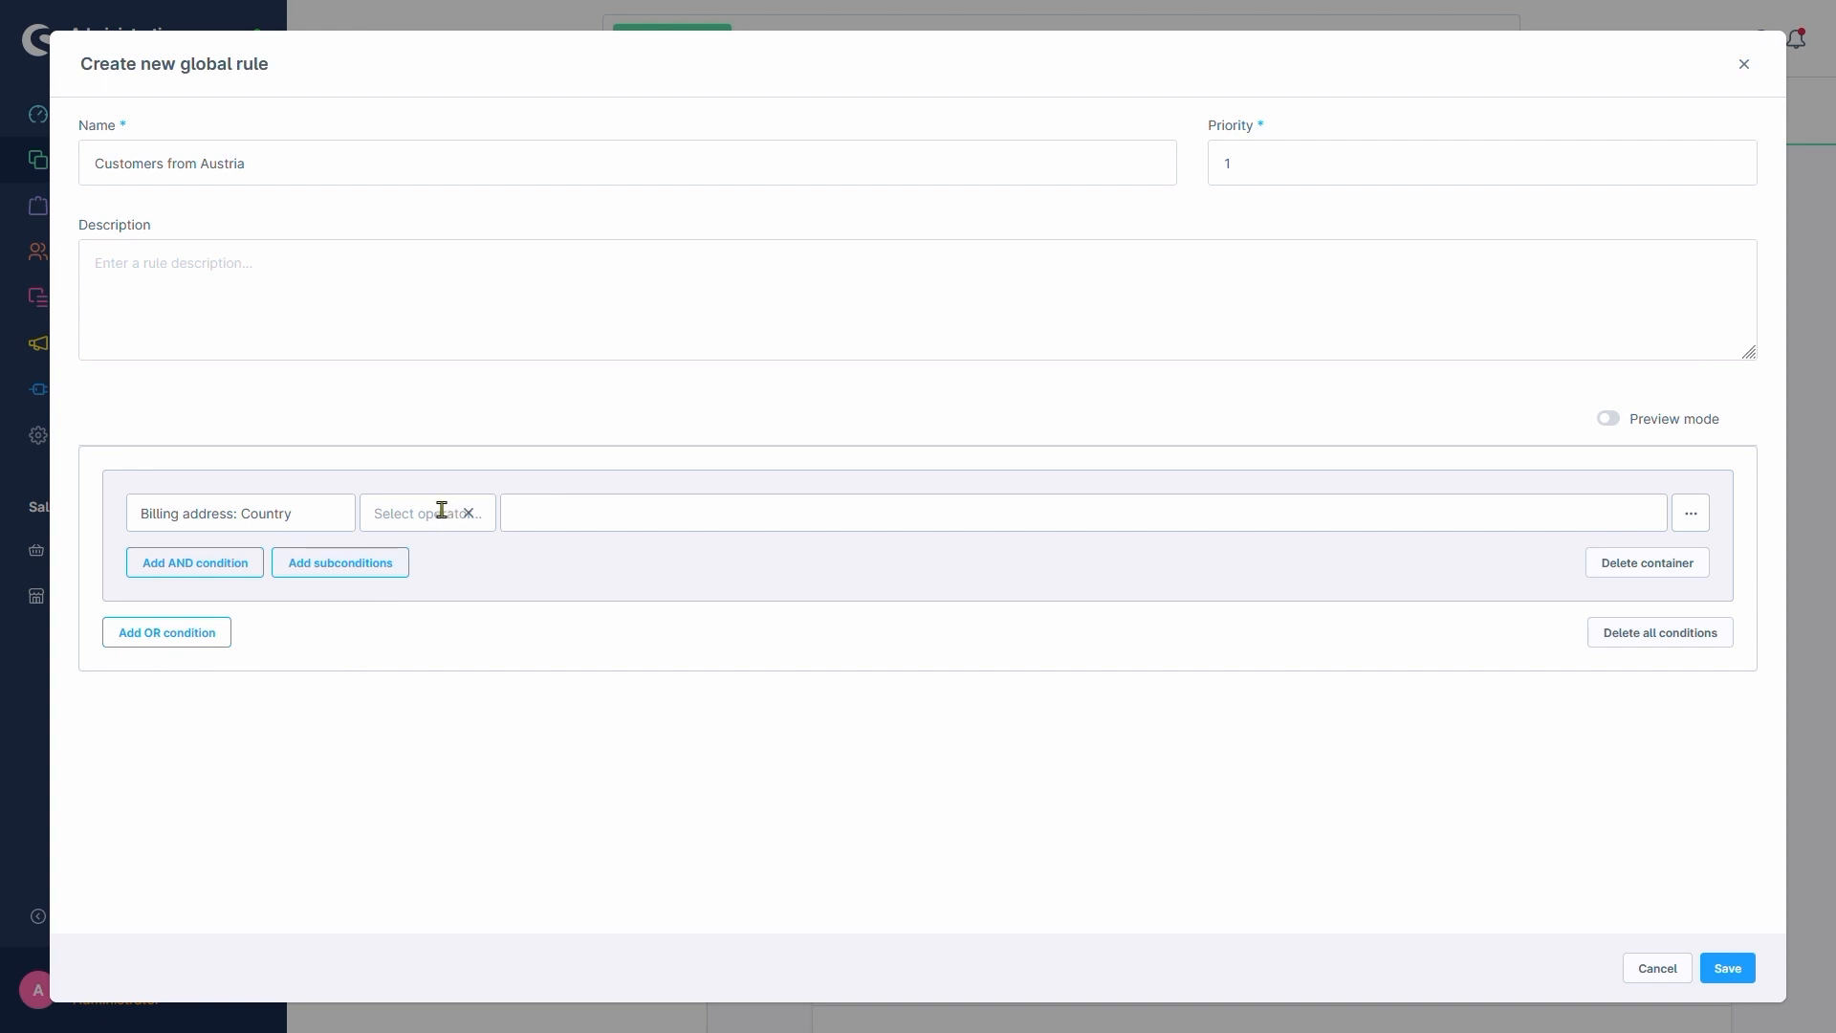
{"action": "left_click", "coordinate": [426, 513]}
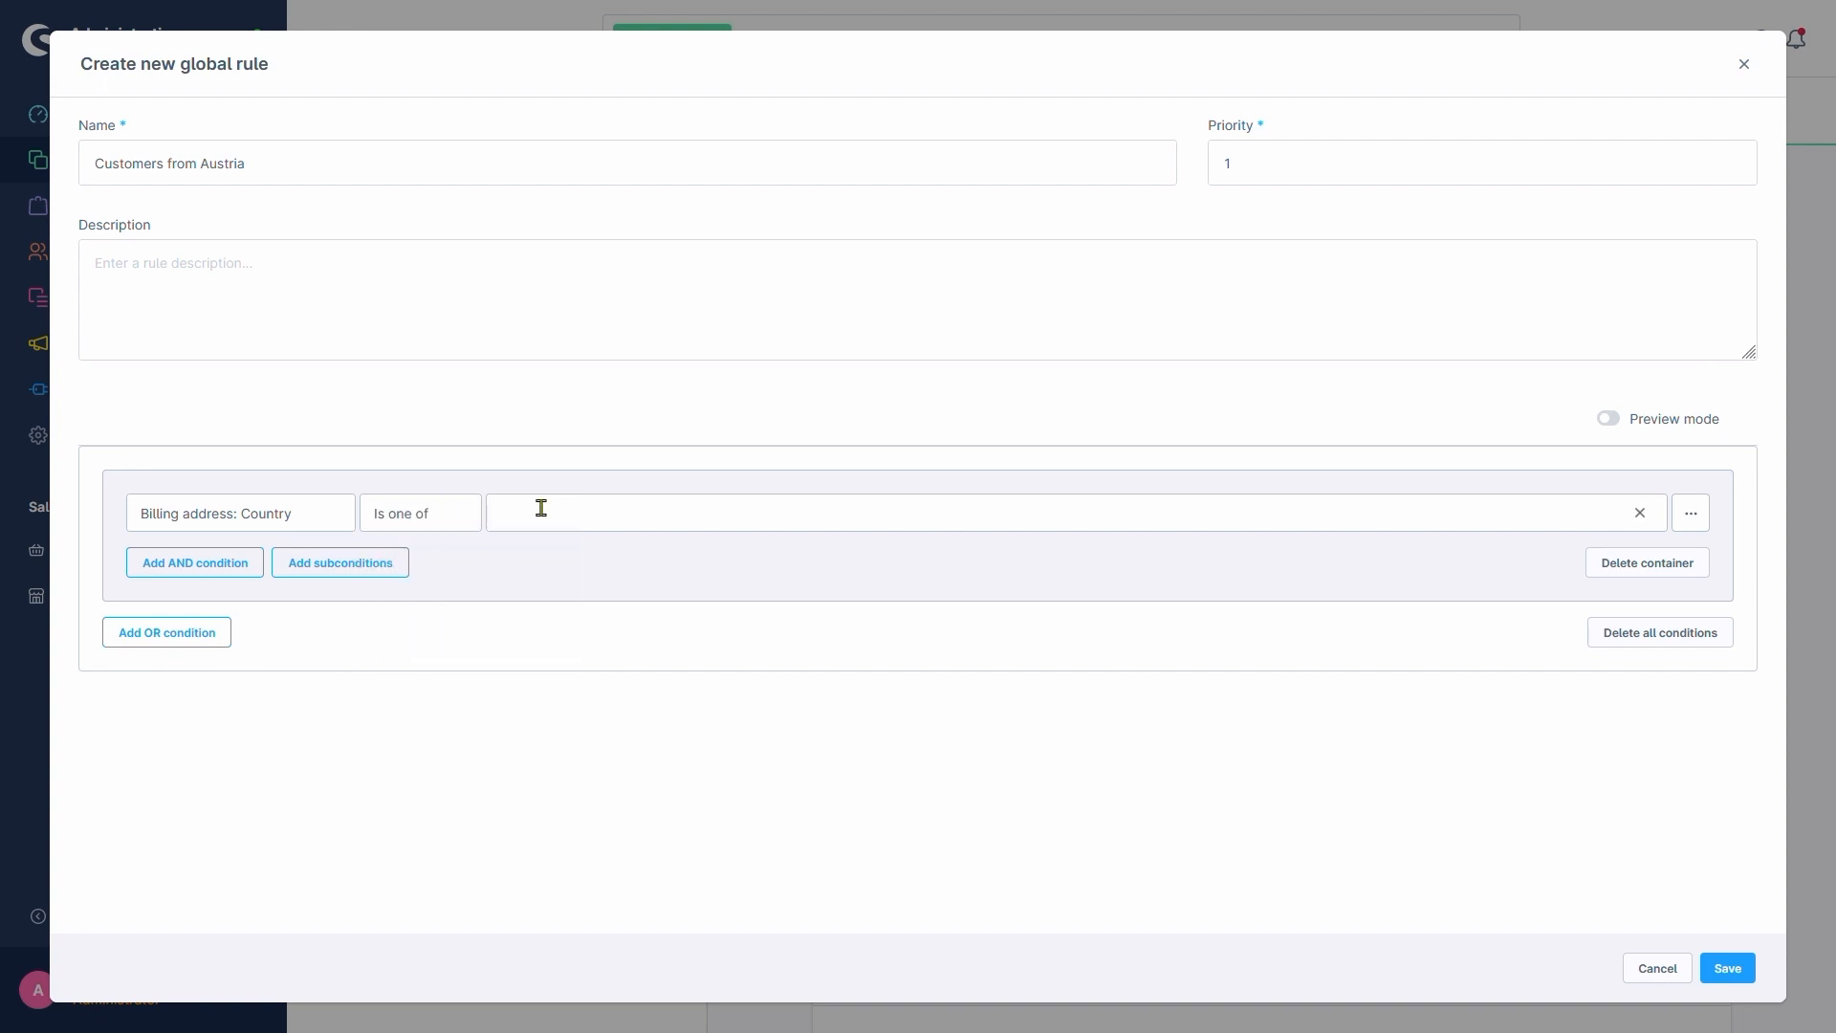
{"action": "type", "text": "austri"}
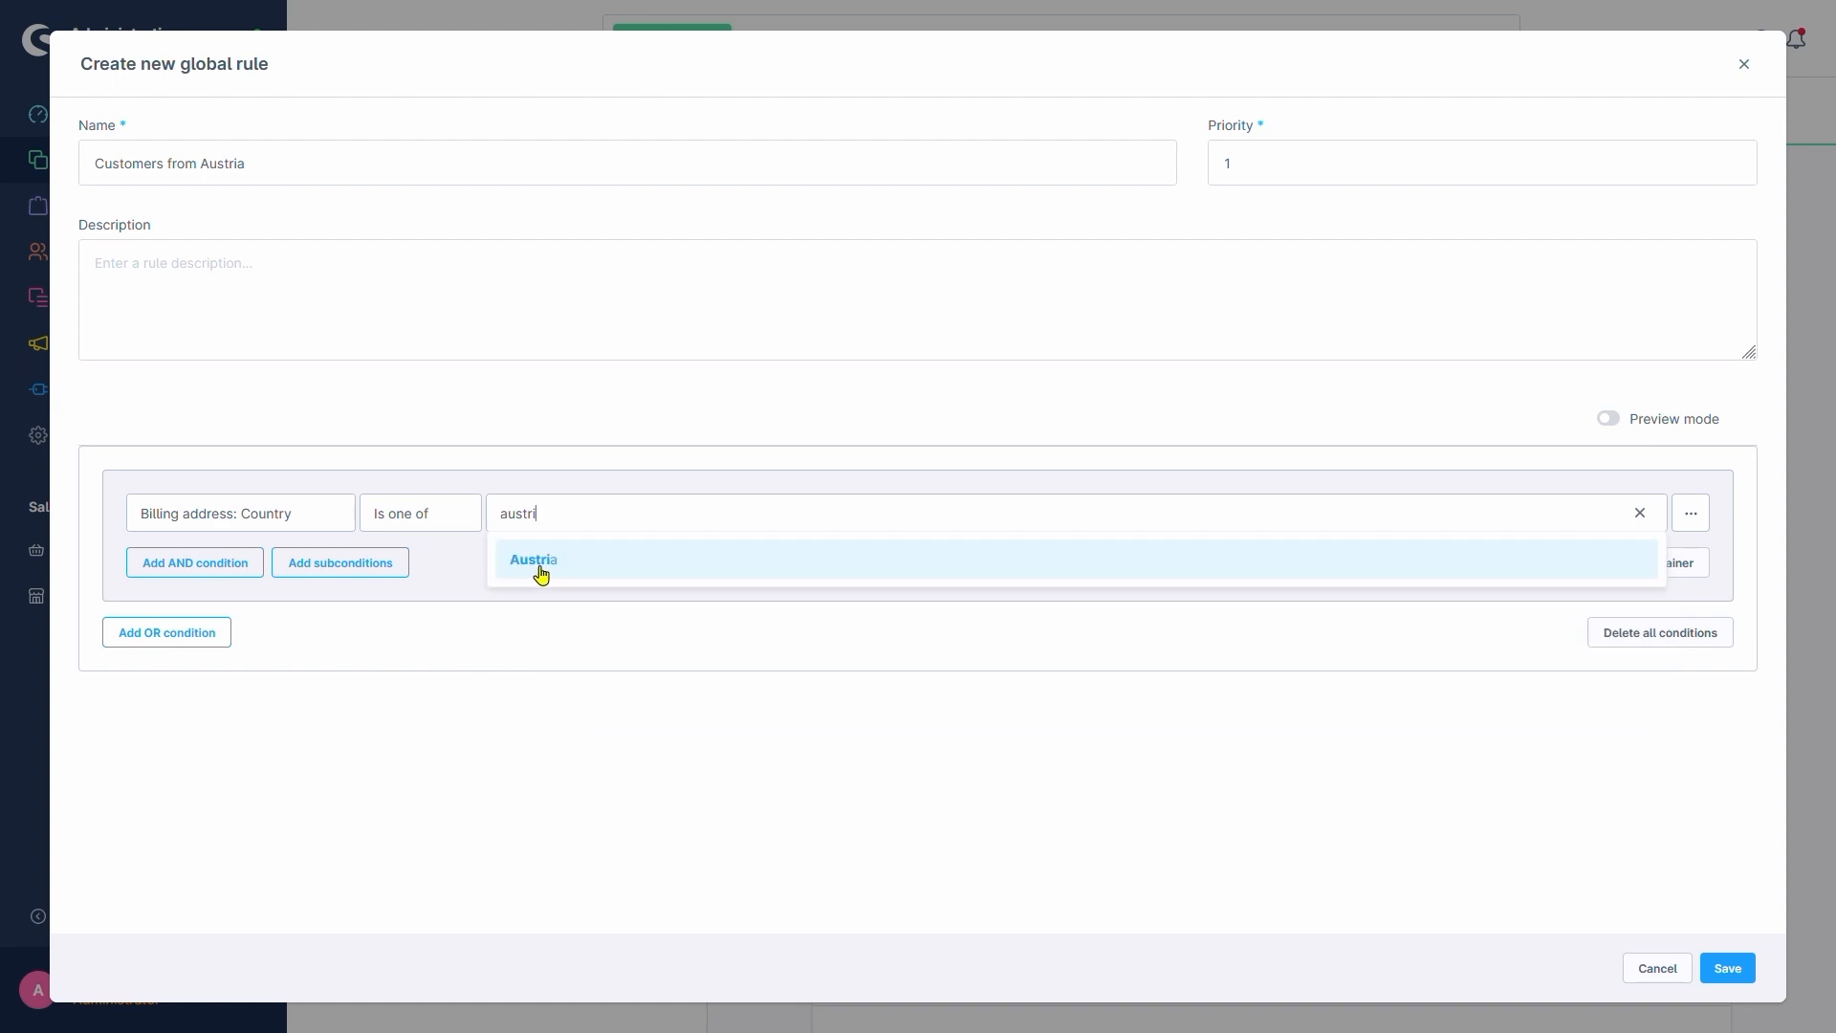
{"action": "left_click", "coordinate": [532, 558]}
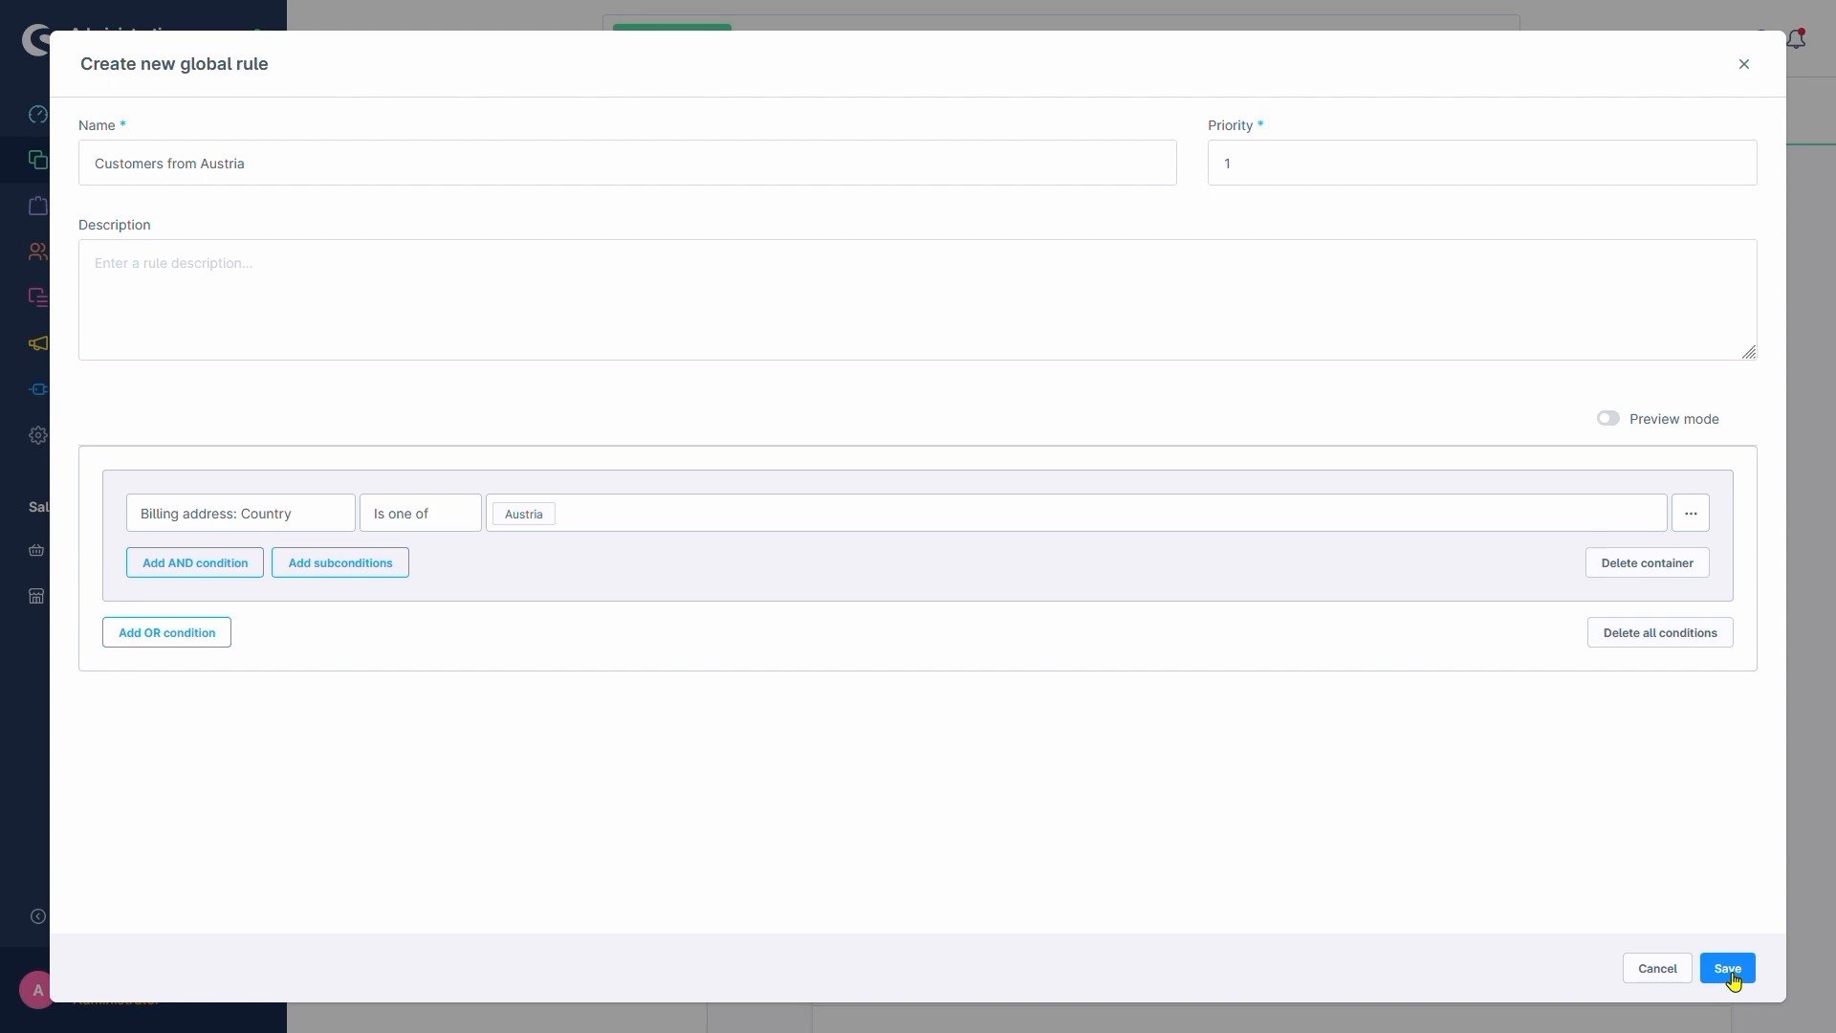
{"action": "left_click", "coordinate": [1726, 967]}
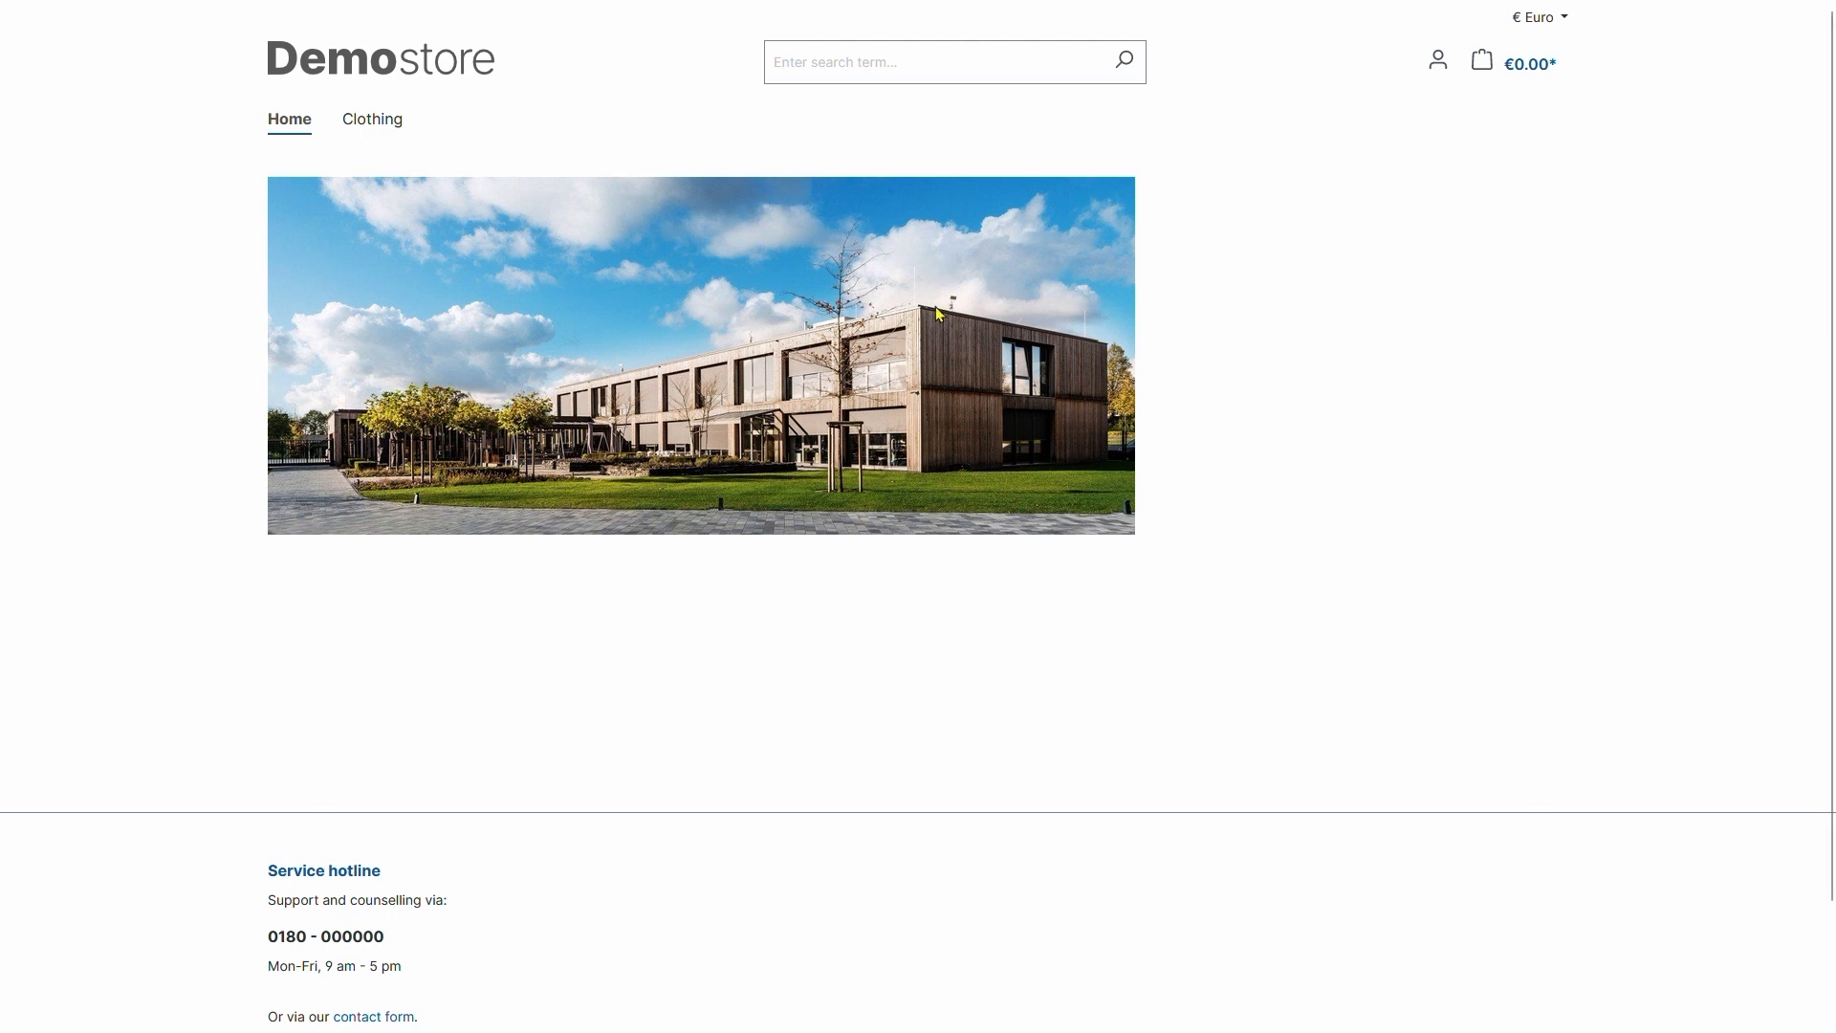
Log in as the Austrian customer, then return to the storefront home page.
{"action": "left_click", "coordinate": [1437, 59]}
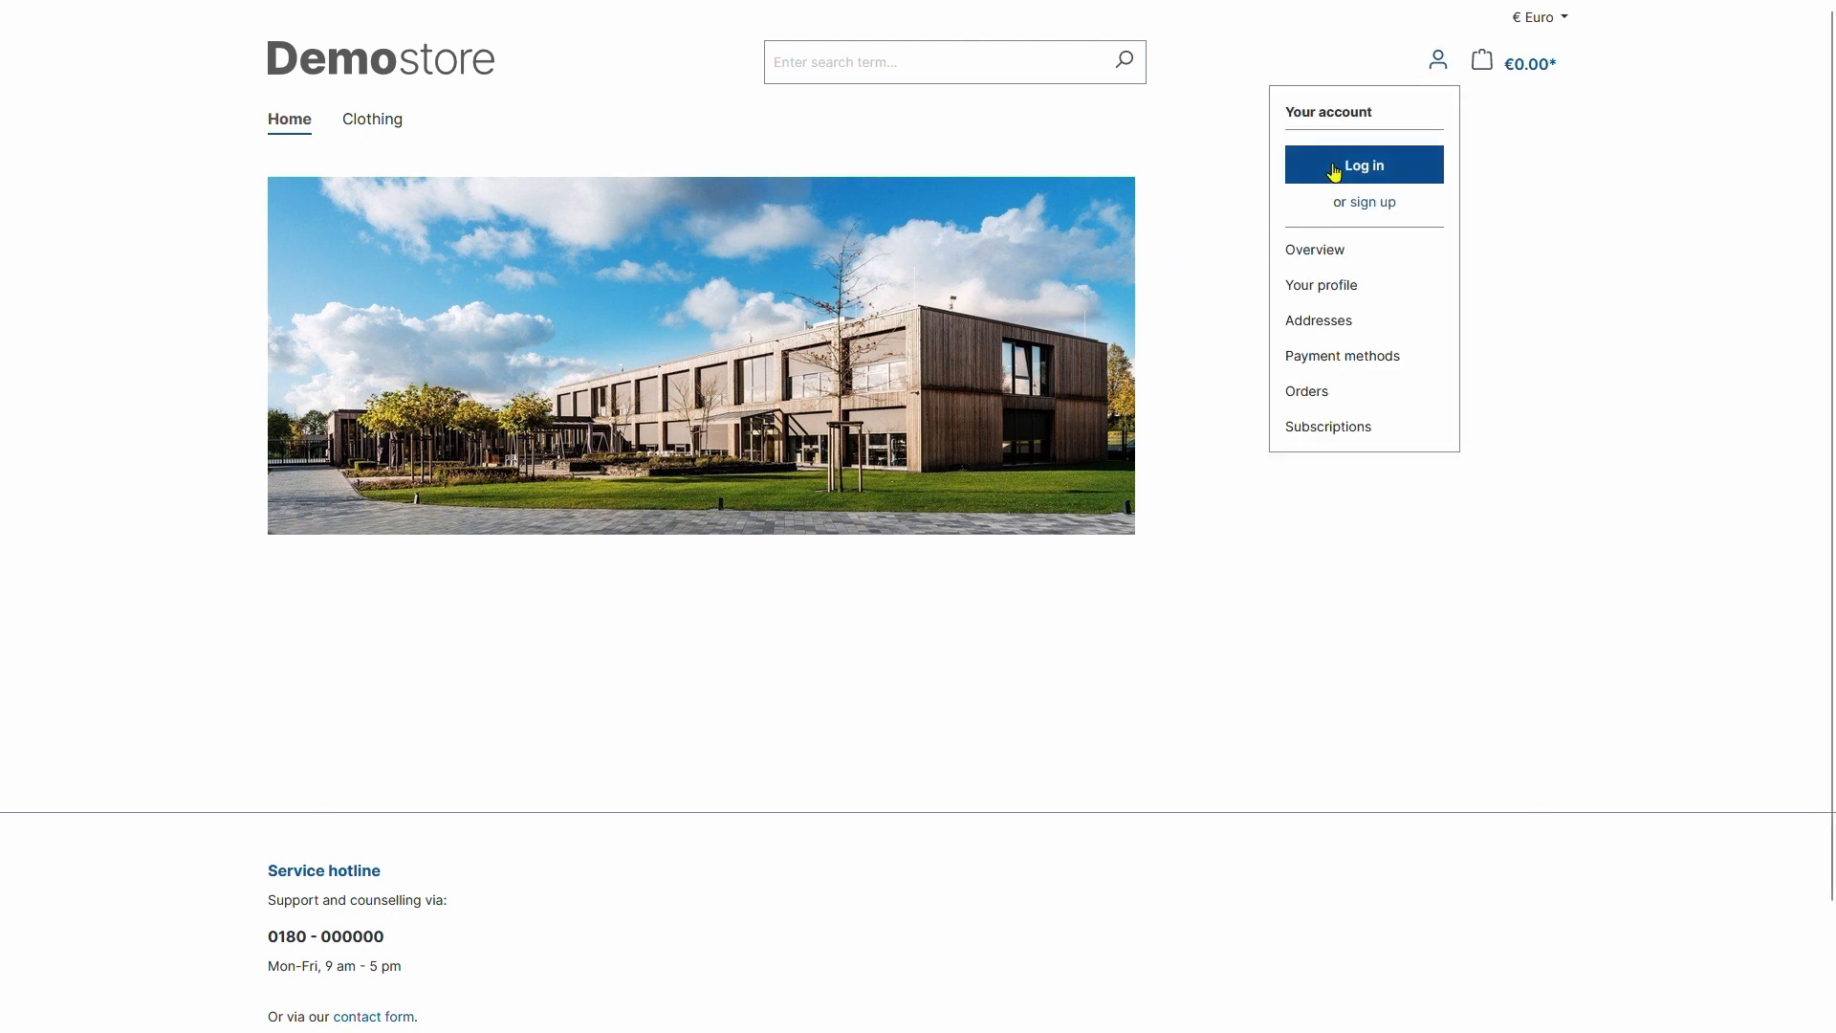
{"action": "left_click", "coordinate": [1362, 163]}
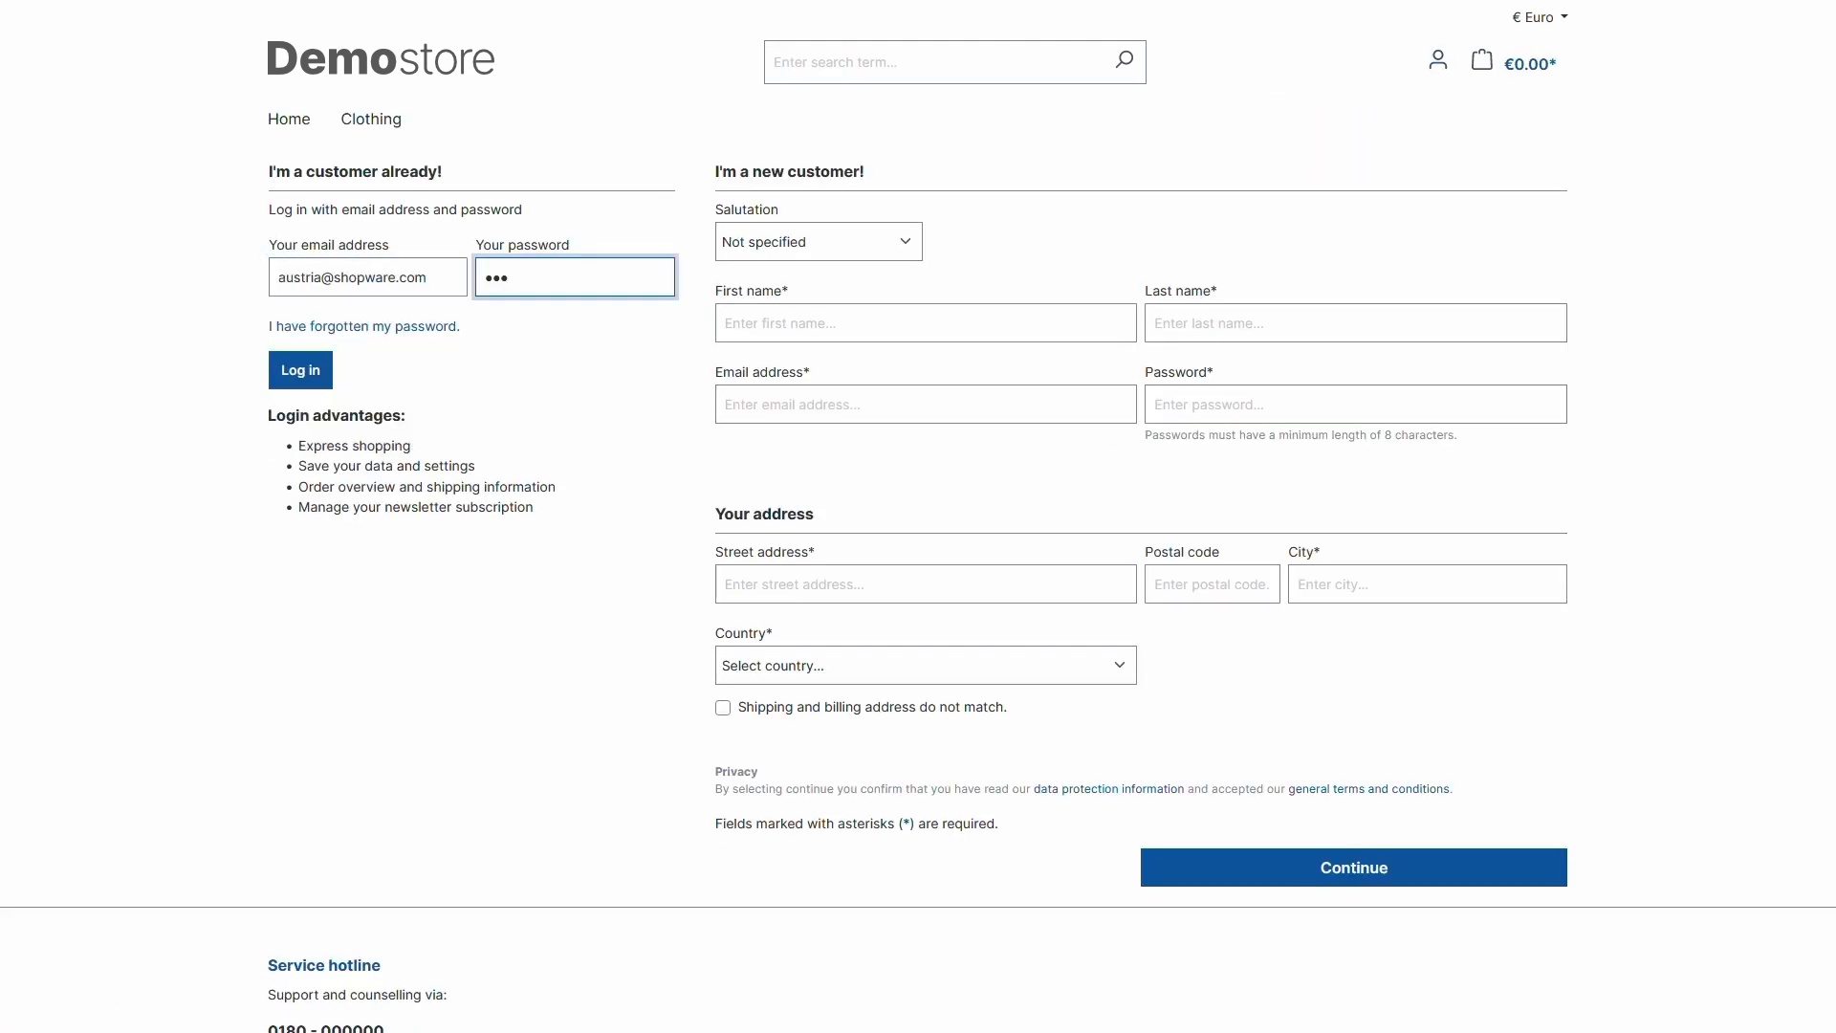
{"action": "left_click", "coordinate": [299, 370]}
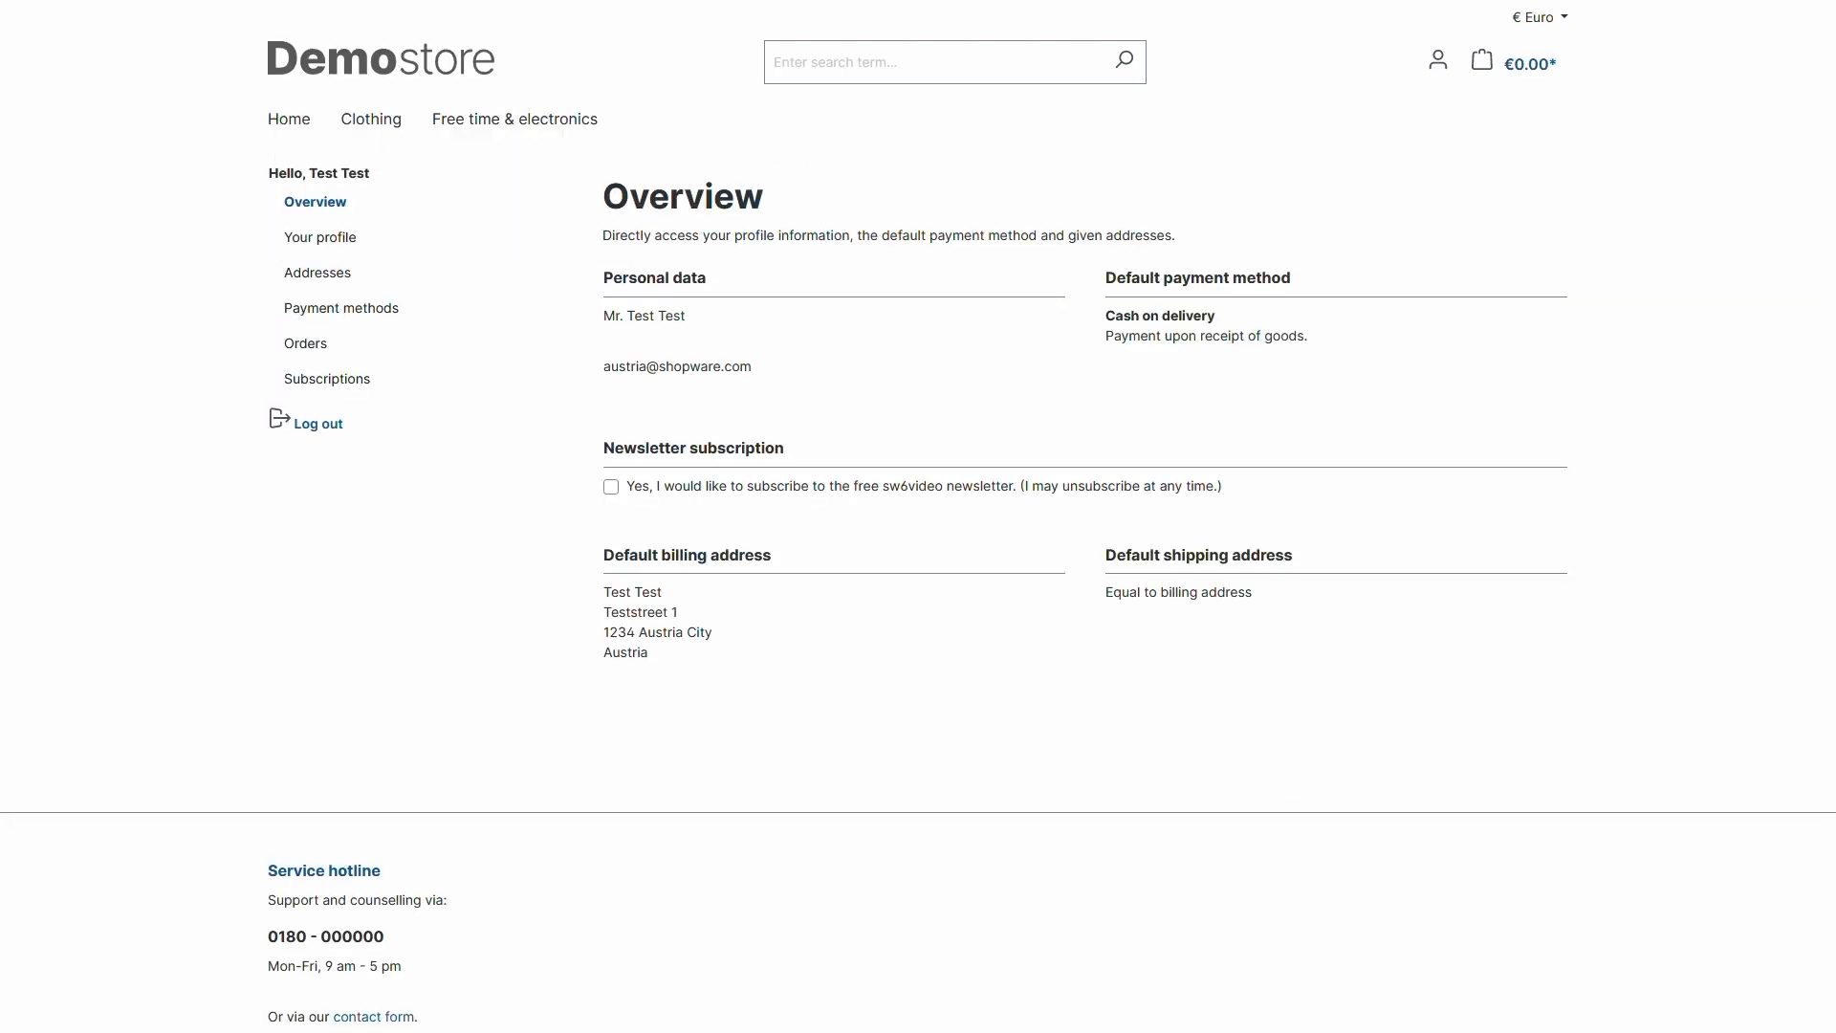
{"action": "mouse_move", "coordinate": [529, 152]}
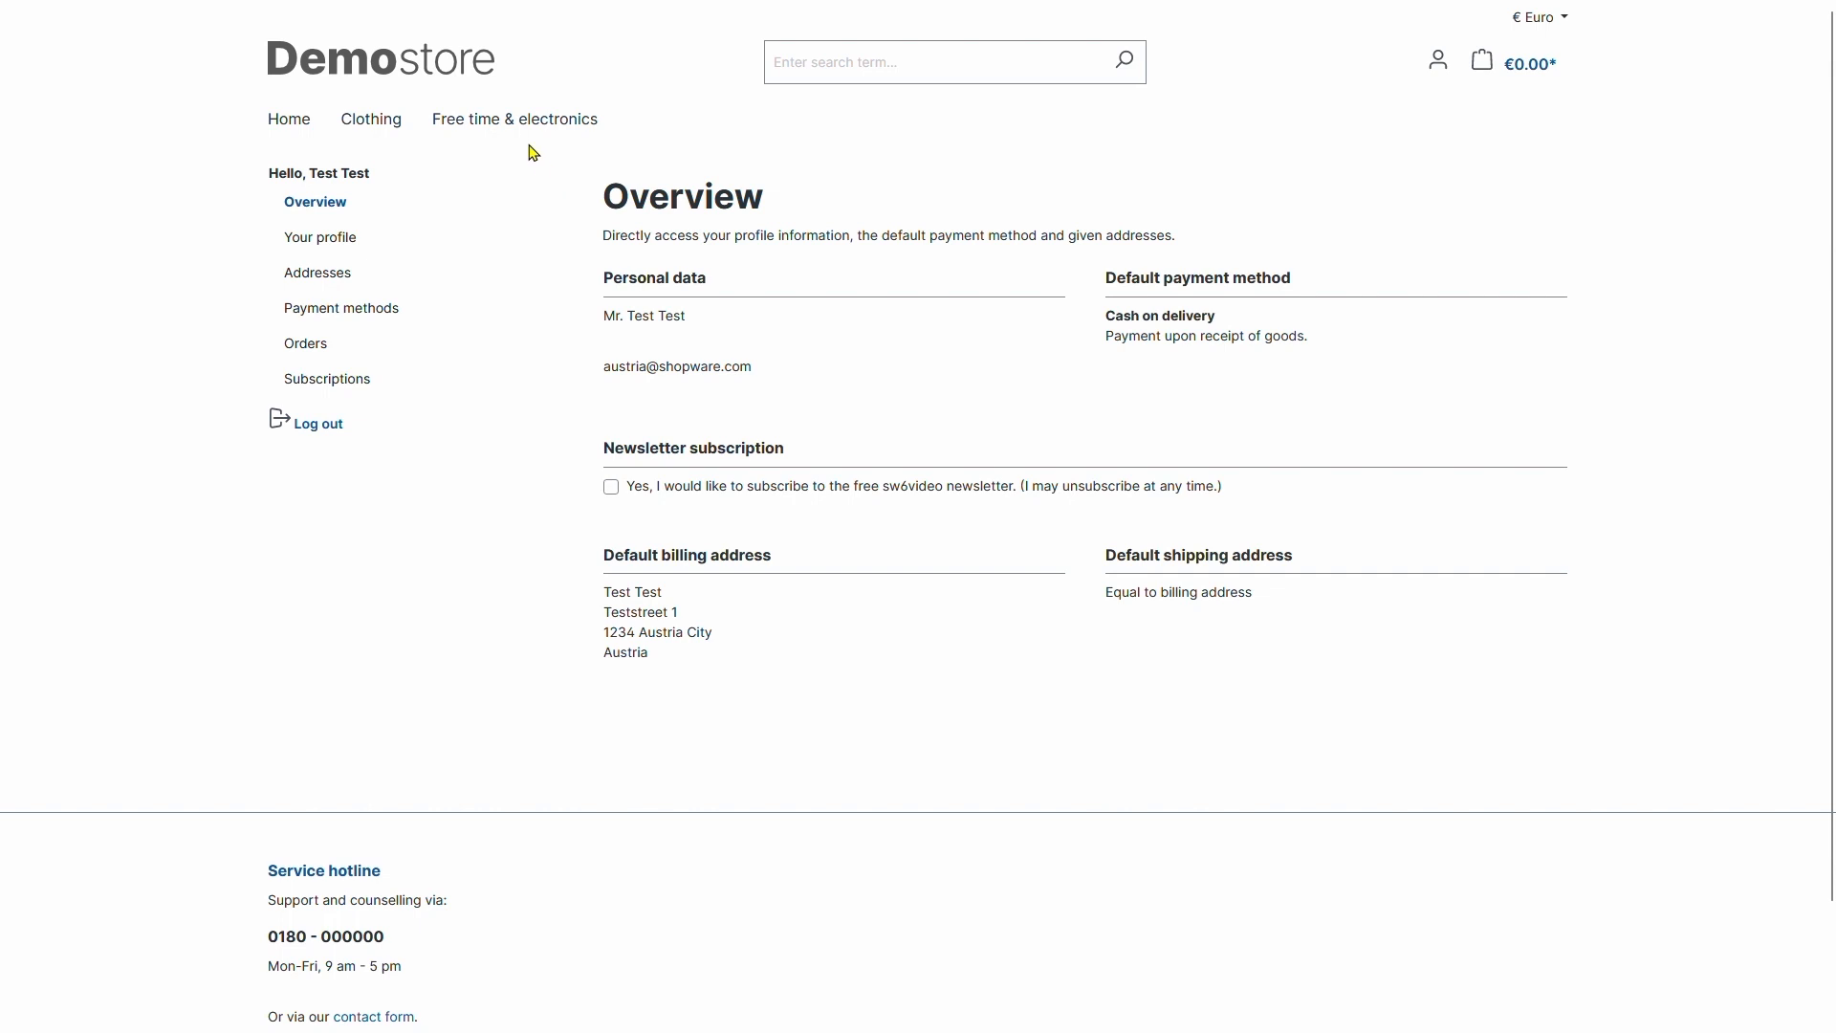
{"action": "mouse_move", "coordinate": [371, 119]}
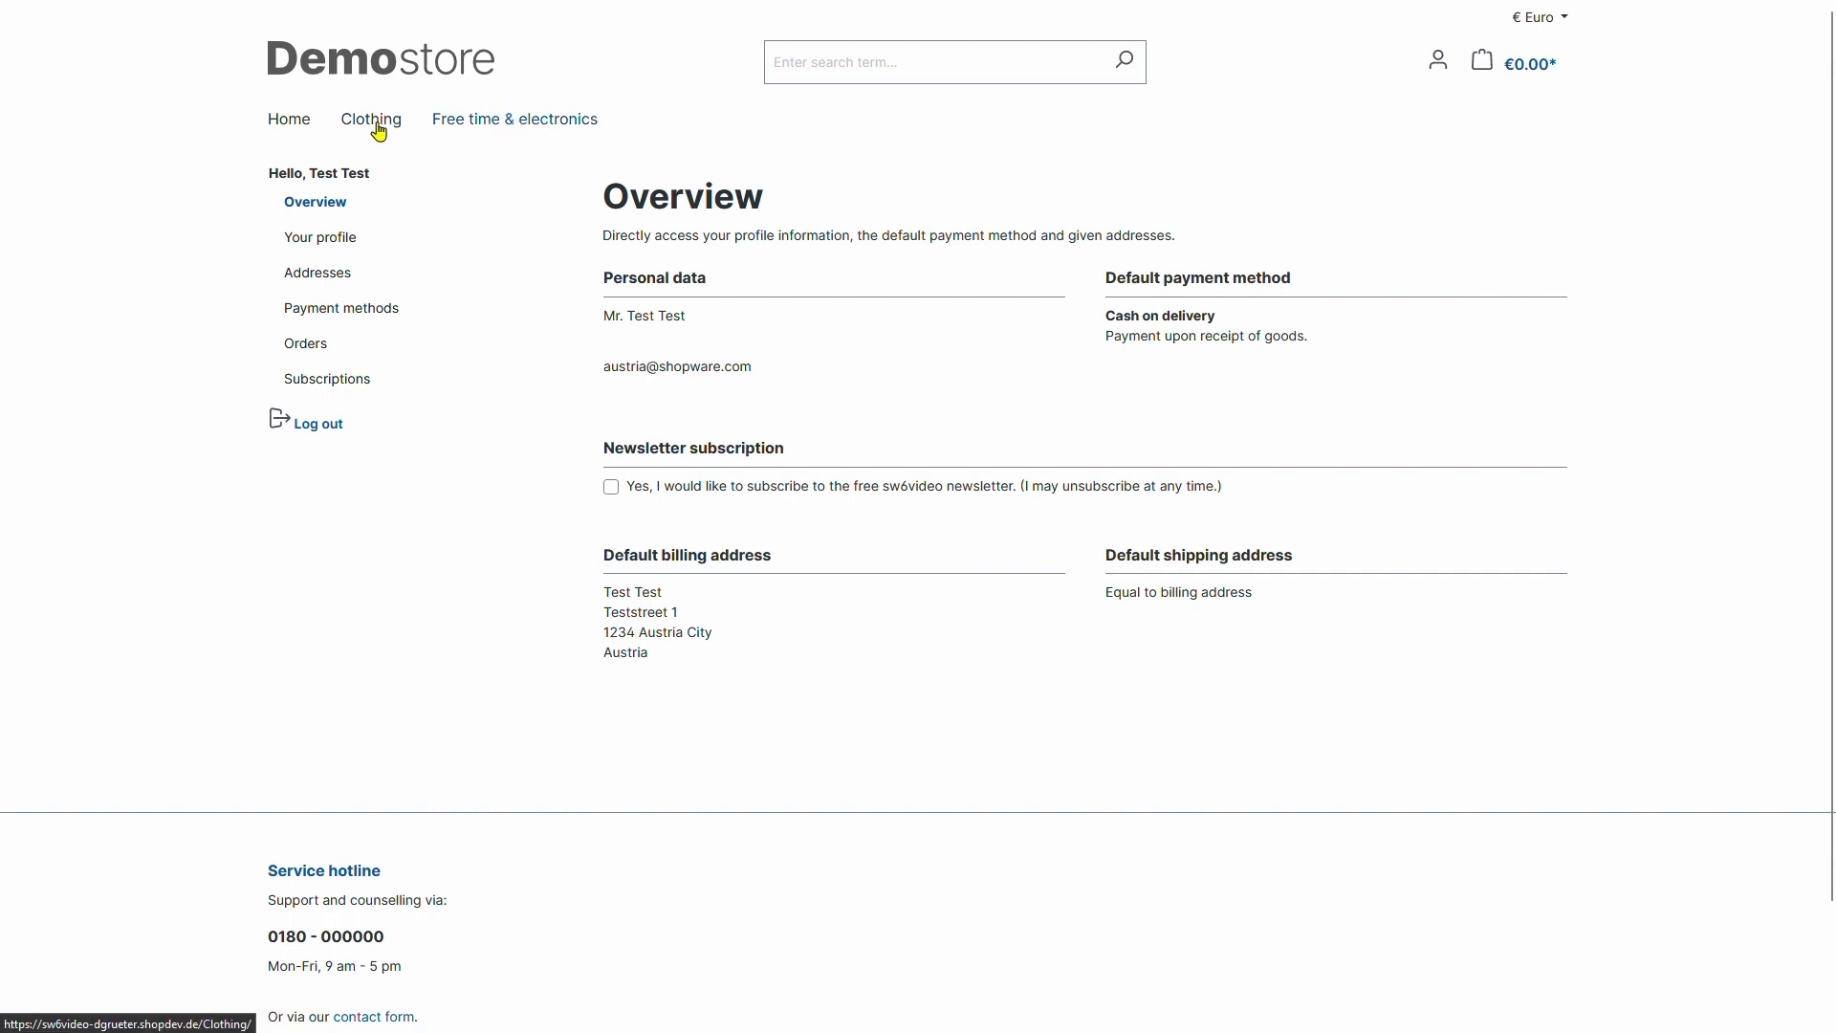
{"action": "mouse_move", "coordinate": [289, 119]}
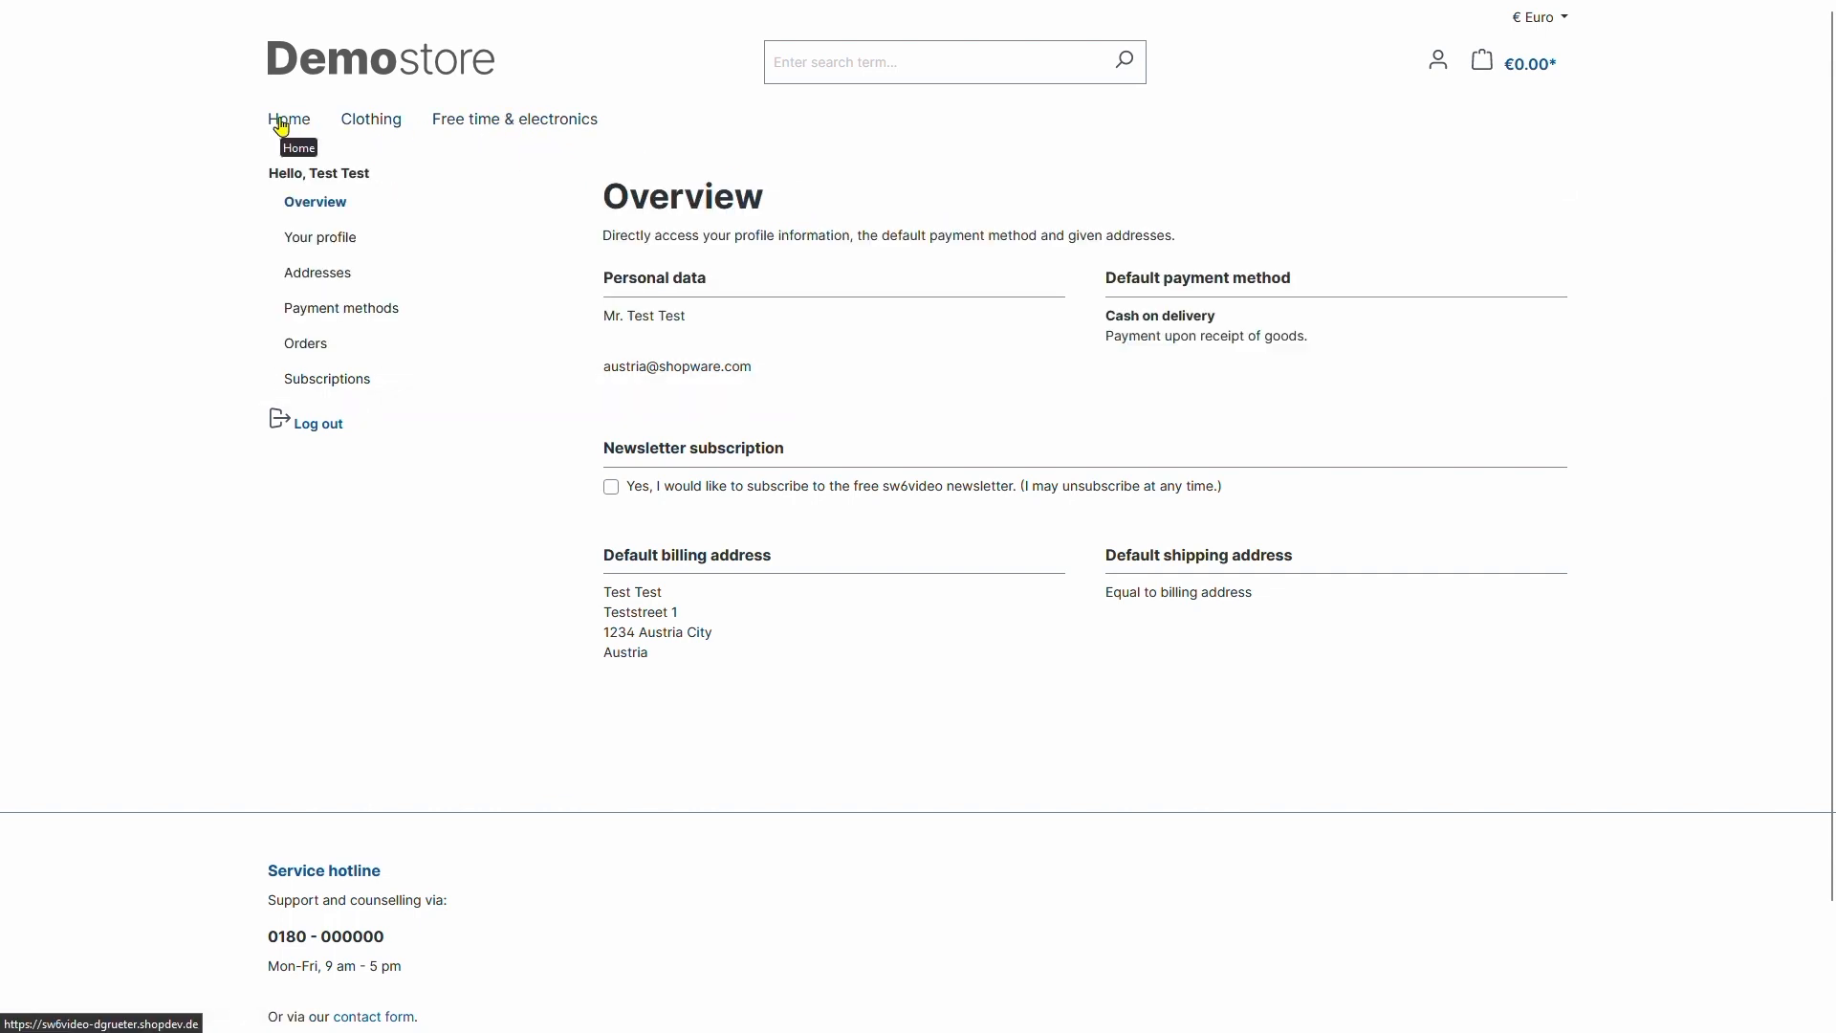
{"action": "left_click", "coordinate": [288, 119]}
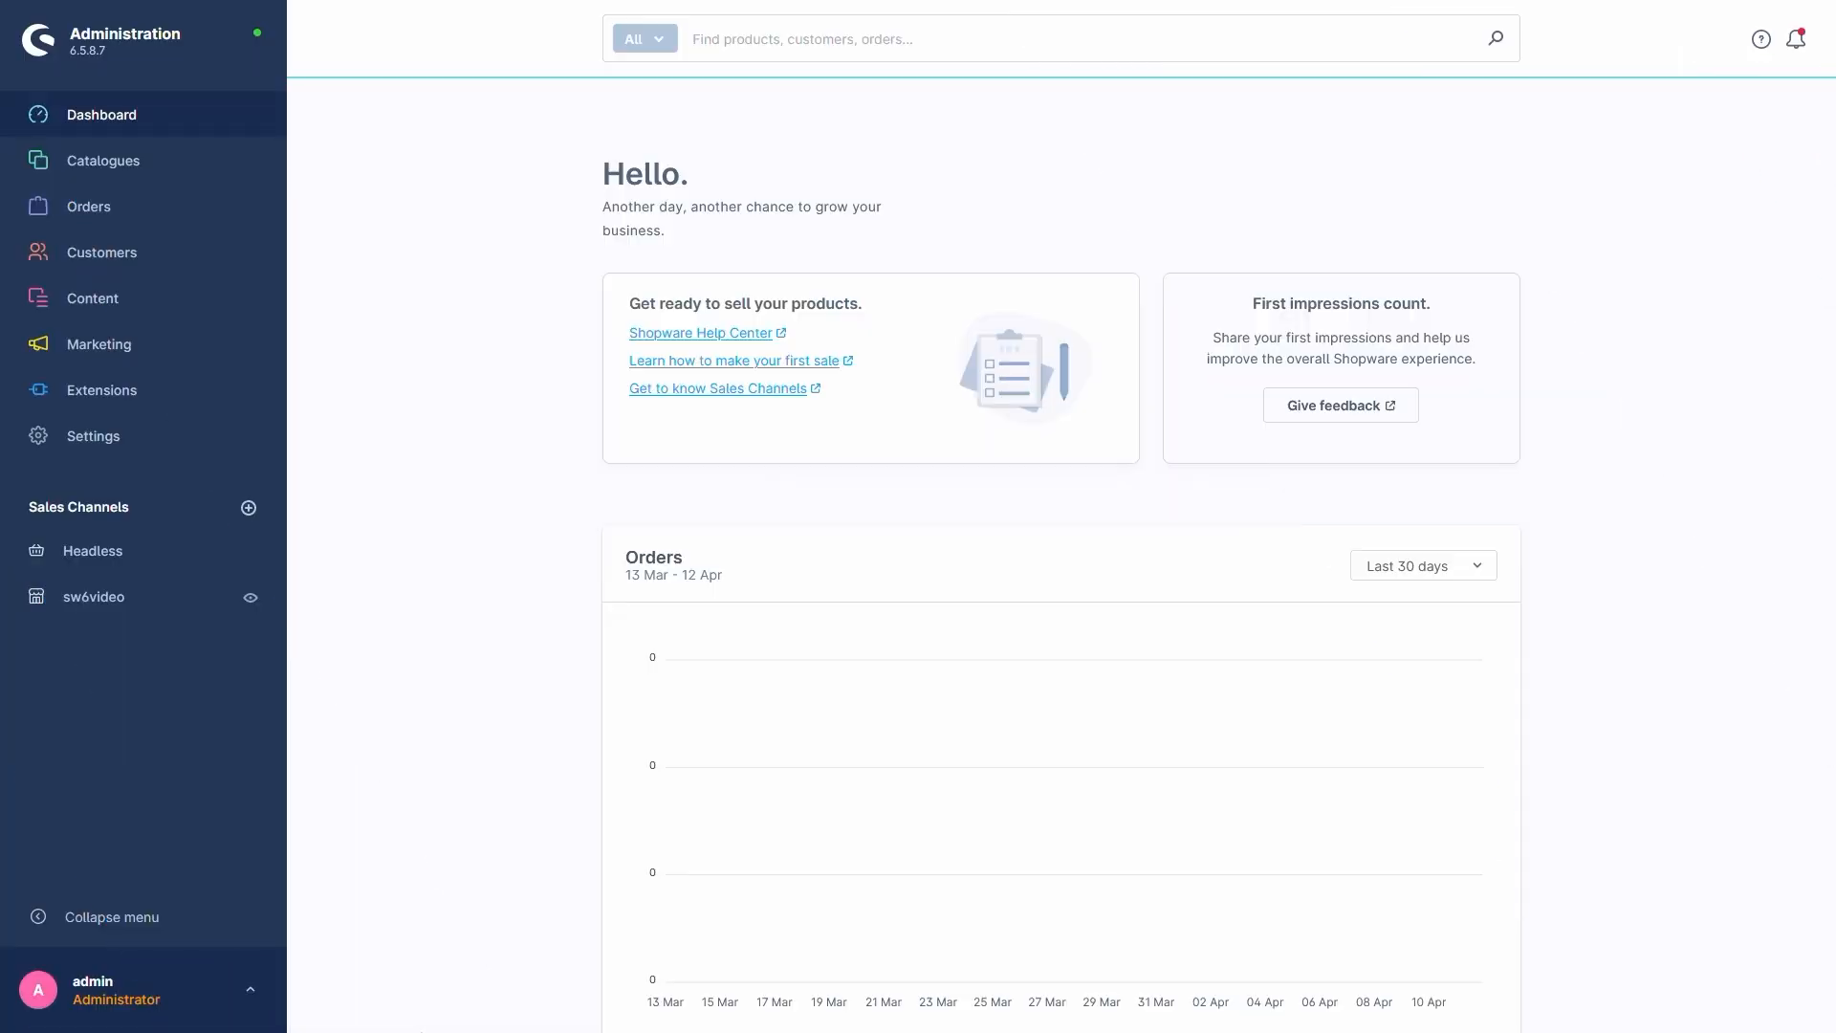
{"action": "mouse_move", "coordinate": [439, 1028]}
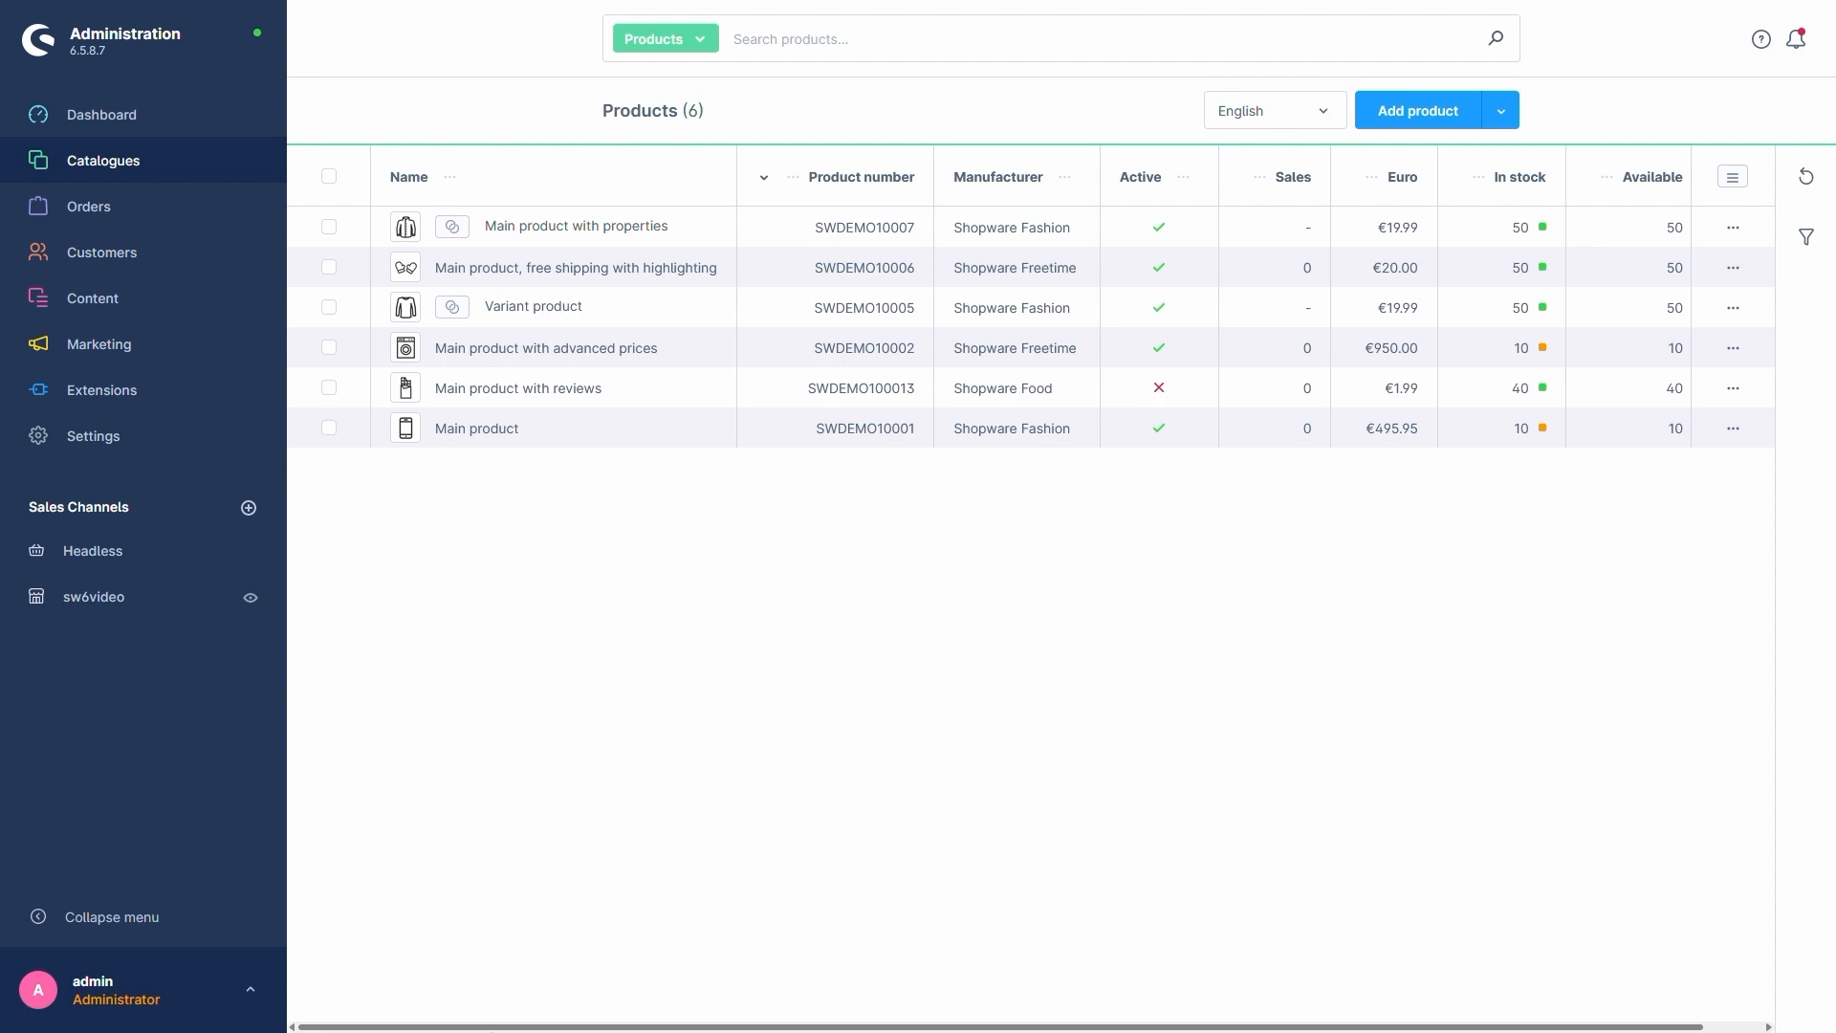
{"action": "mouse_move", "coordinate": [445, 442]}
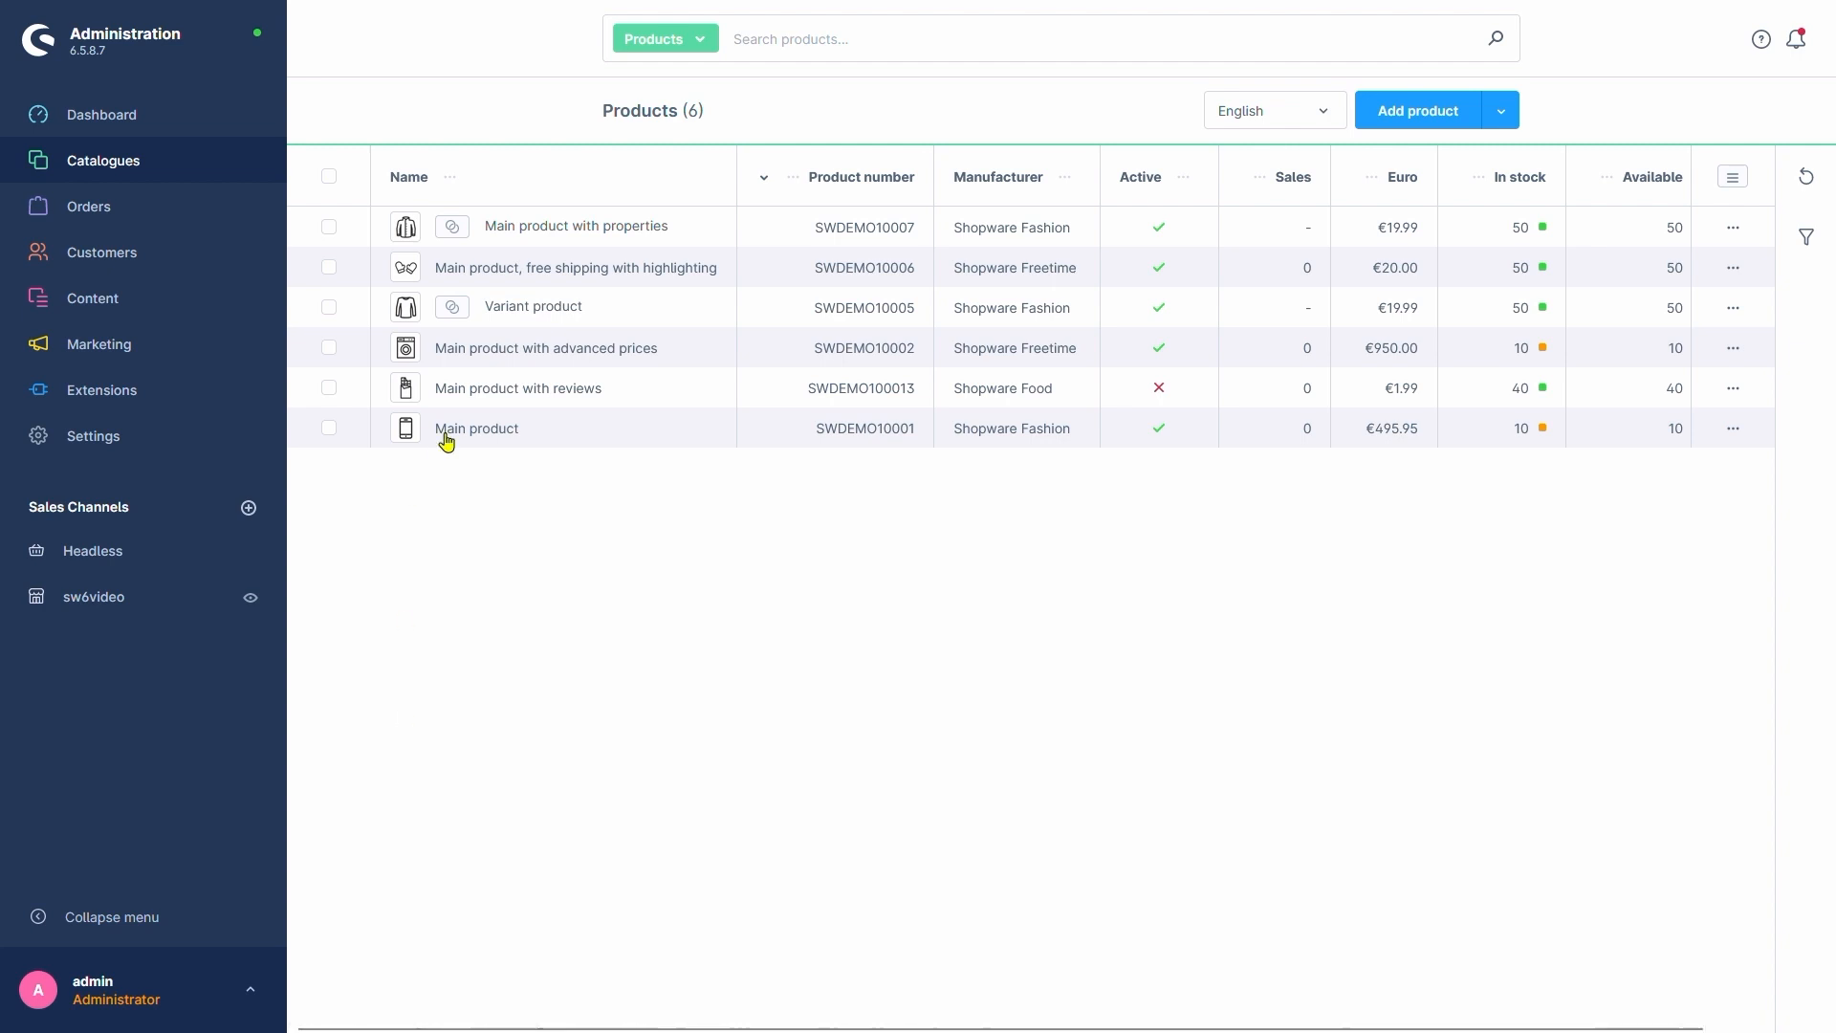
Open Variant product and scroll to its Visibility & structure card.
{"action": "left_click", "coordinate": [532, 306]}
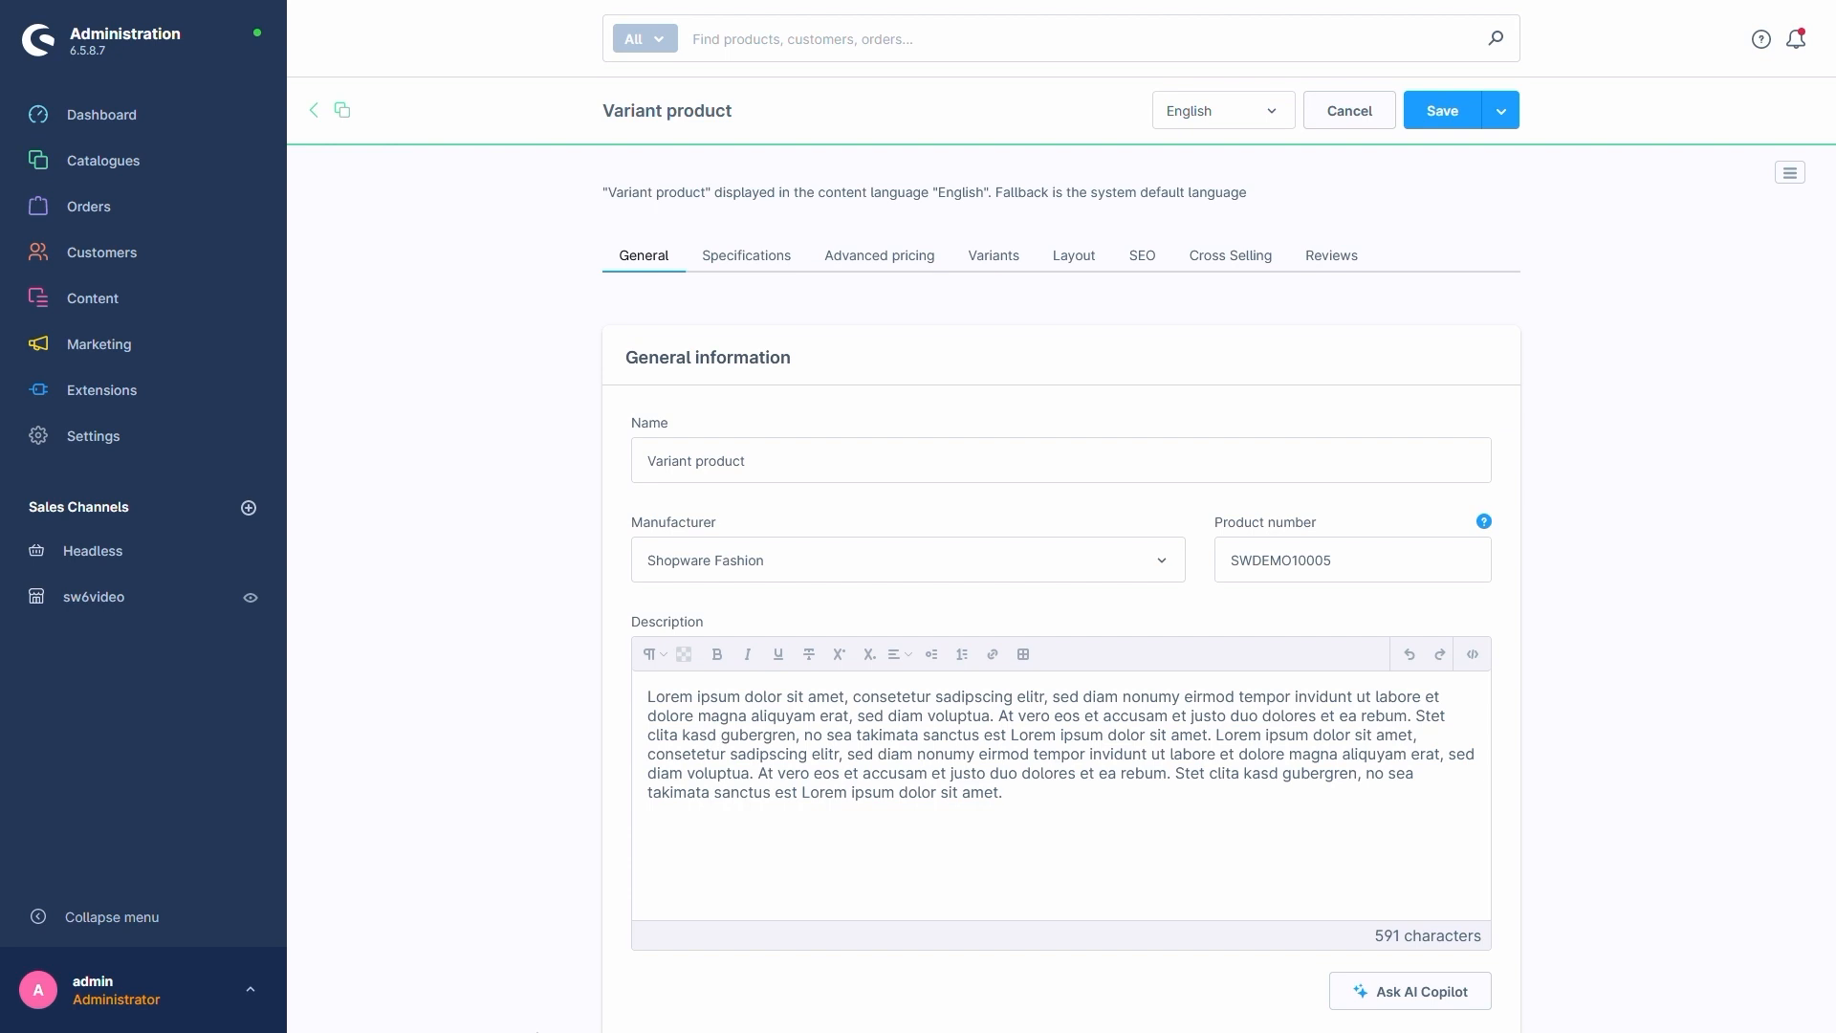
{"action": "scroll", "scroll_direction": "down", "scroll_amount": 3}
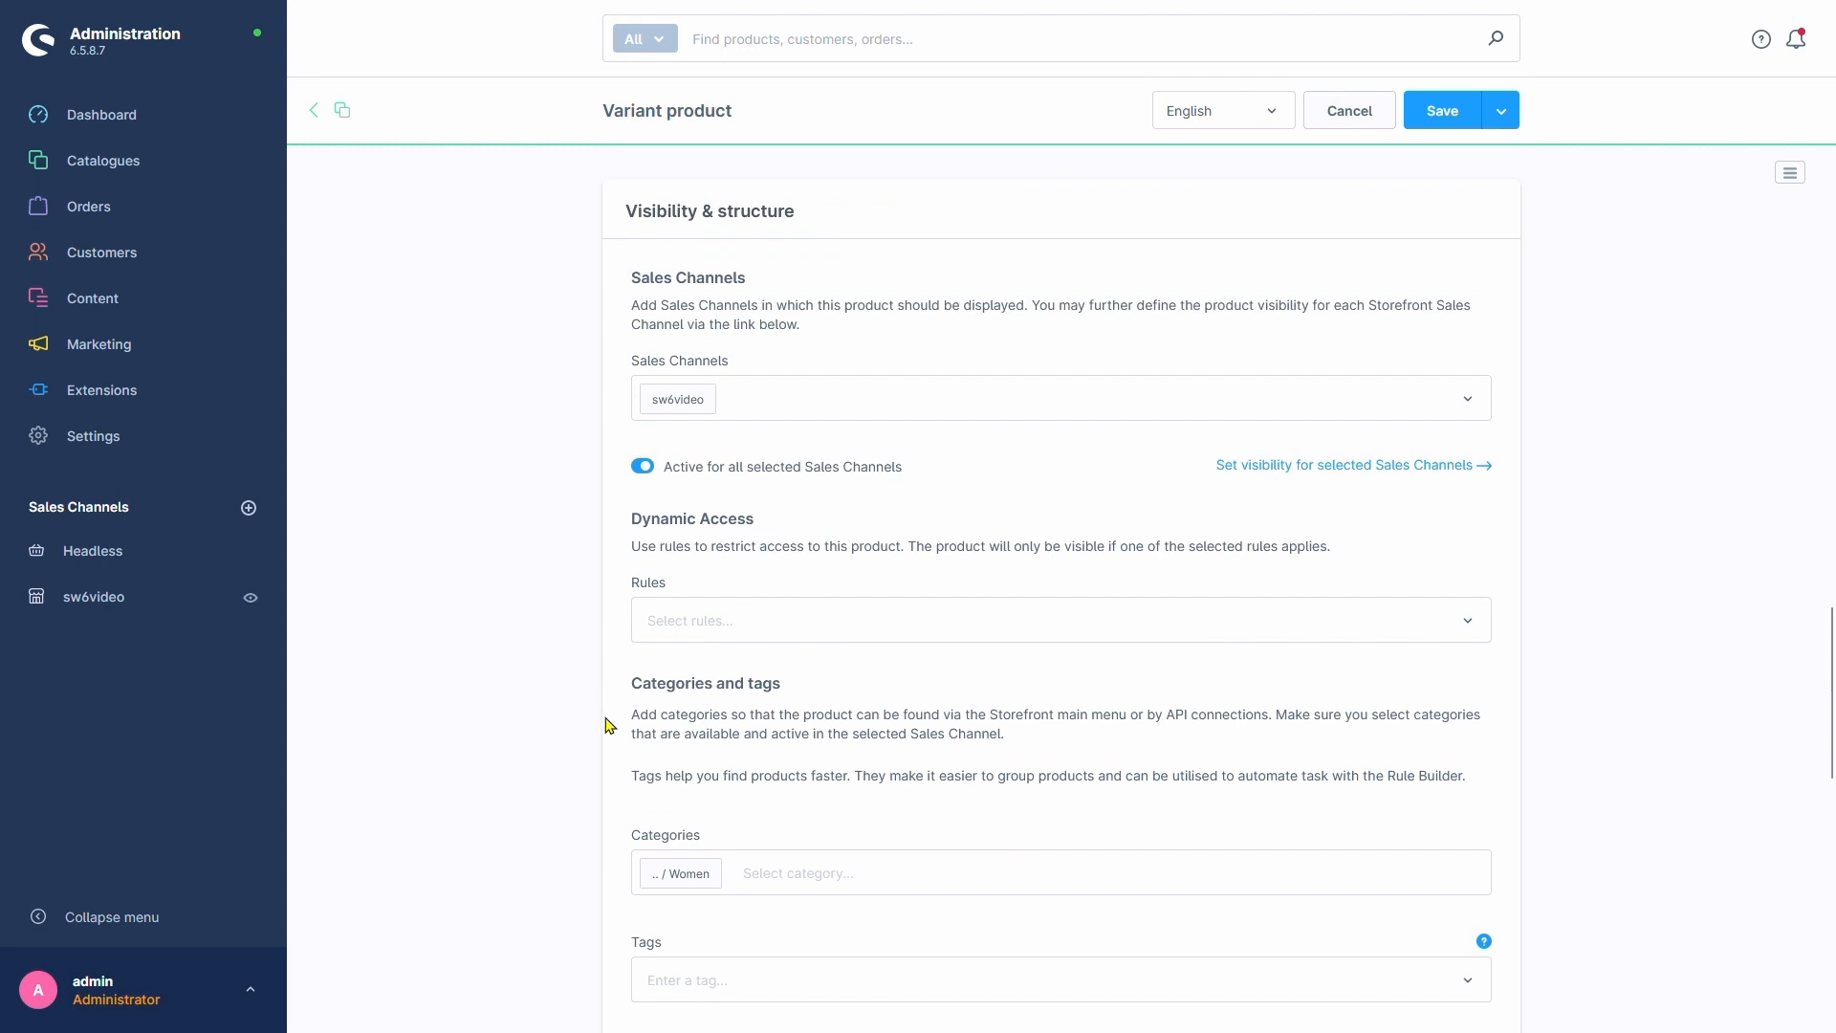
{"action": "mouse_move", "coordinate": [706, 517]}
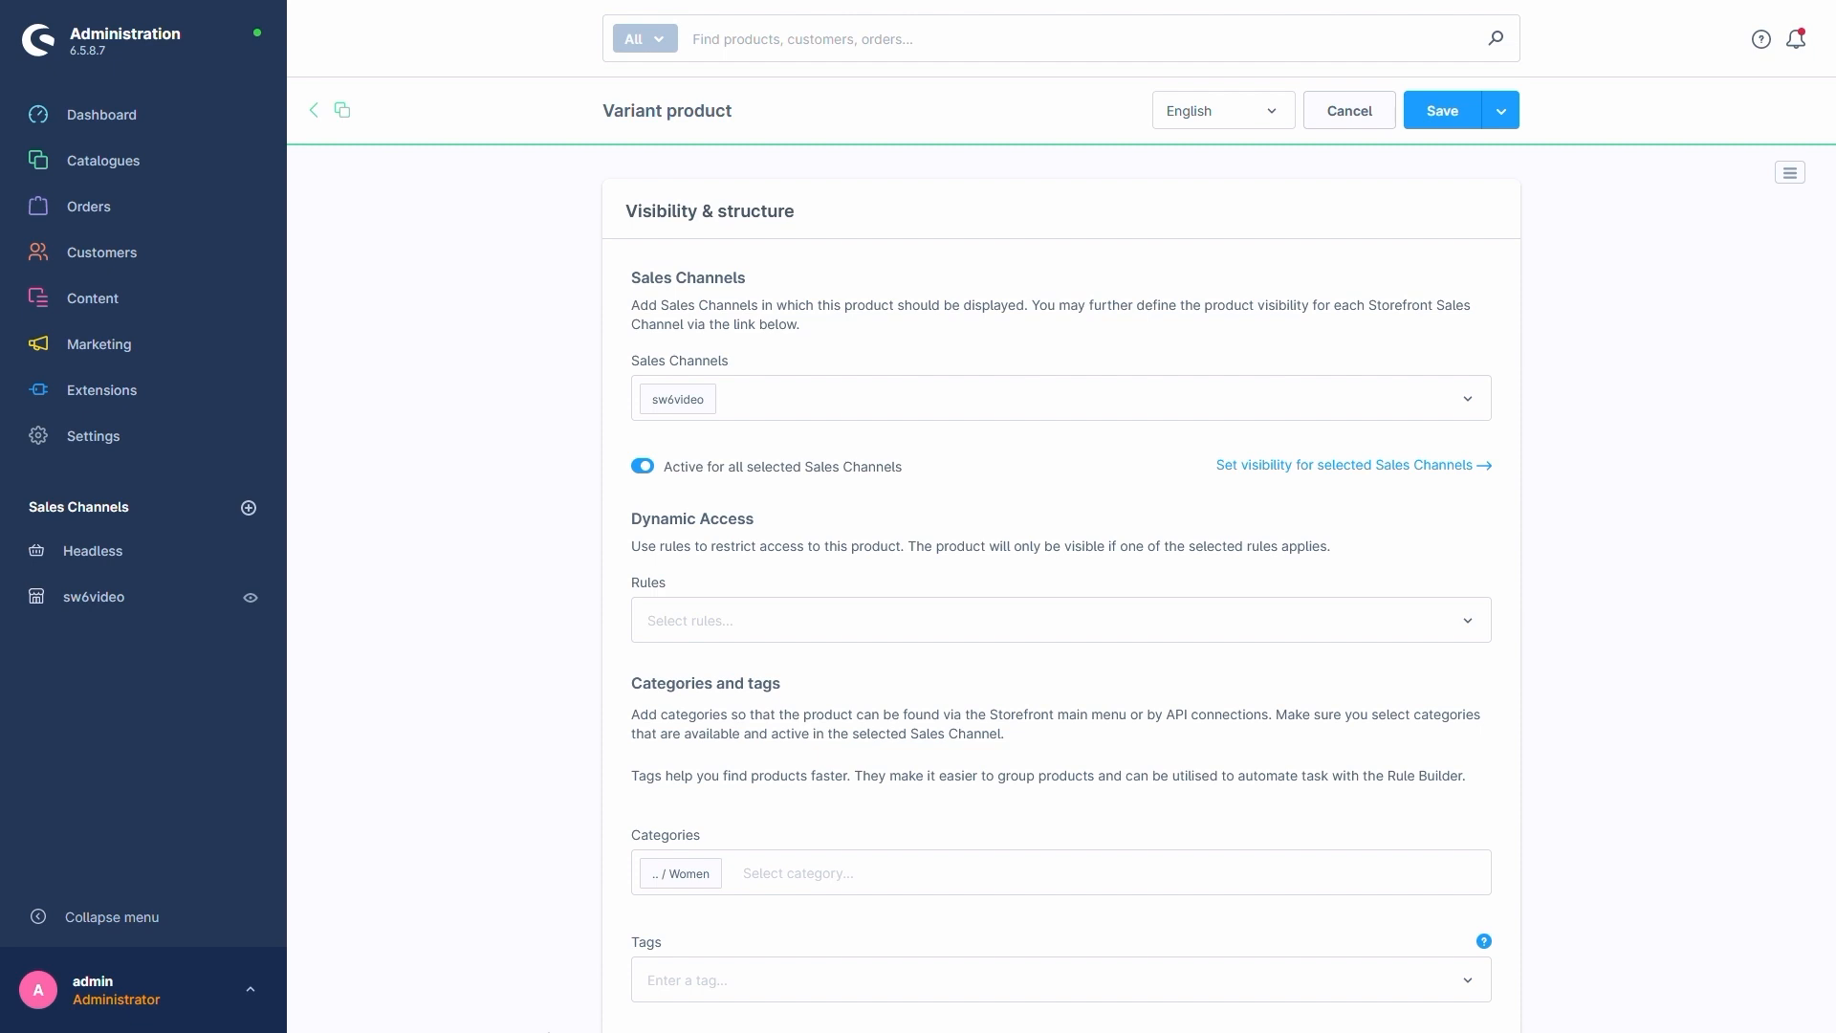
Add Customers from Austria to the Variant product's Dynamic Access rules and save.
{"action": "left_click", "coordinate": [1054, 620]}
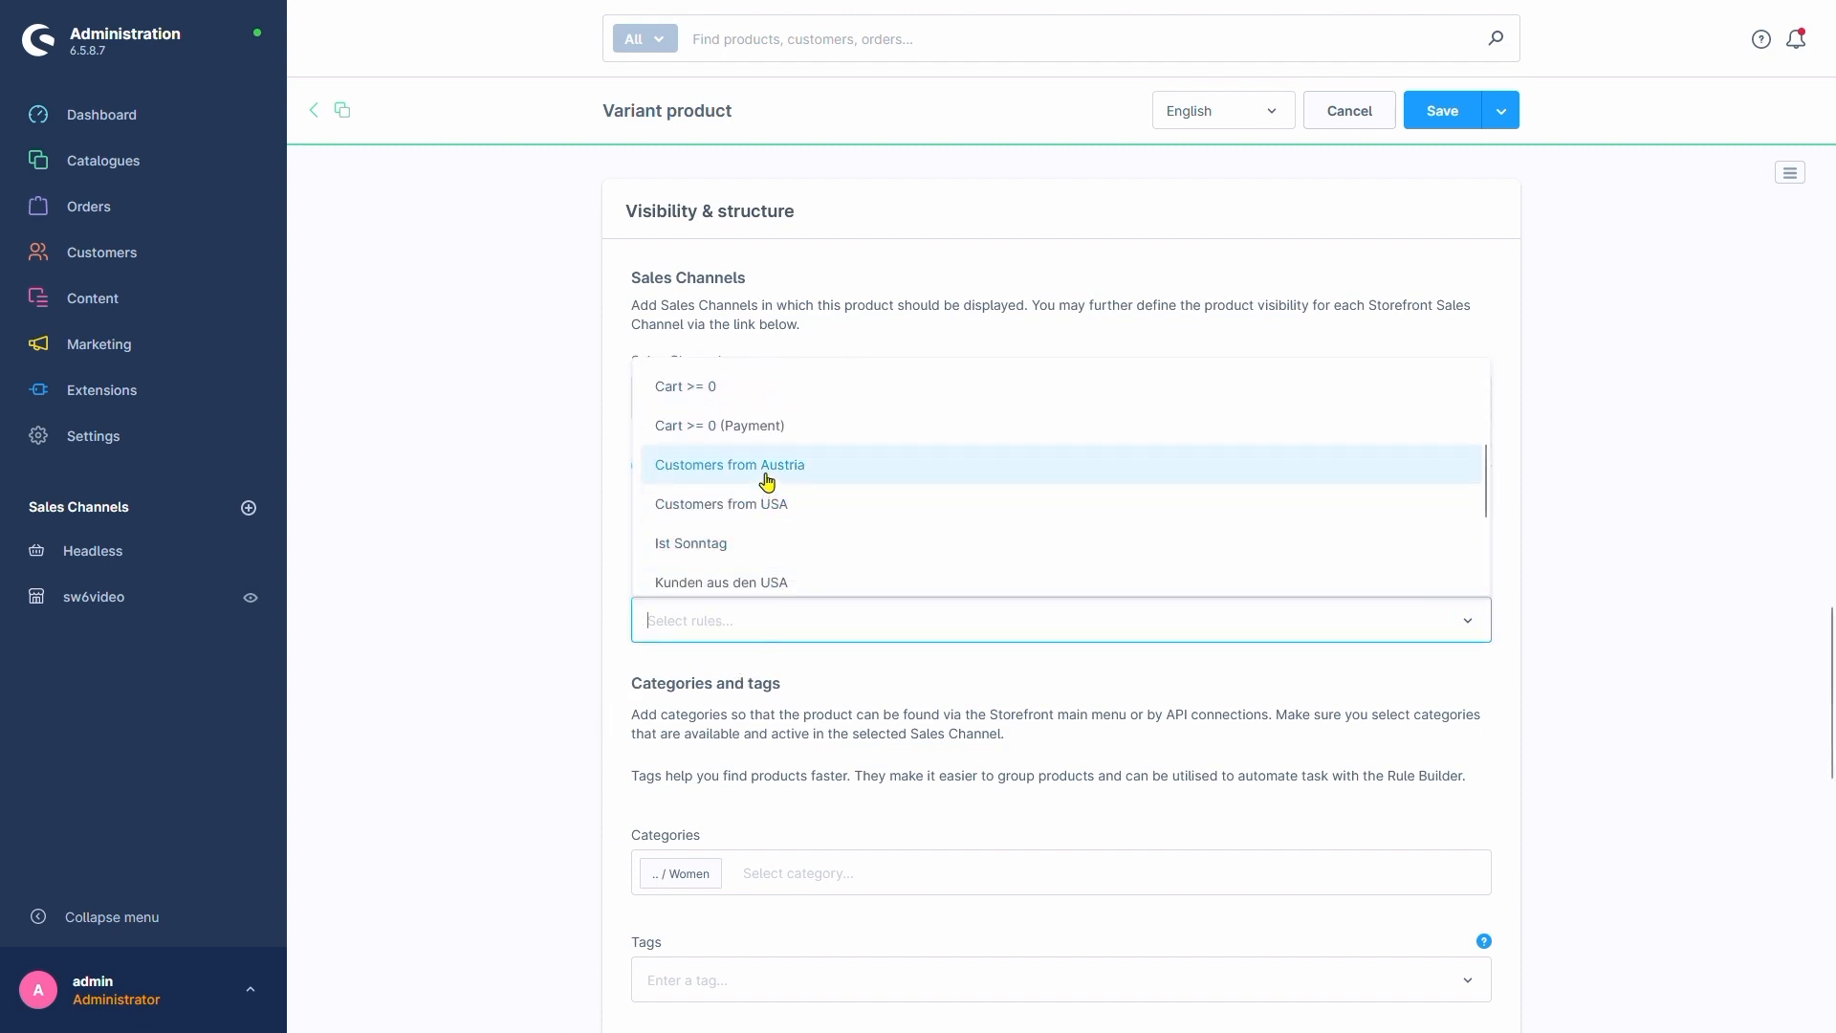
{"action": "left_click", "coordinate": [729, 463]}
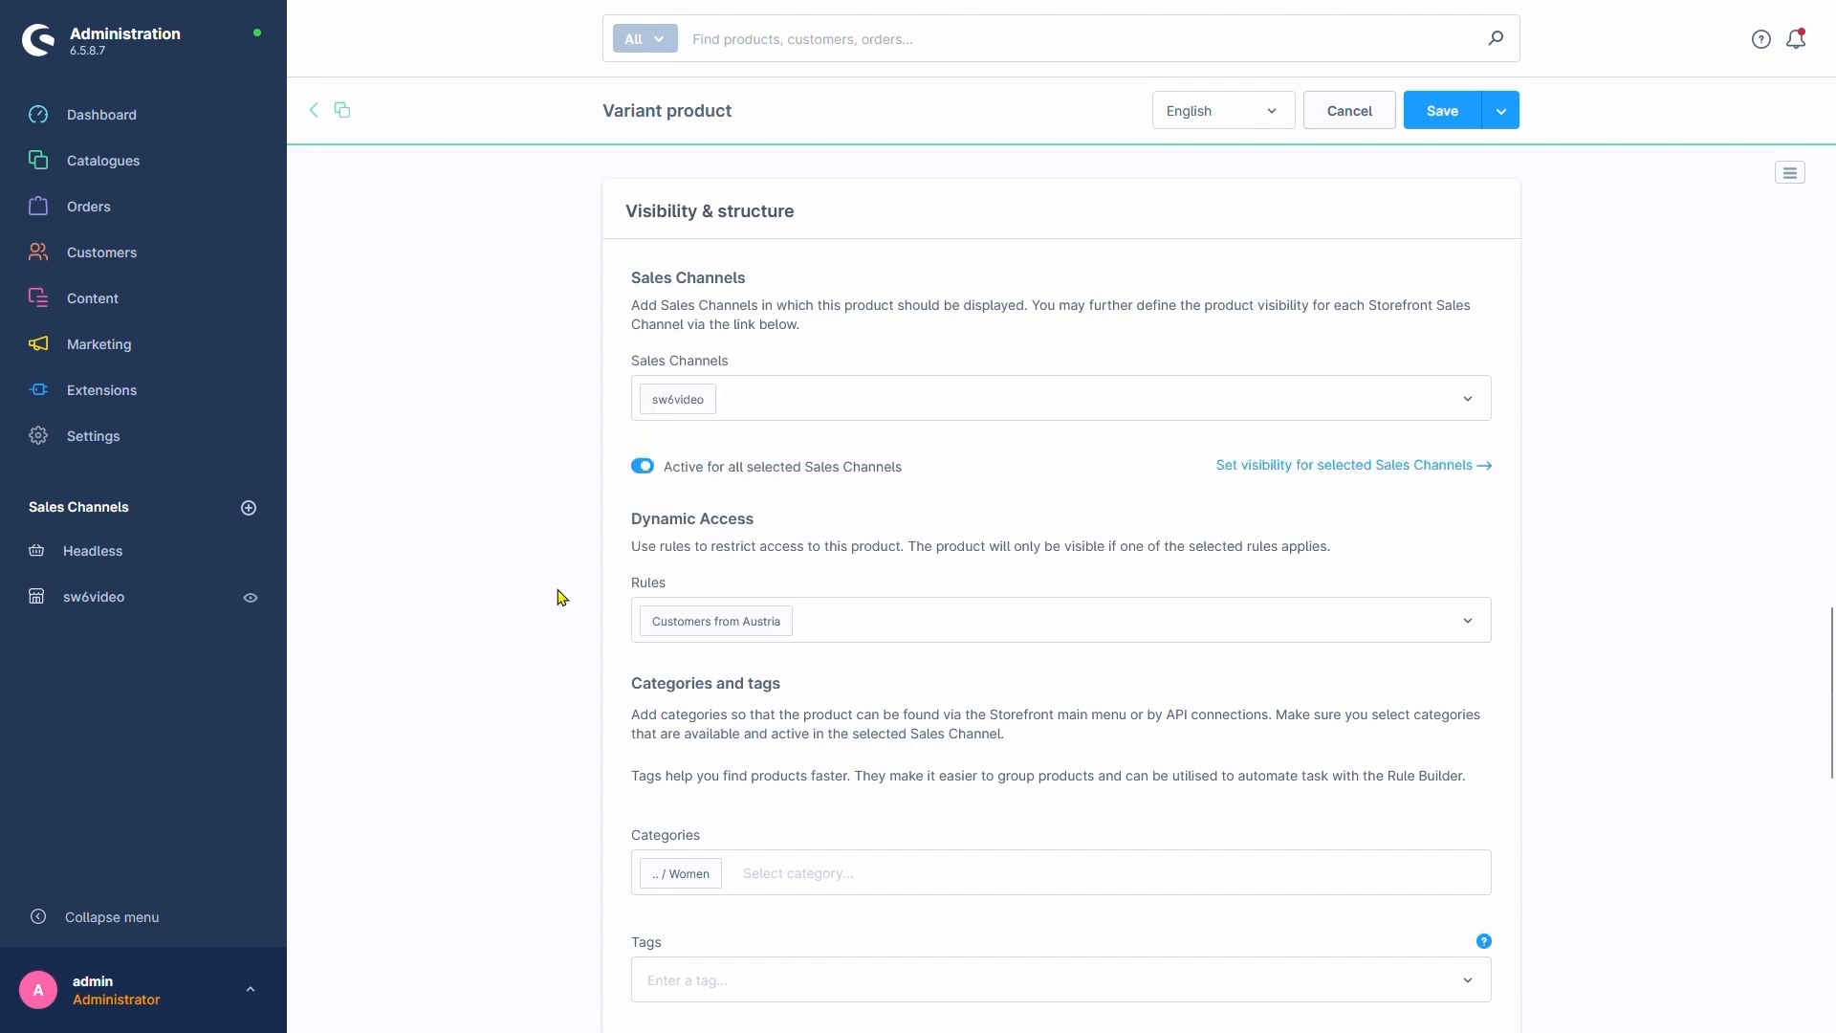
{"action": "left_click", "coordinate": [1441, 110]}
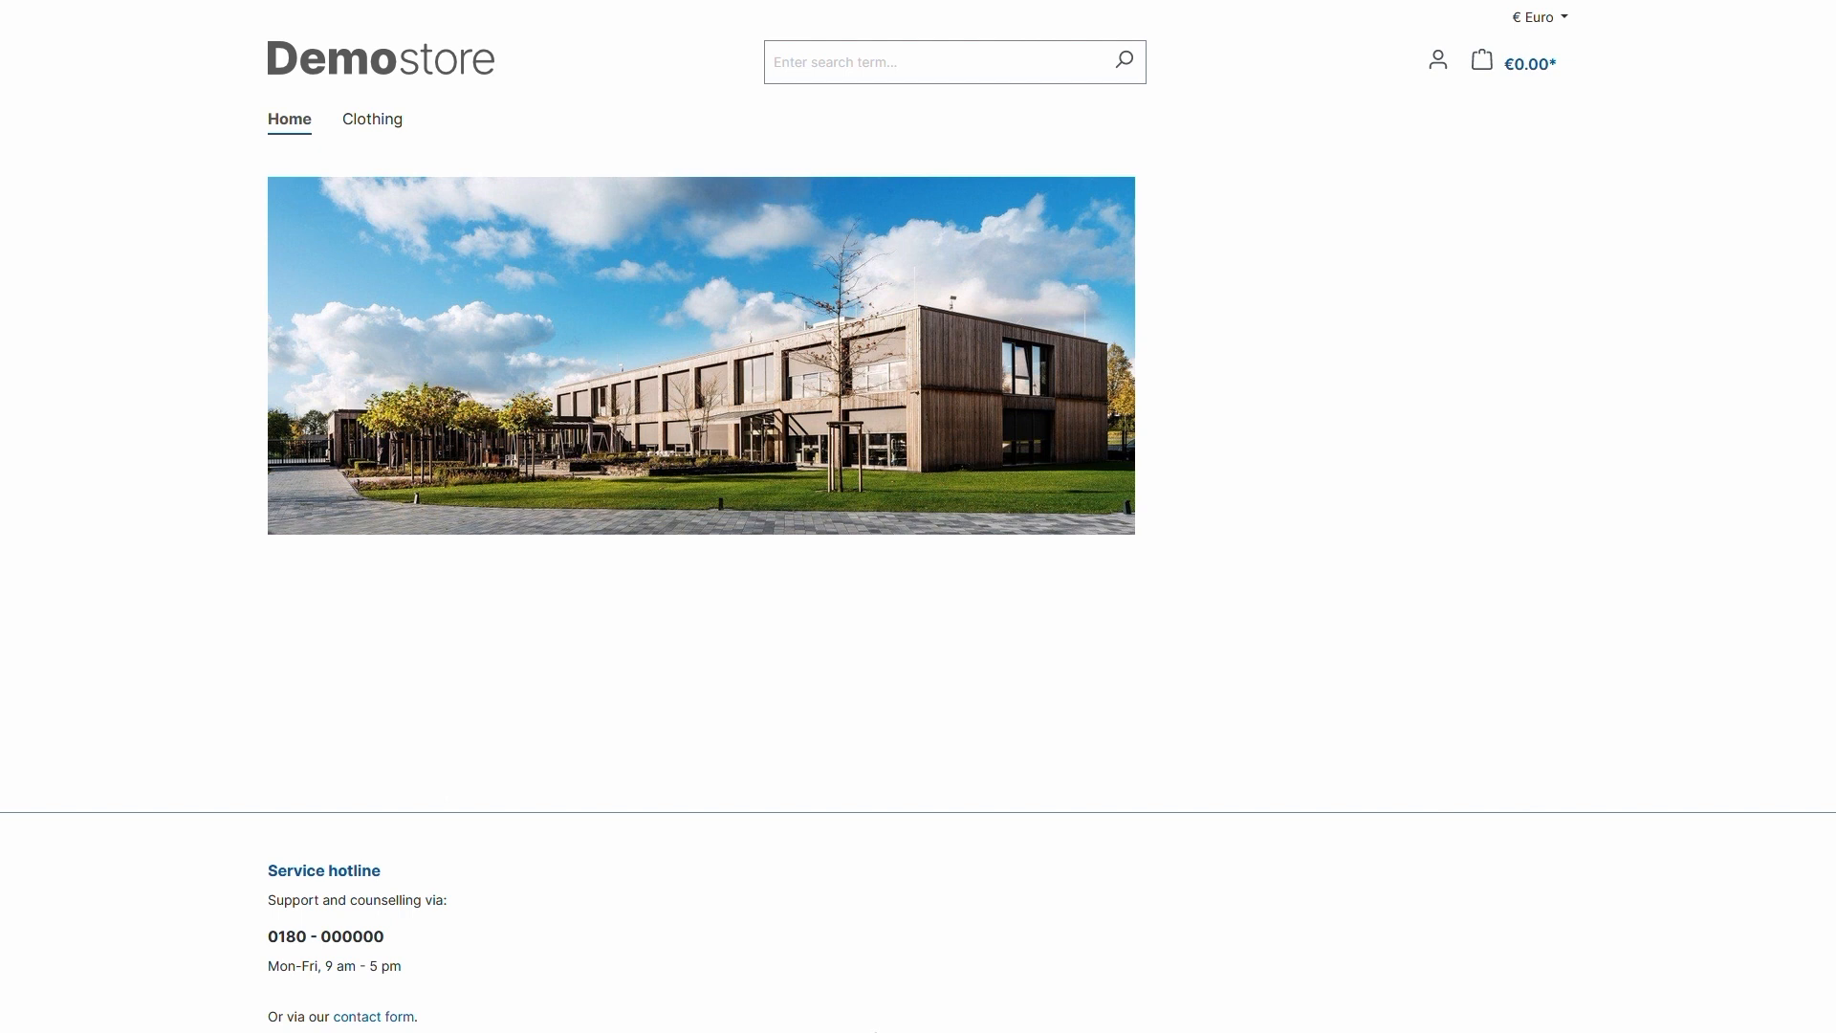
As a guest, browse all Clothing and search 'variant', then log in as the Austrian customer.
{"action": "left_click", "coordinate": [371, 118]}
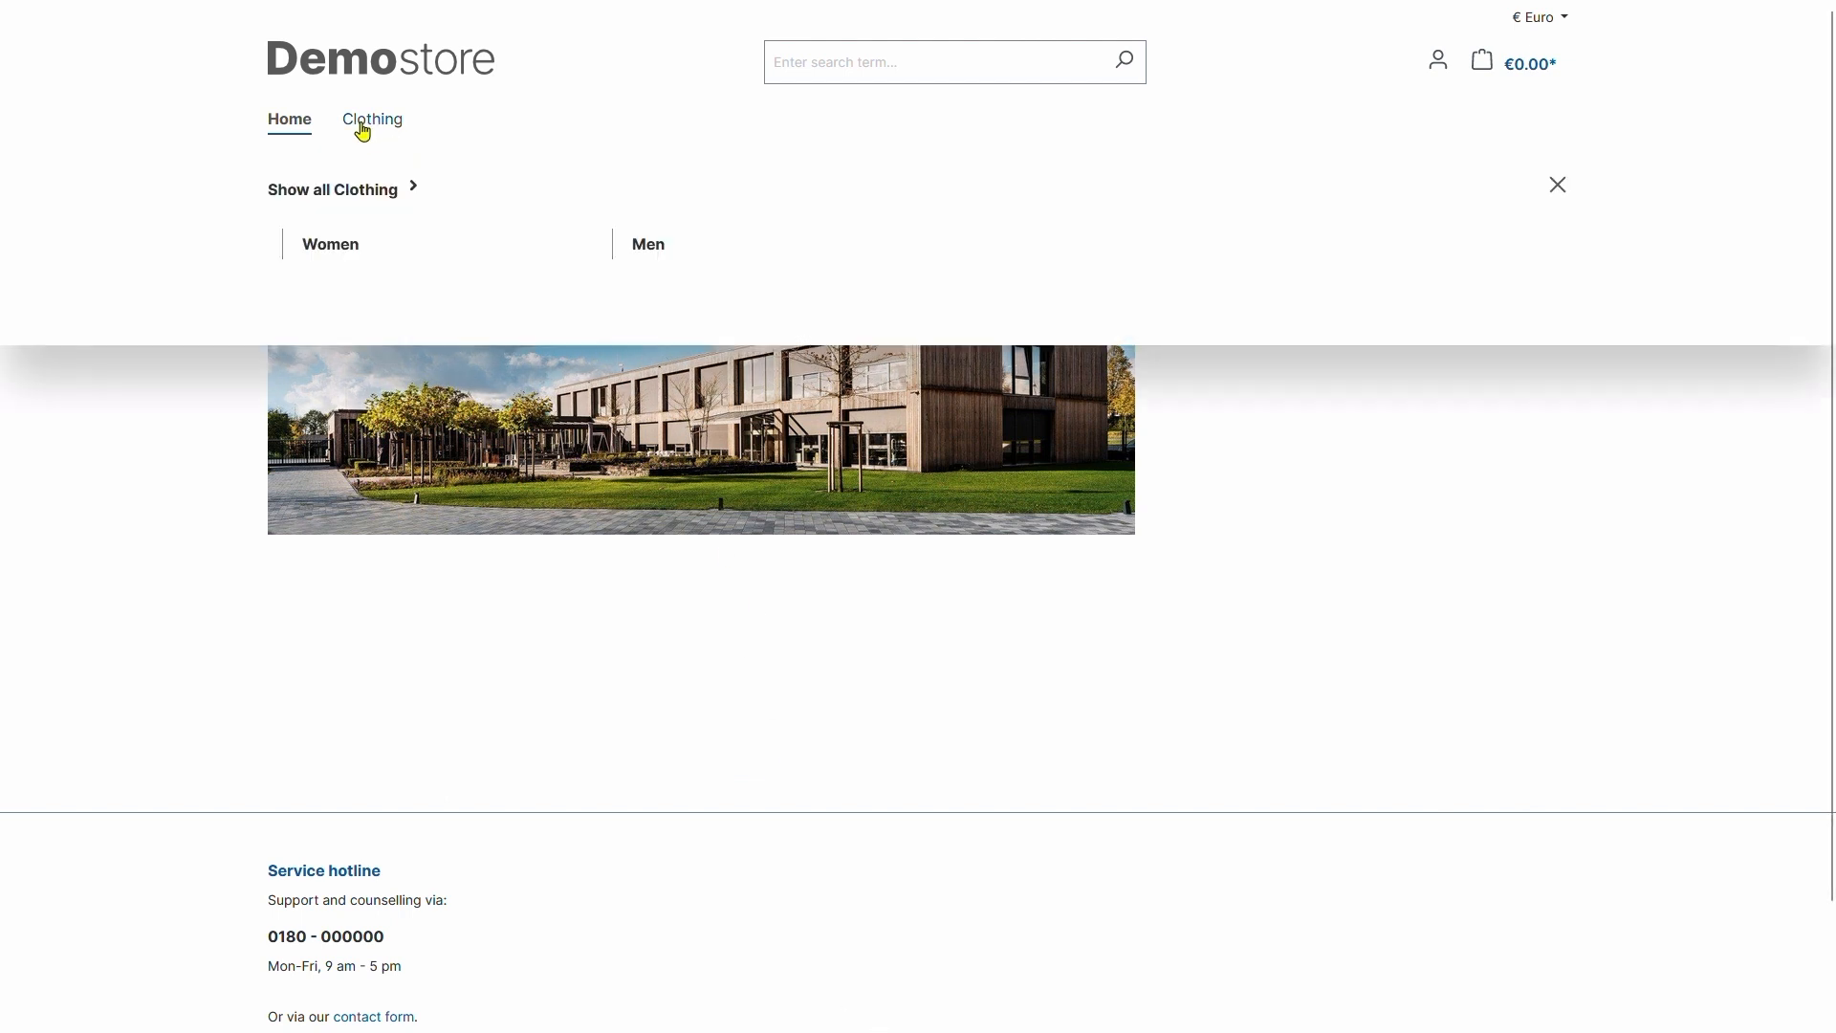
{"action": "left_click", "coordinate": [371, 120]}
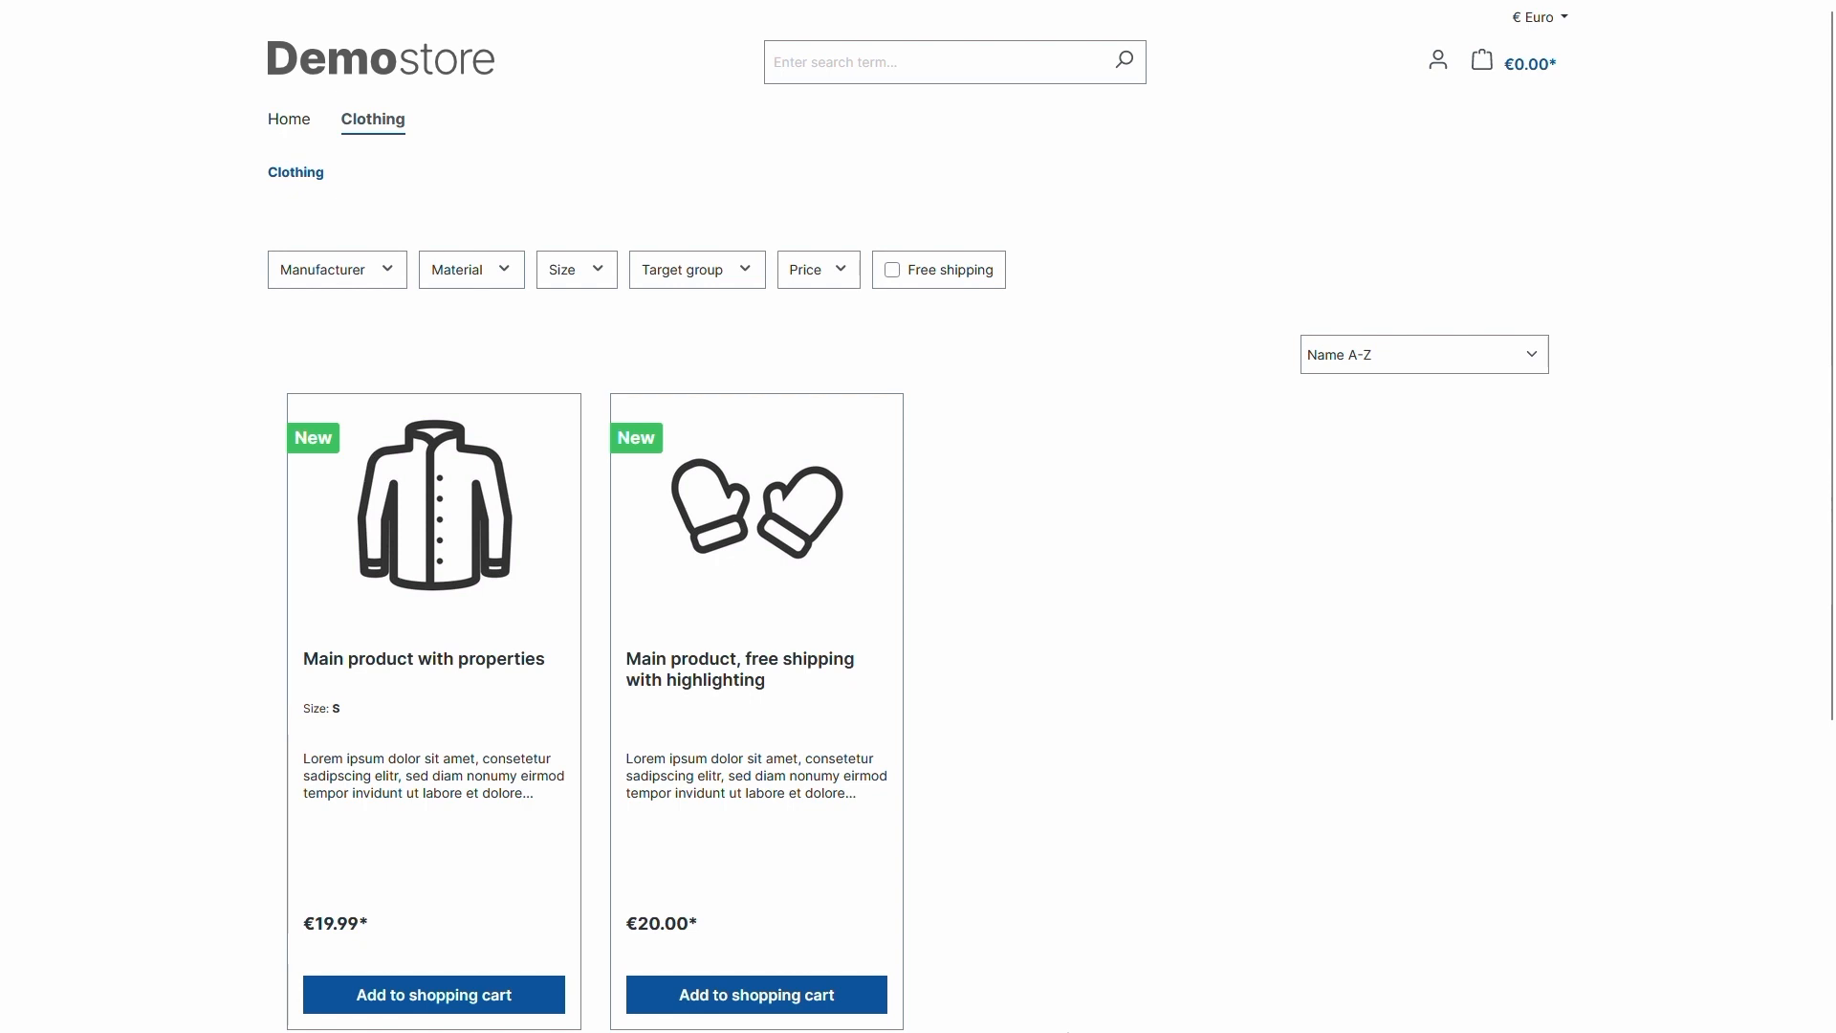
{"action": "mouse_move", "coordinate": [771, 95]}
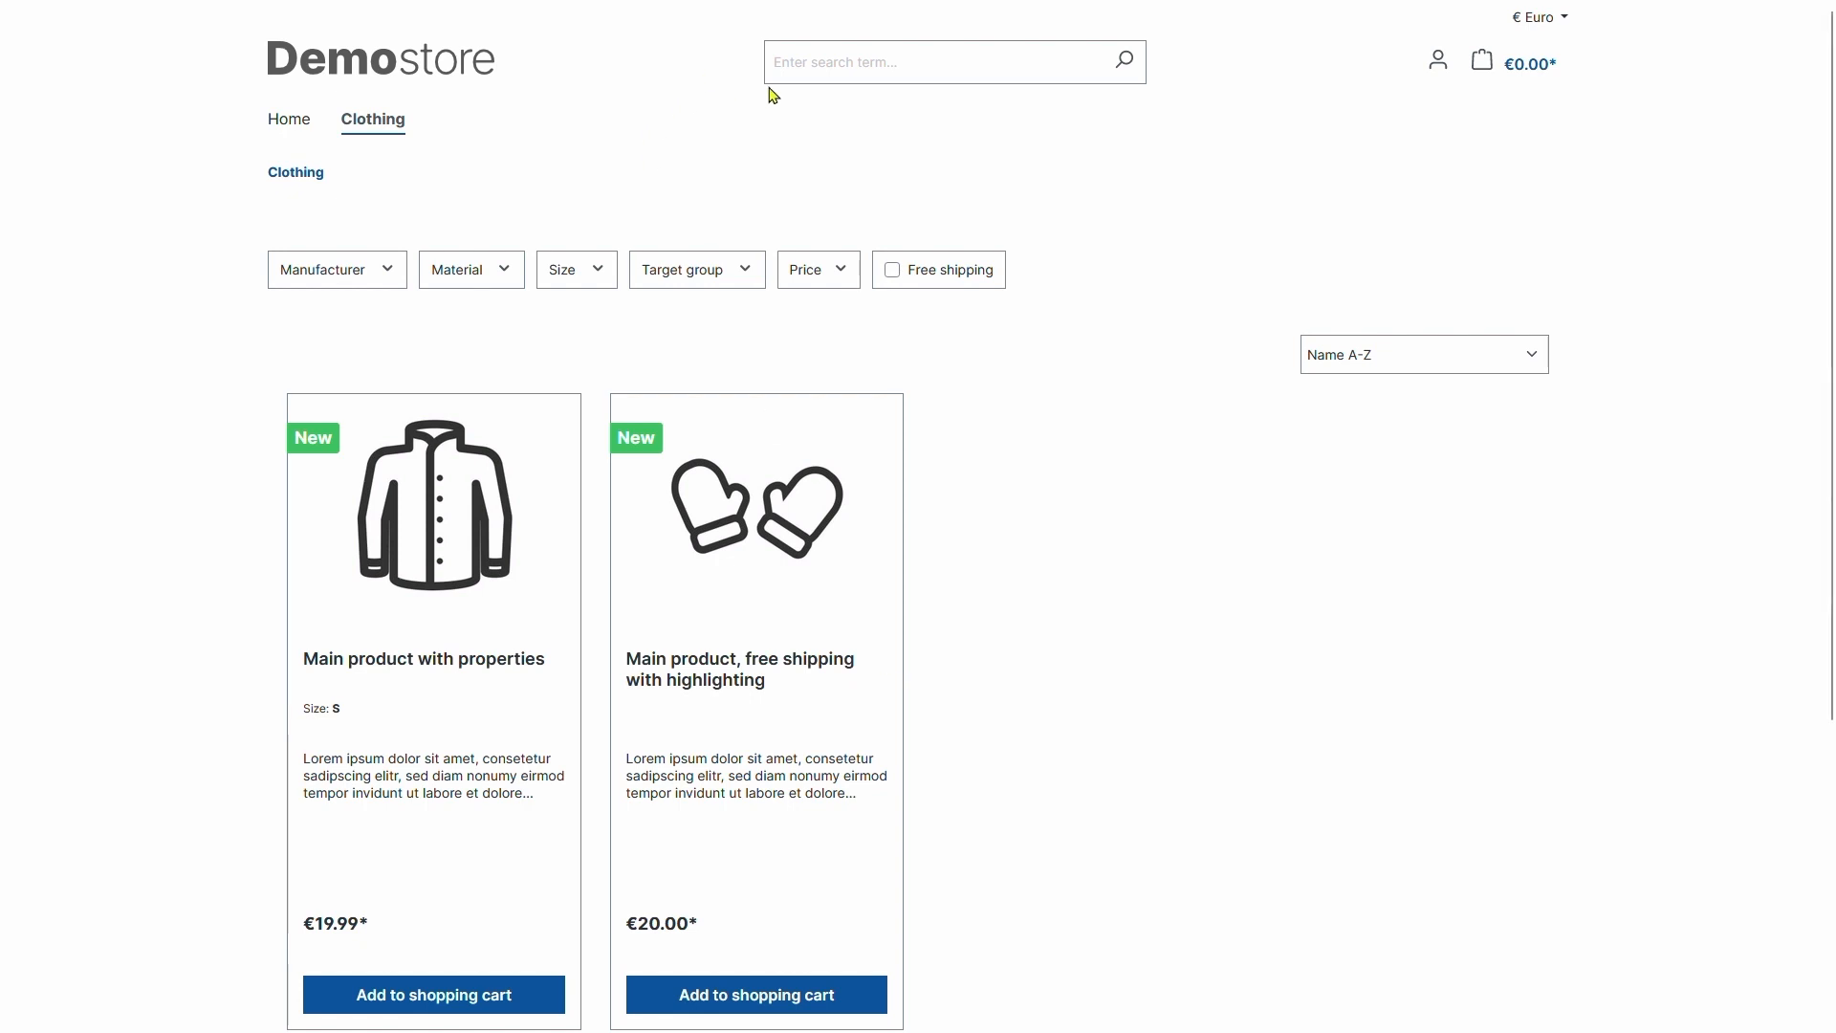
{"action": "type", "text": "variant"}
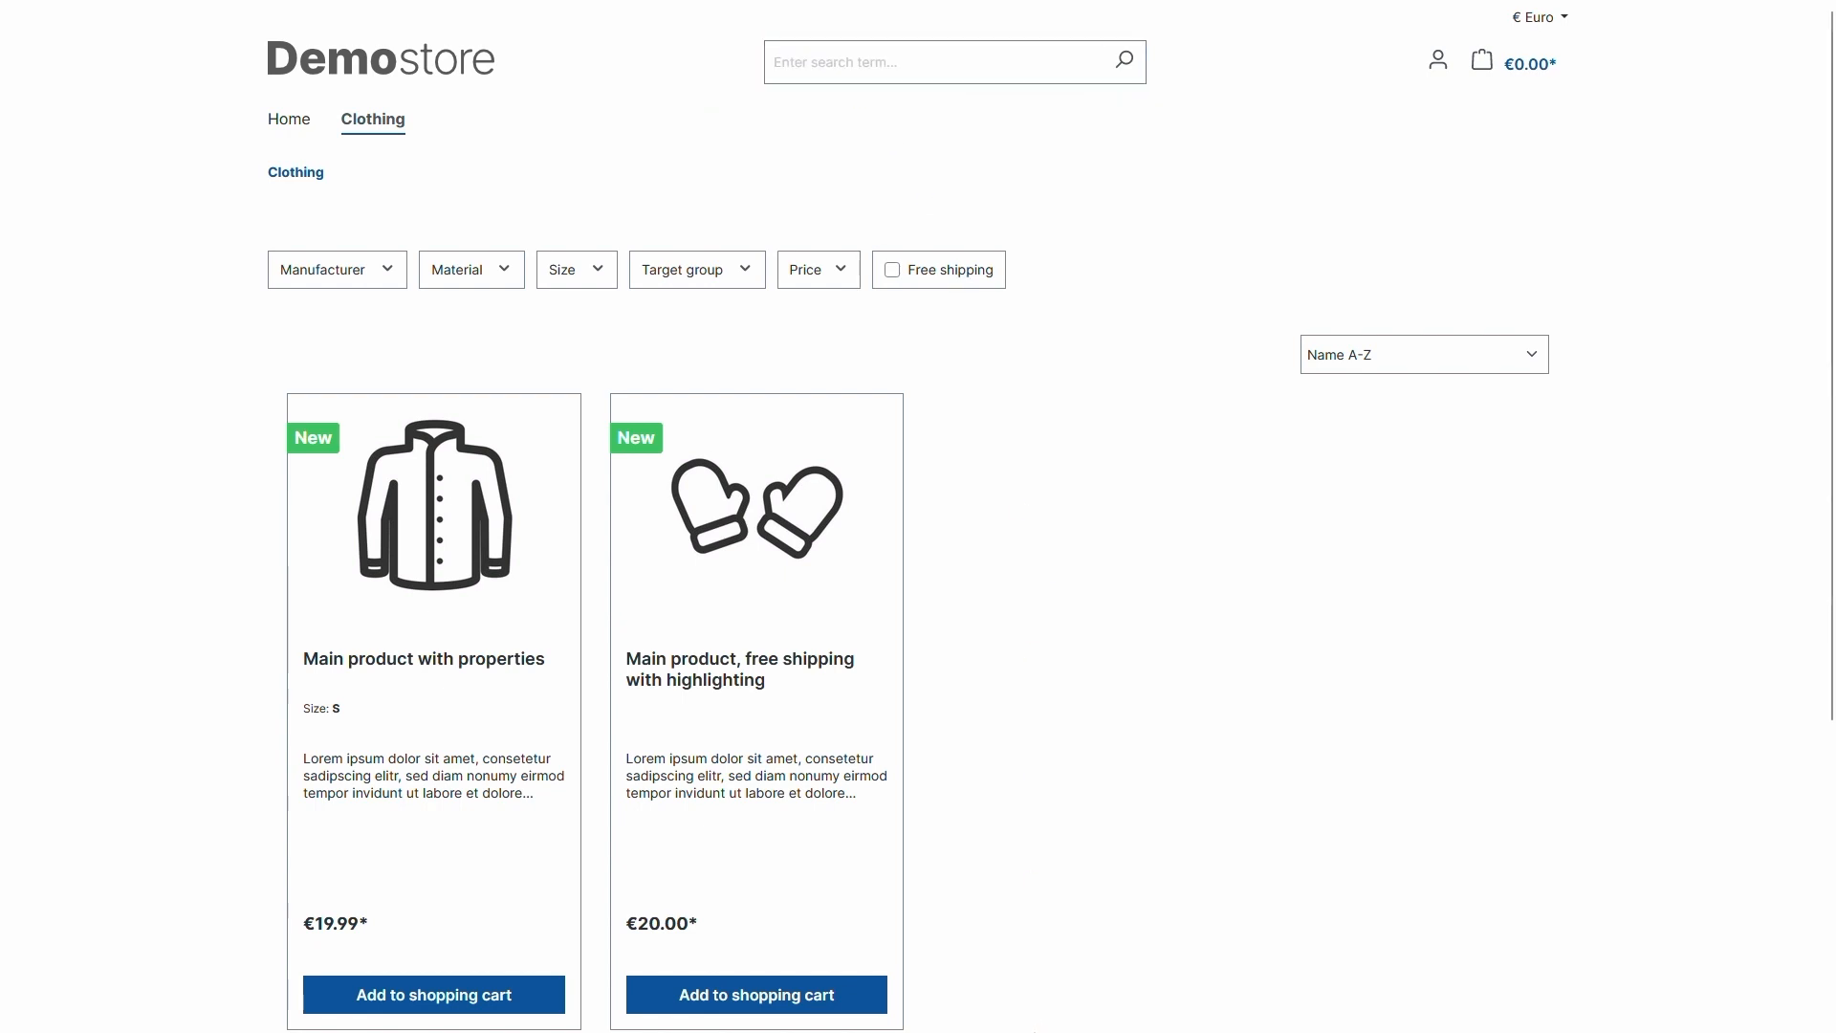
{"action": "mouse_move", "coordinate": [1393, 174]}
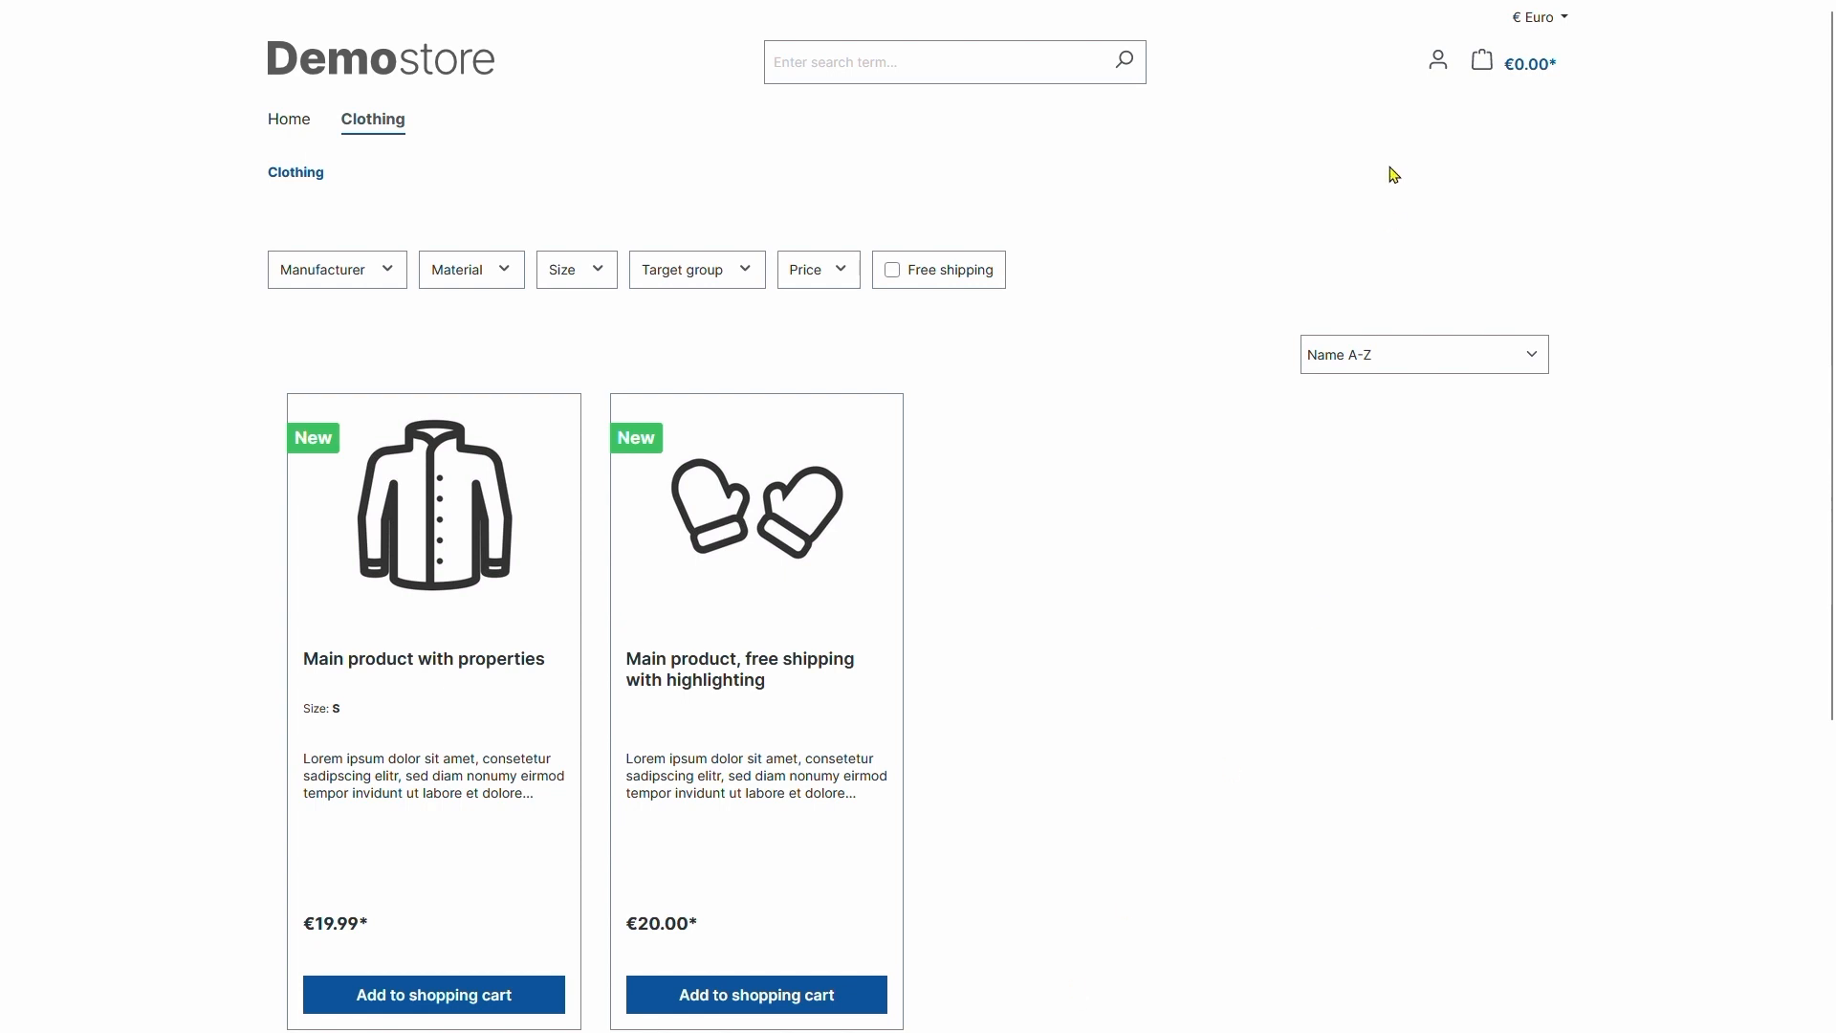
{"action": "mouse_move", "coordinate": [1322, 194]}
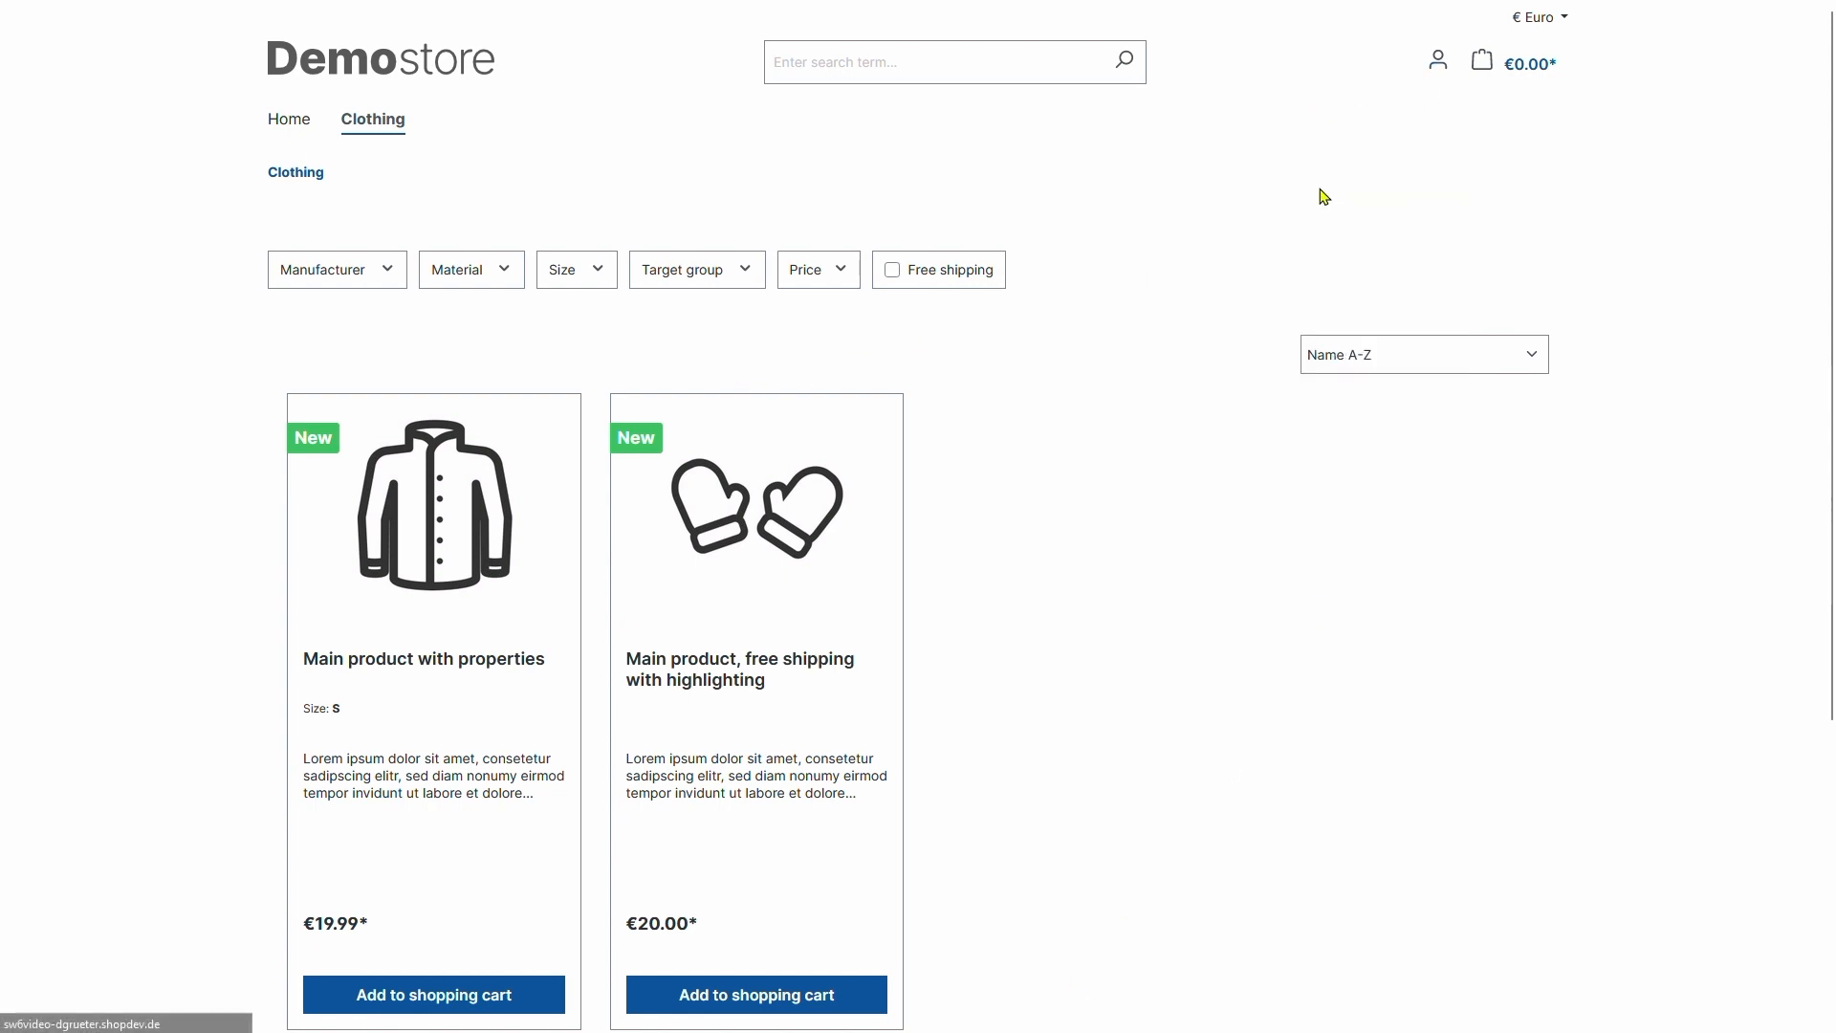
{"action": "type", "text": "austr"}
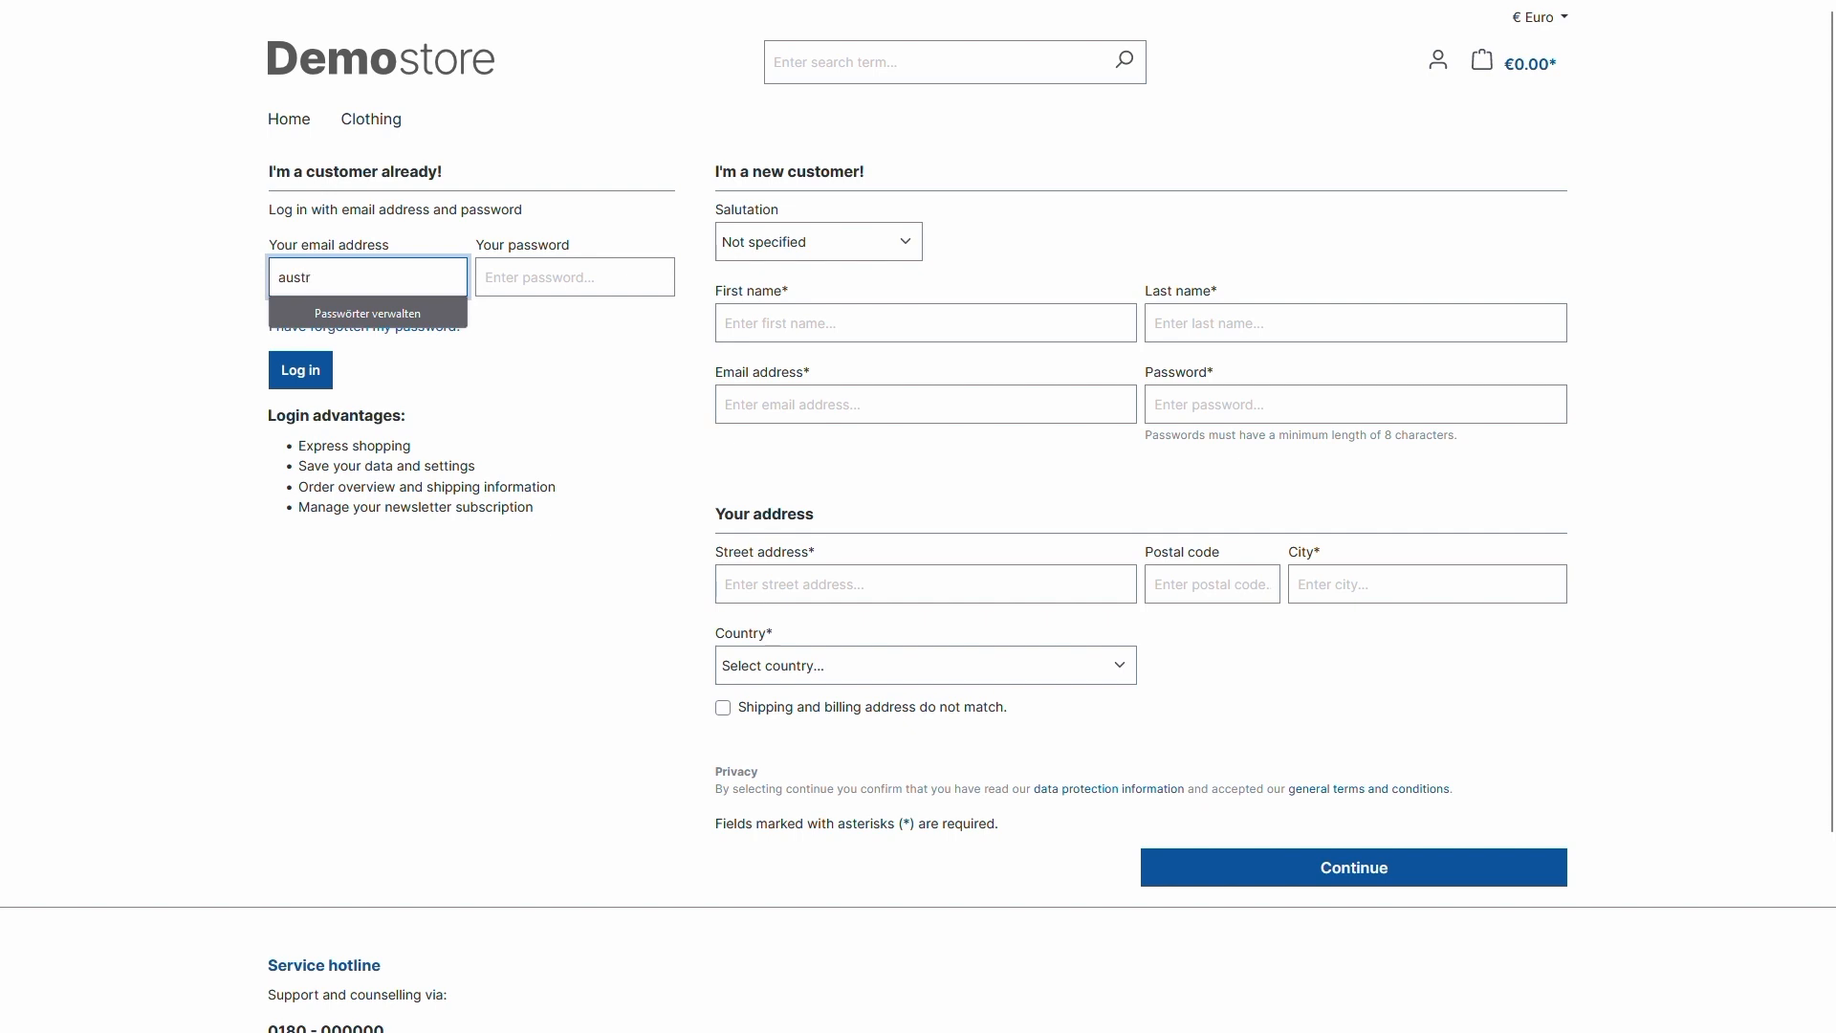
{"action": "left_click", "coordinate": [299, 370]}
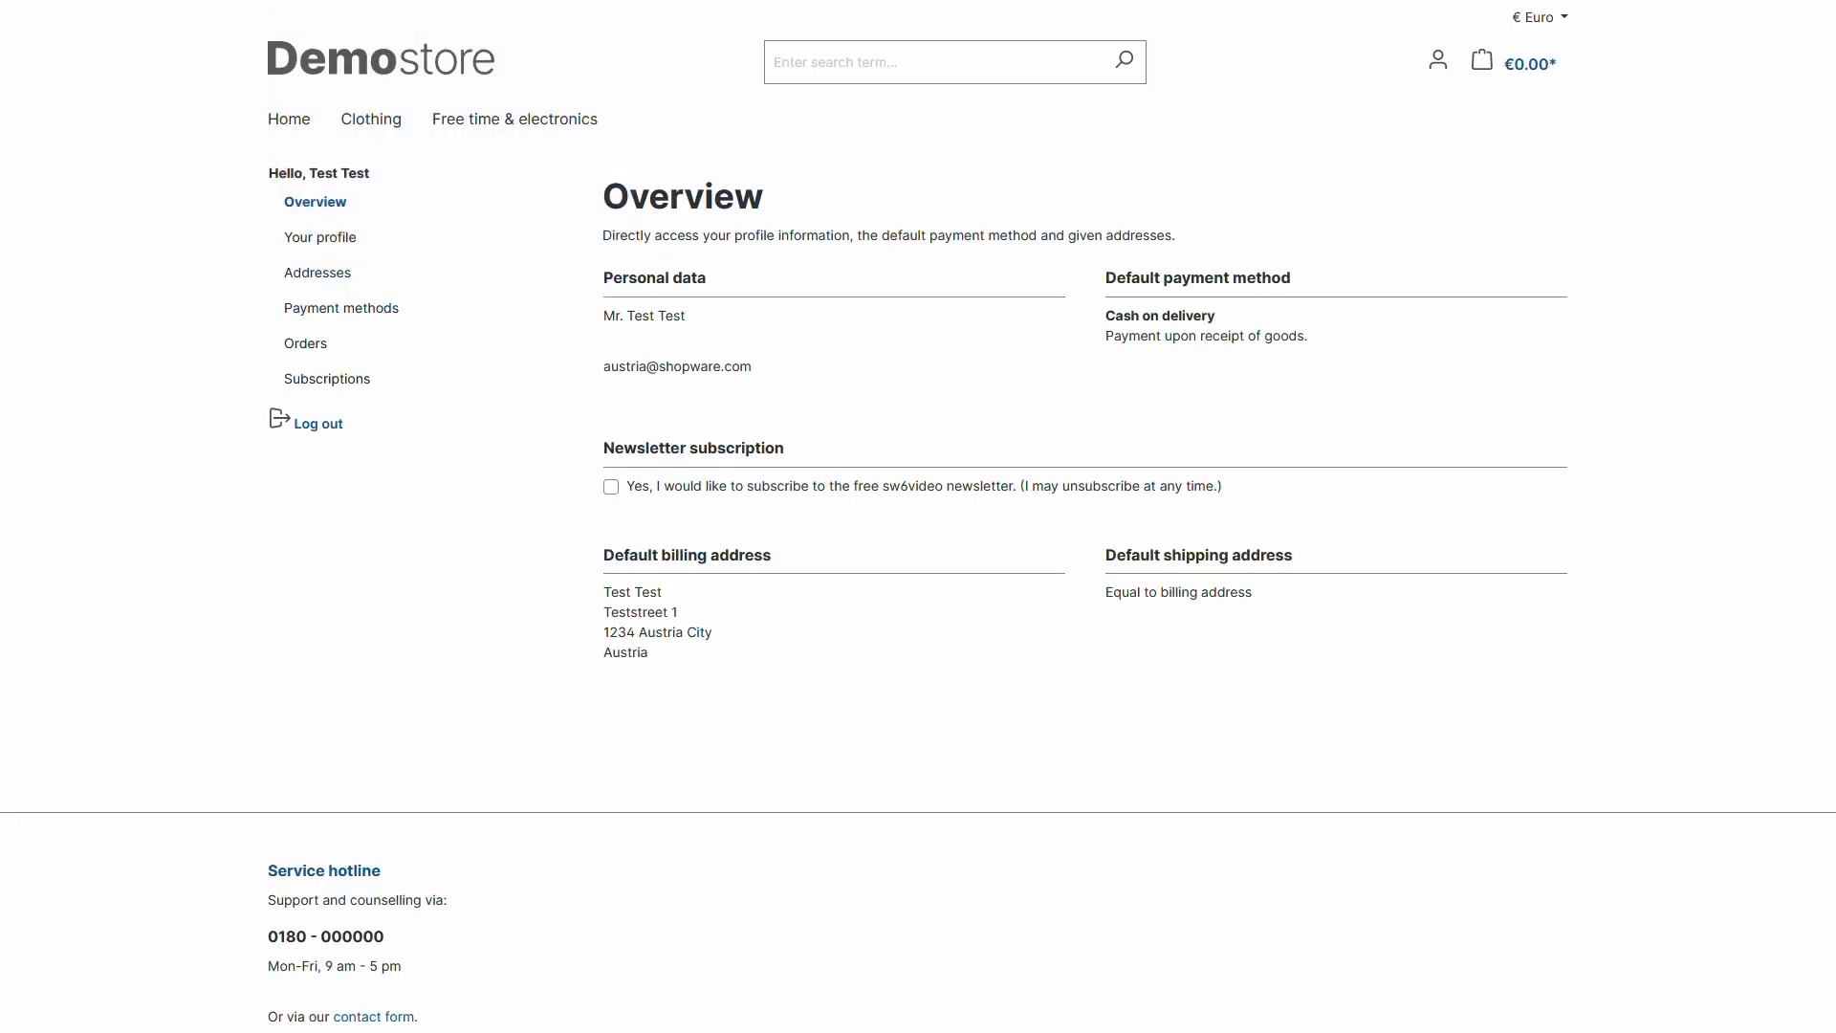
{"action": "mouse_move", "coordinate": [787, 250]}
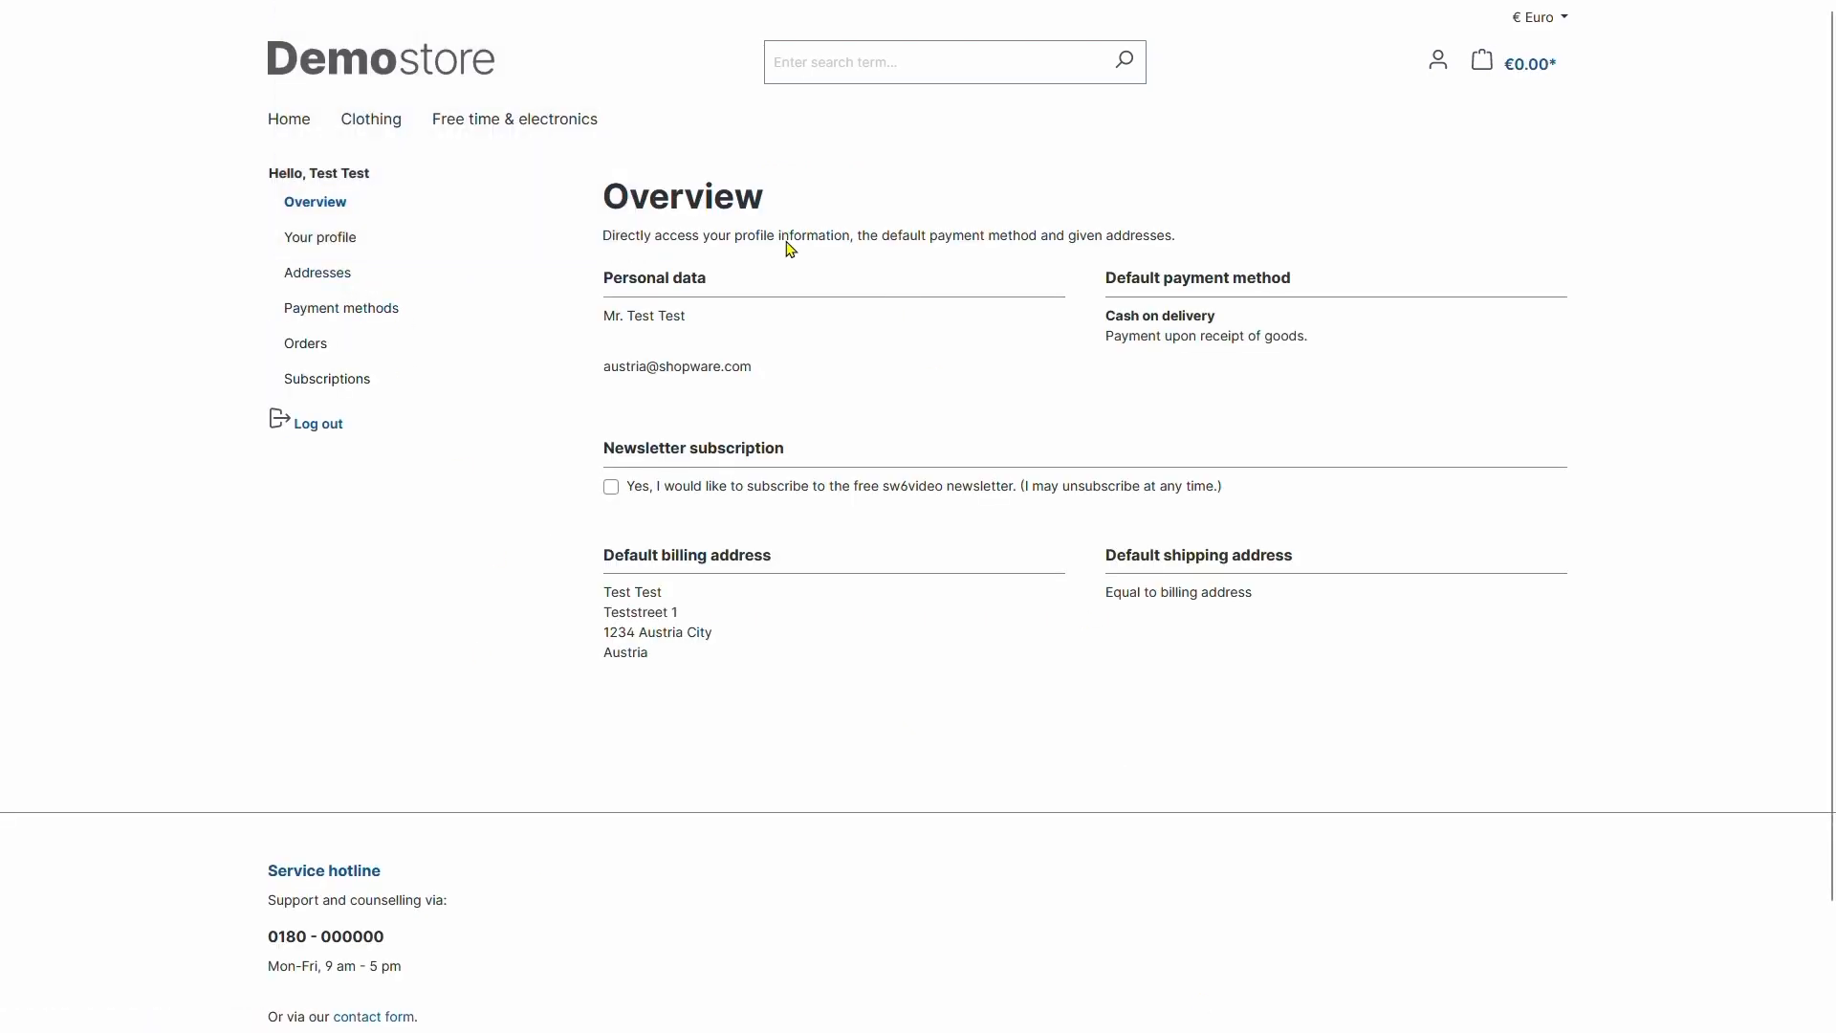